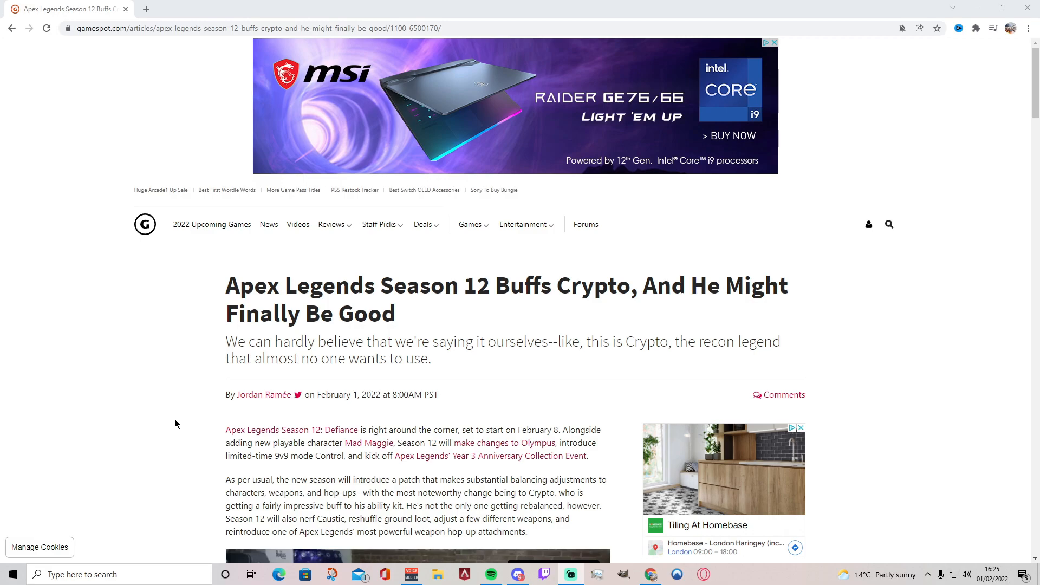
mouse_move(189, 421)
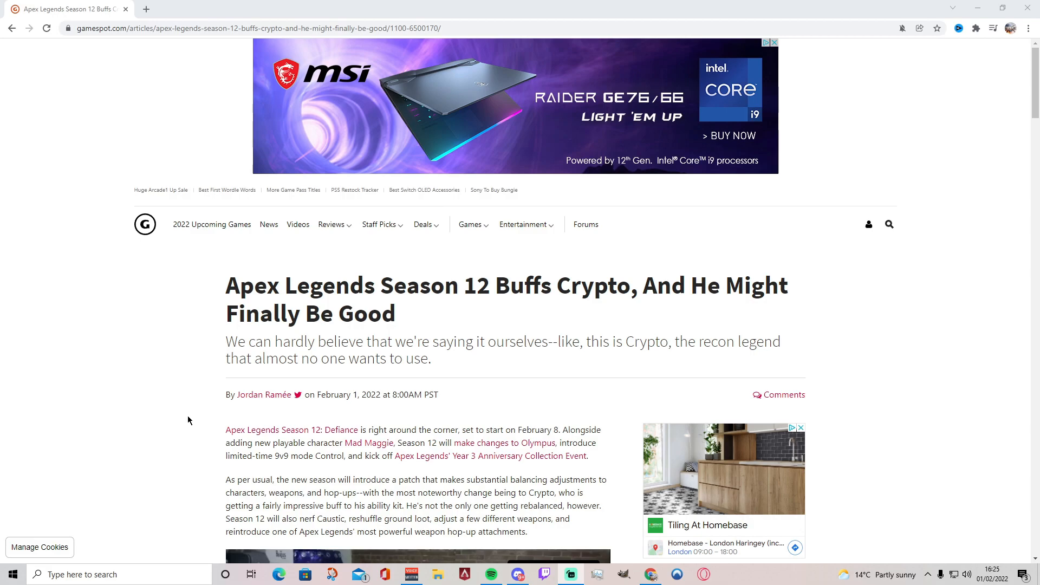
Step: Hide the audio mixer window and focus the GameSpot article page
click(409, 574)
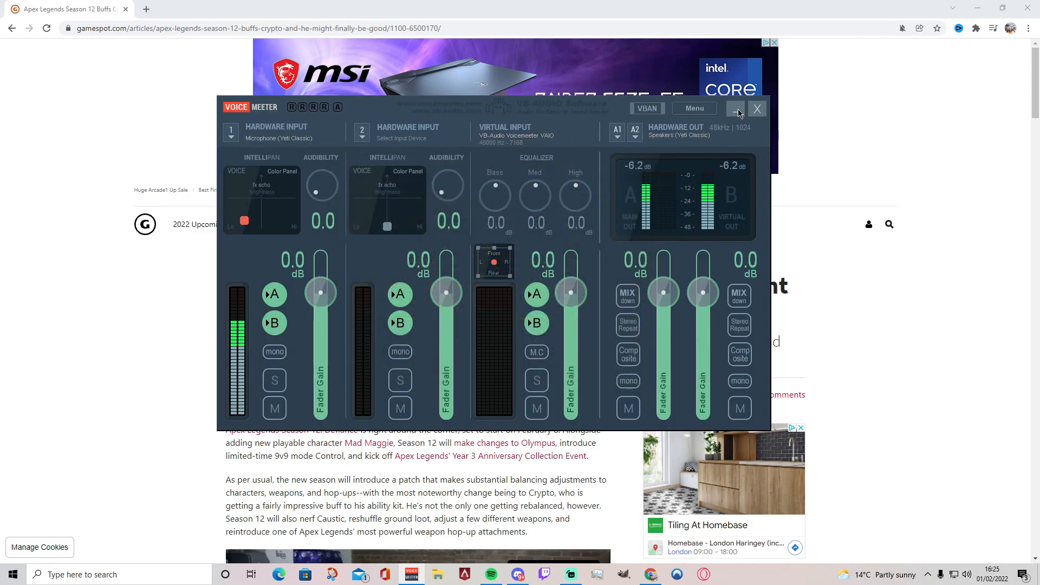
click(758, 108)
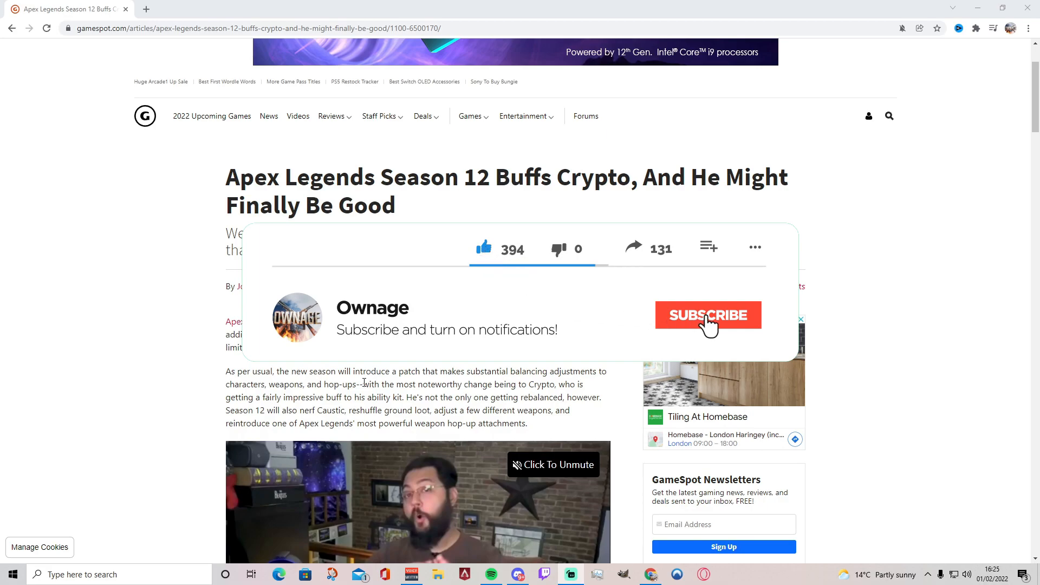
click(707, 315)
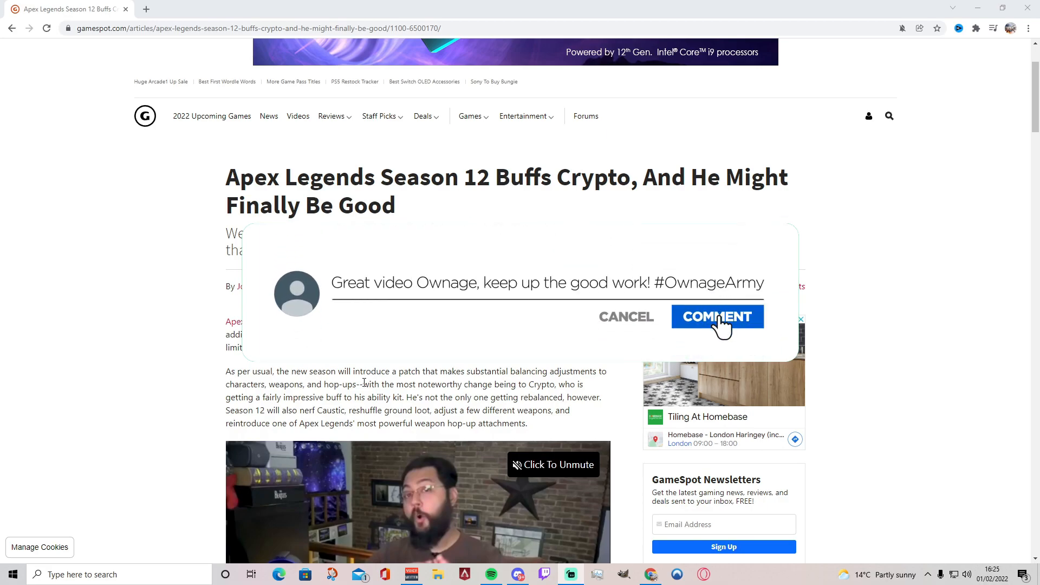
click(717, 316)
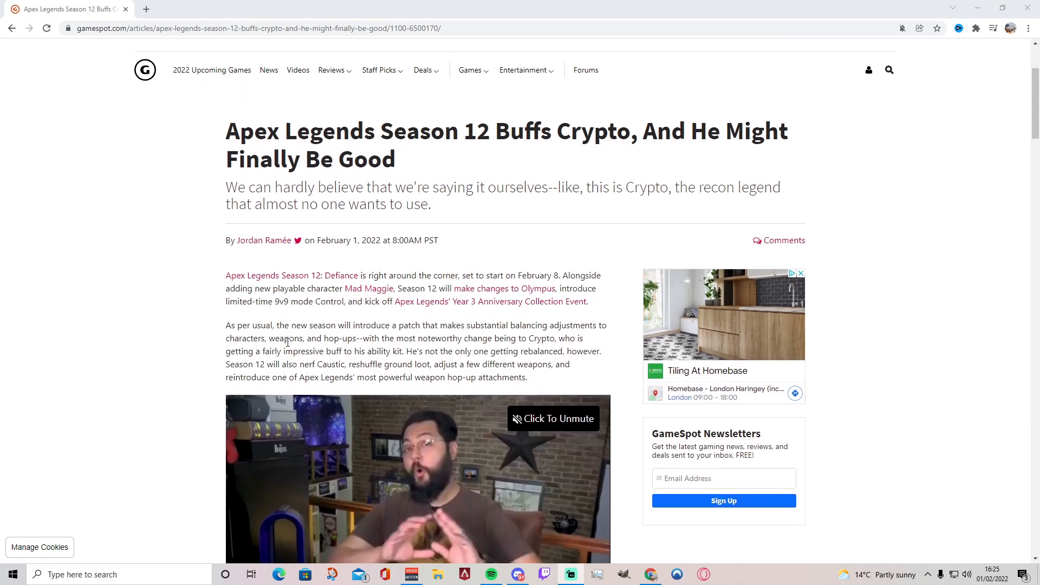
Step: Scroll down to the embedded Apex Legends: Defiance gameplay trailer below the introduction
scroll(down, 3)
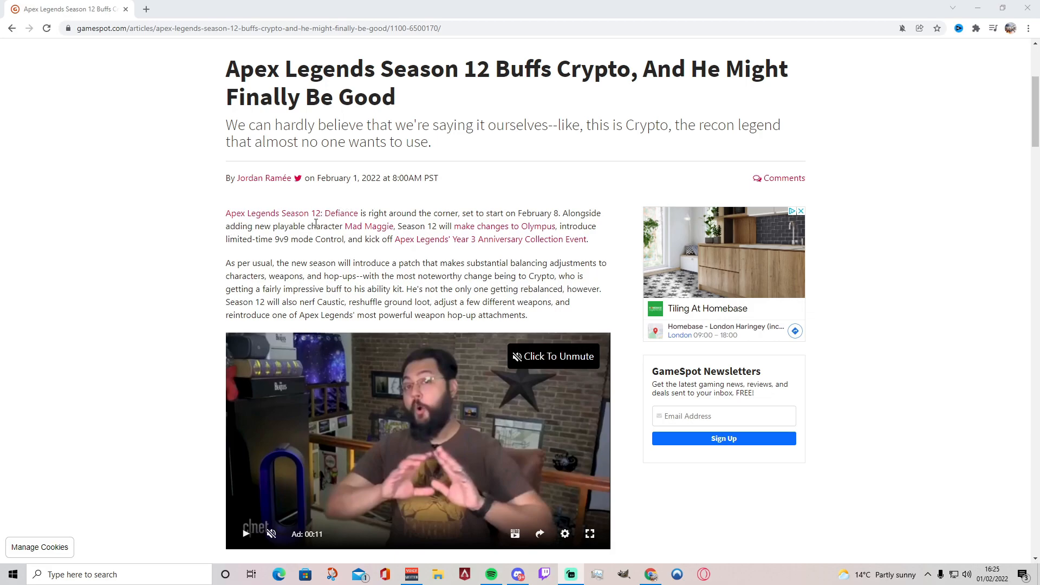
mouse_move(521, 227)
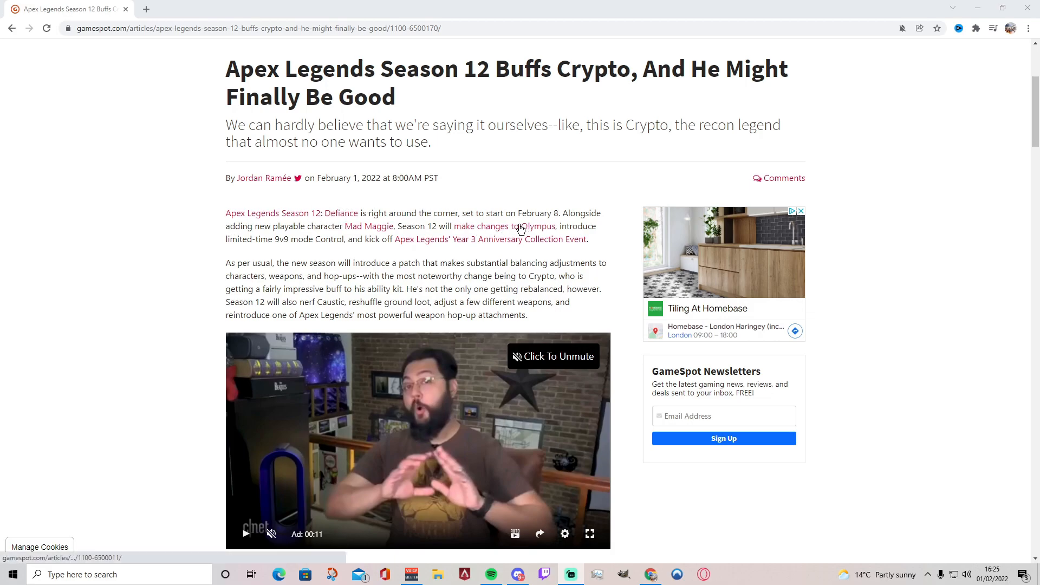
mouse_move(544, 226)
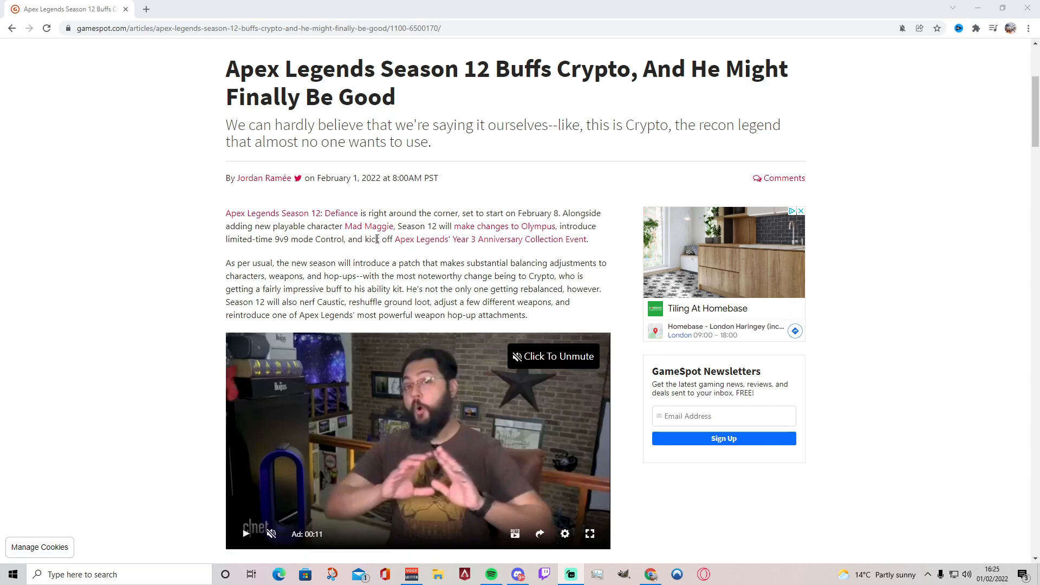
mouse_move(403, 247)
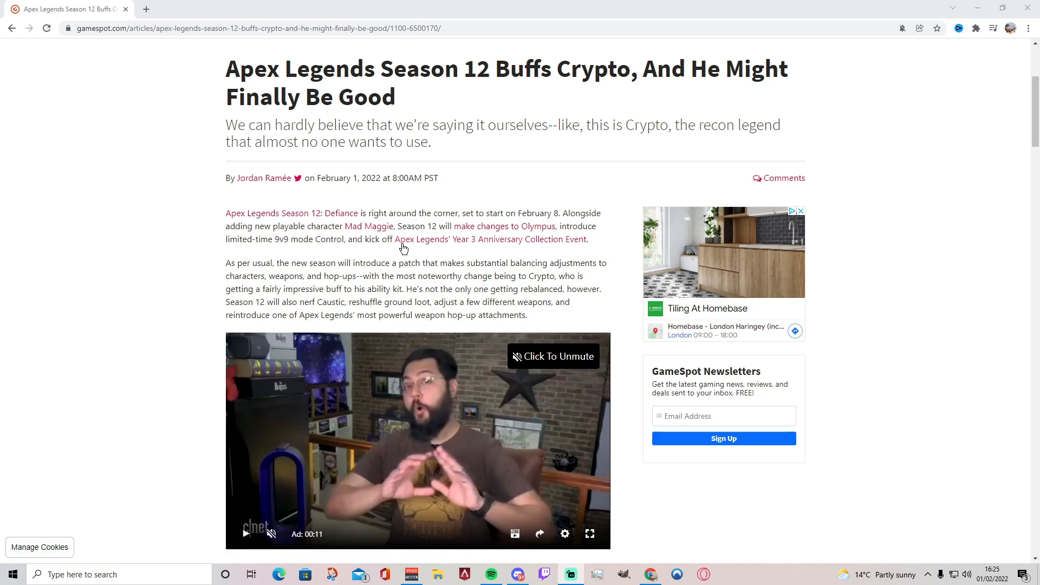
mouse_move(276, 243)
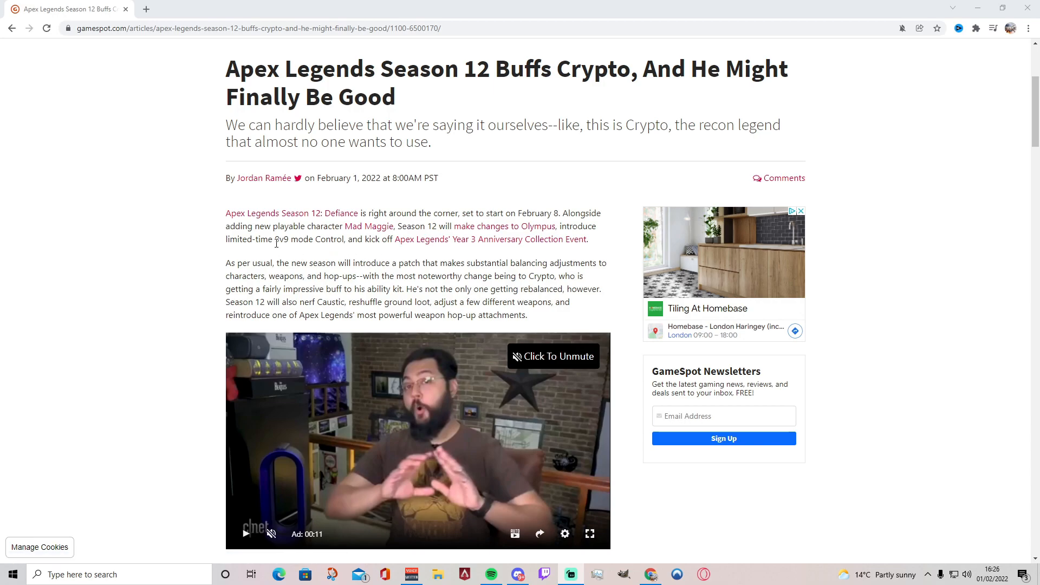
mouse_move(282, 243)
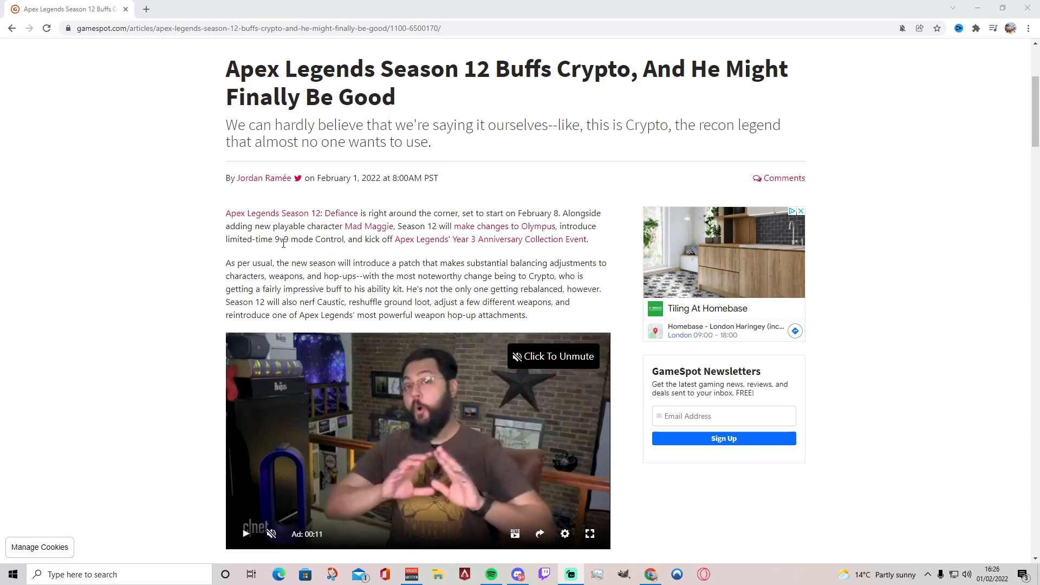
mouse_move(338, 258)
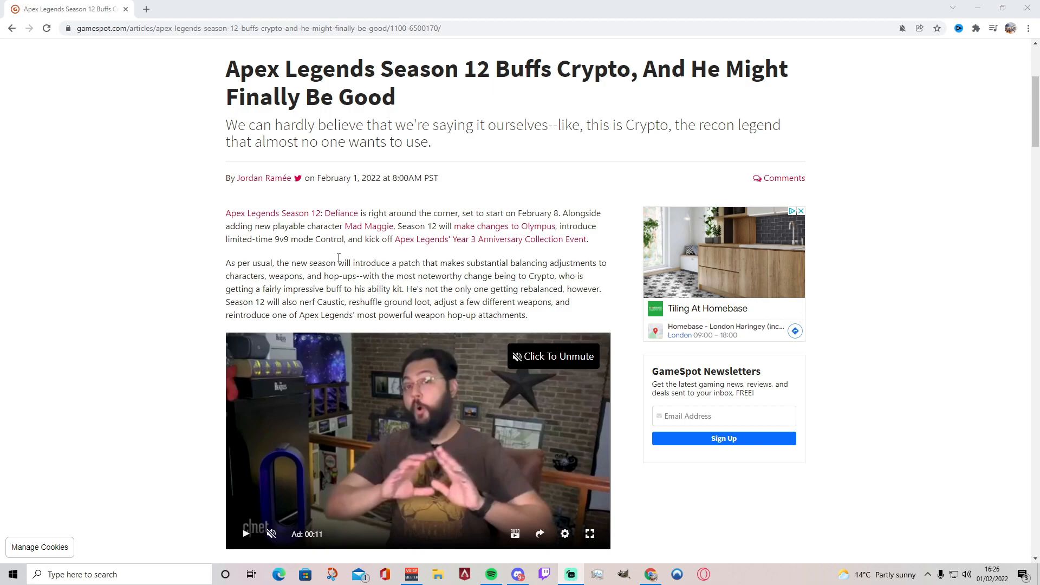
mouse_move(390, 268)
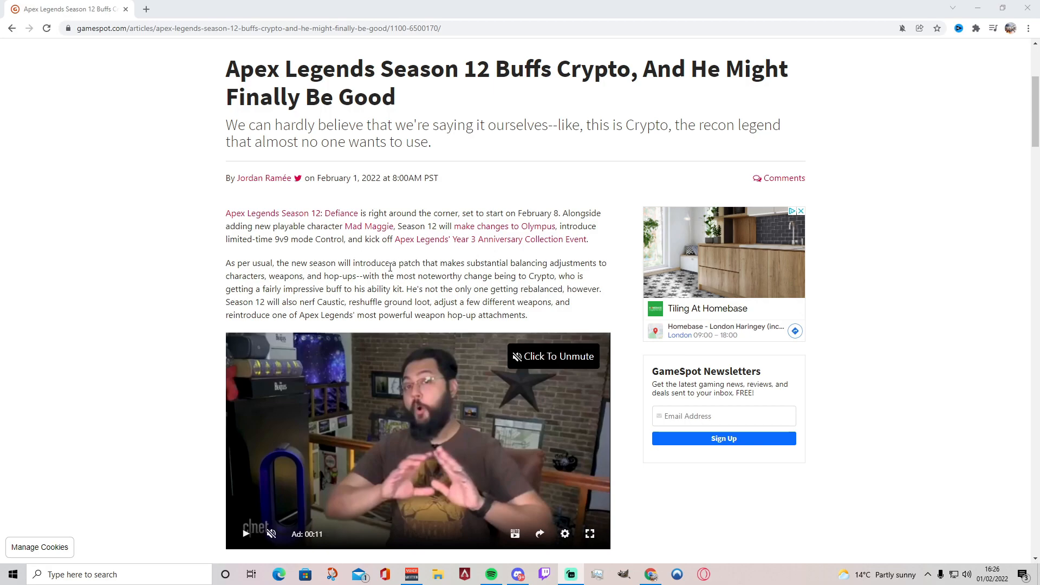
scroll(down, 3)
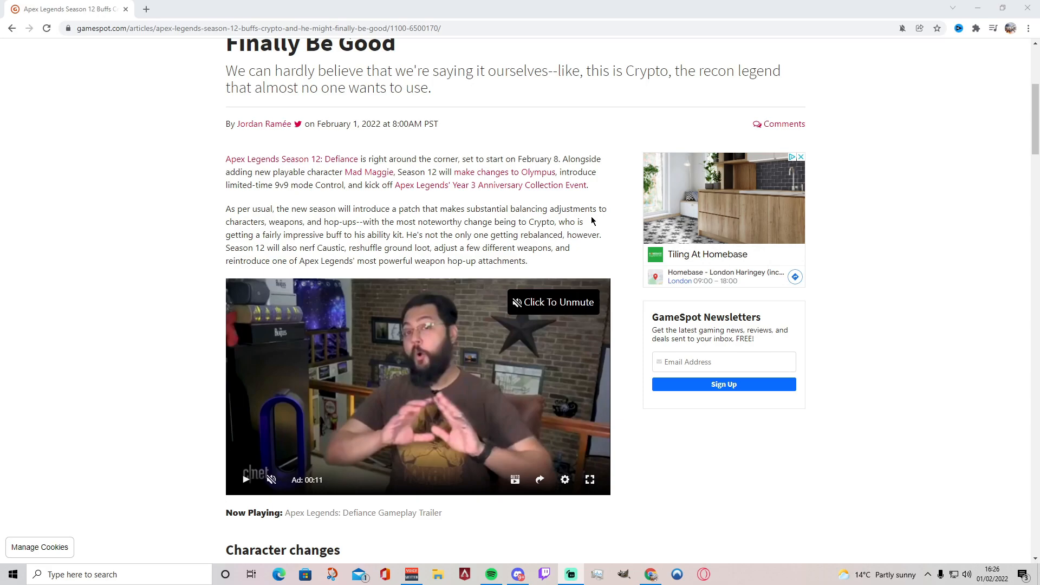
mouse_move(362, 231)
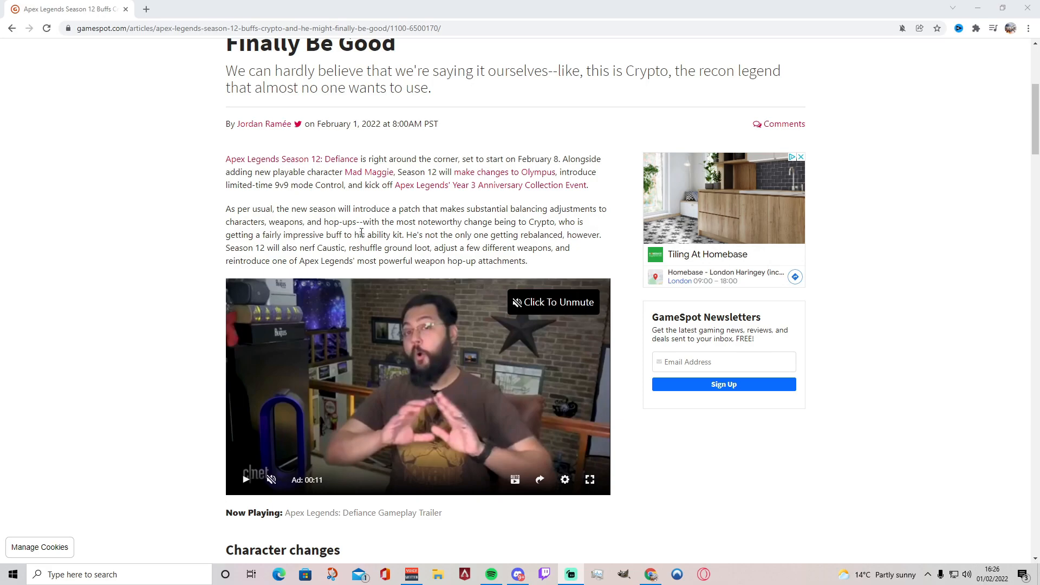
mouse_move(531, 232)
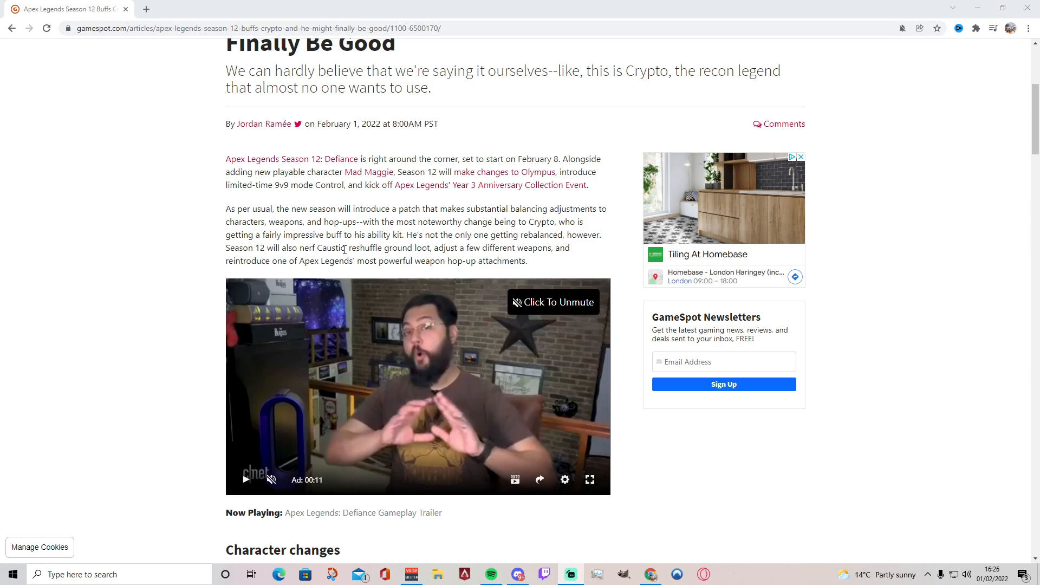
mouse_move(377, 259)
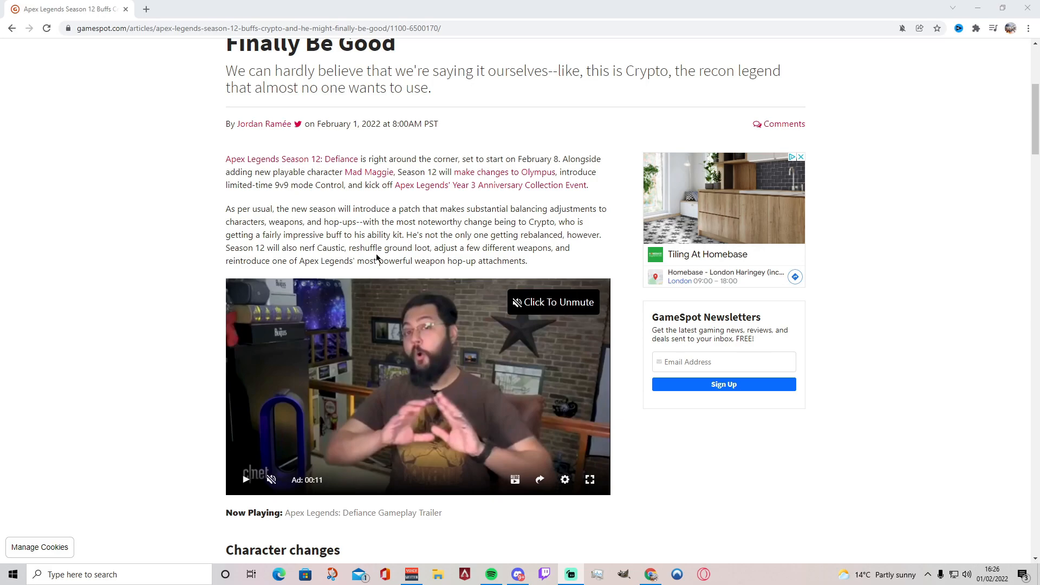
mouse_move(374, 266)
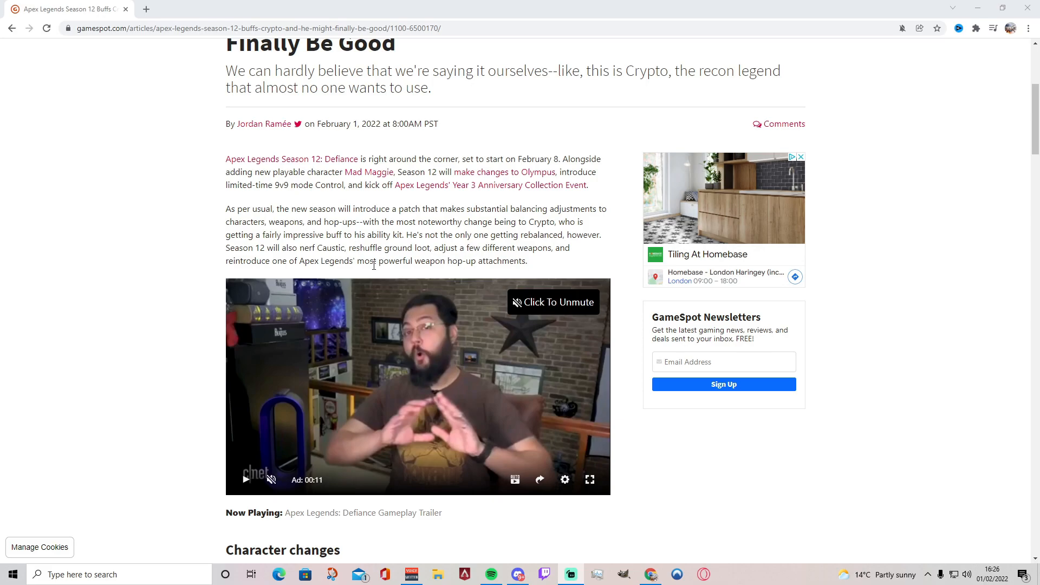
mouse_move(374, 277)
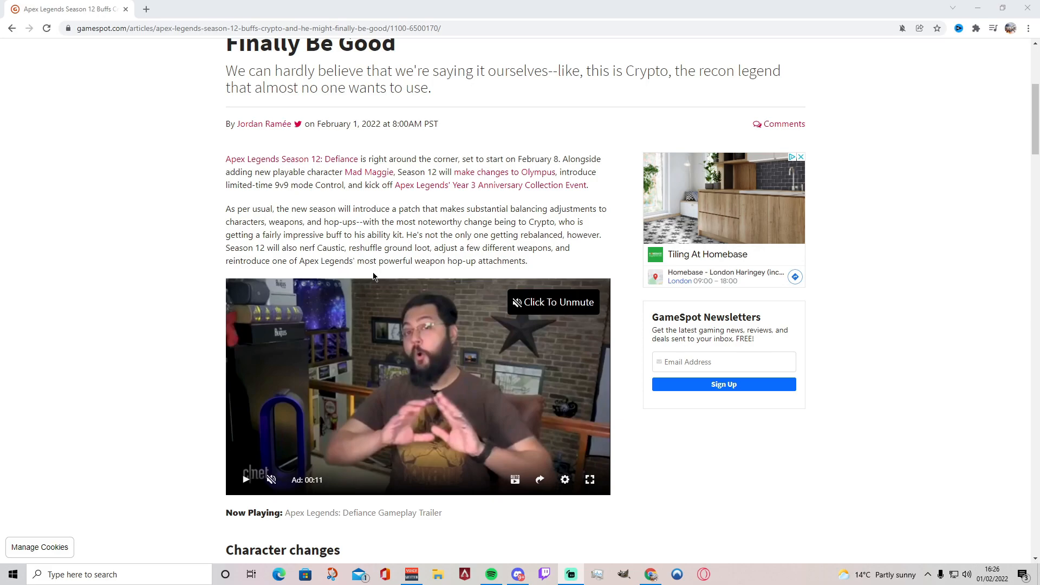
mouse_move(436, 277)
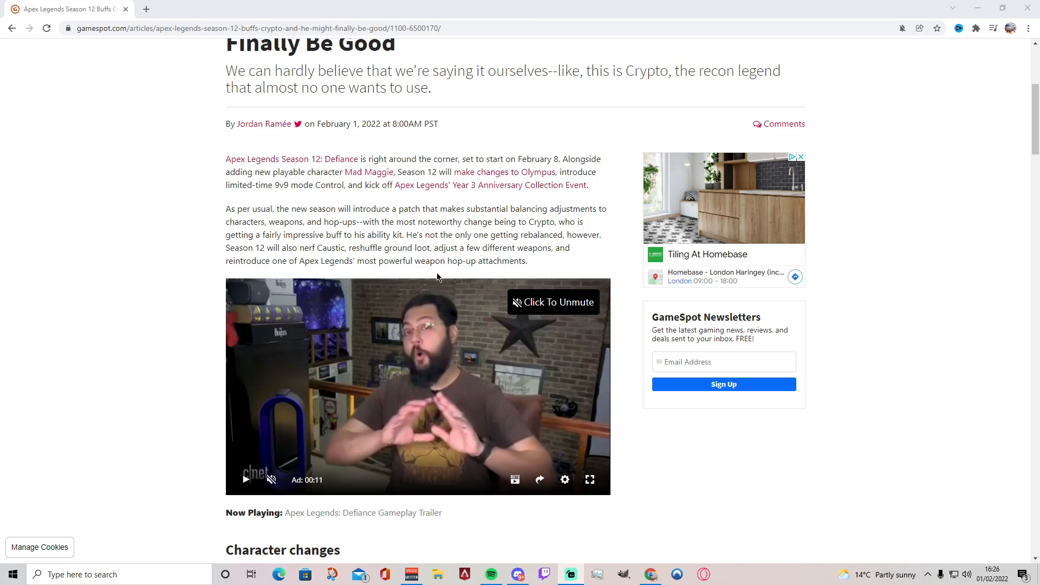
Step: Scroll down to the Character changes heading and the Crypto subsection on his drone changes
scroll(down, 3)
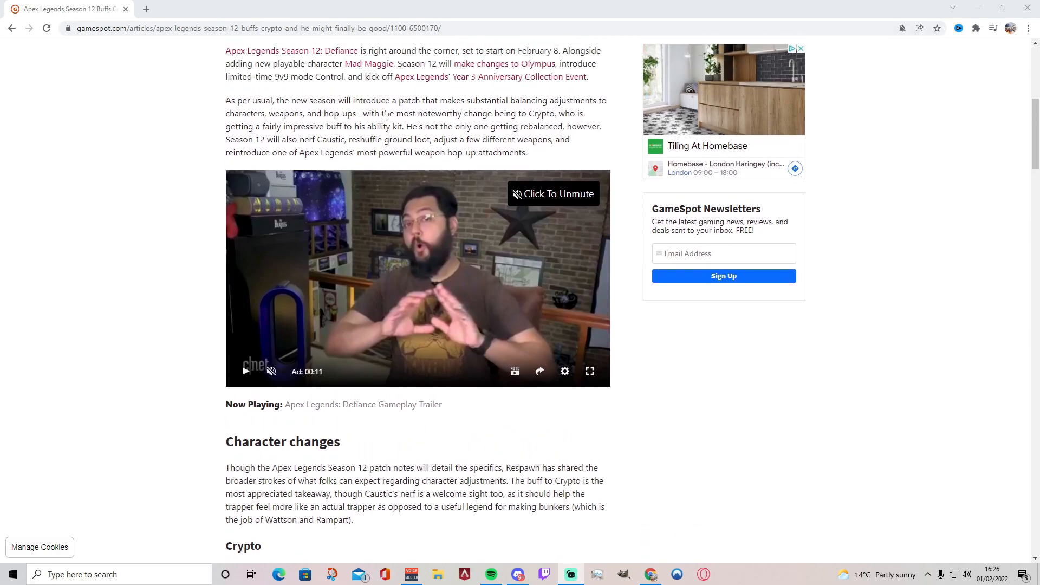
mouse_move(325, 281)
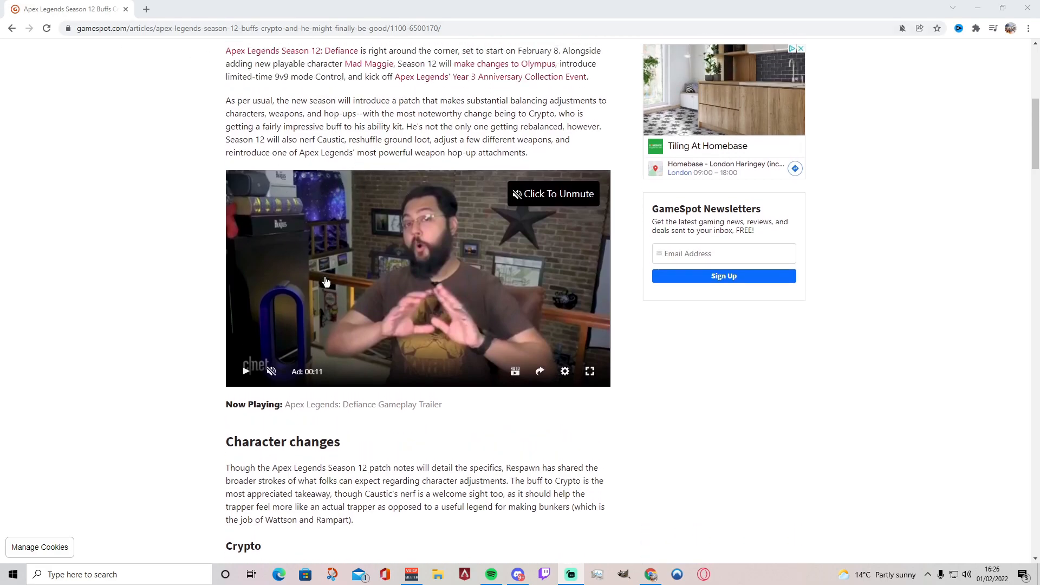
scroll(down, 3)
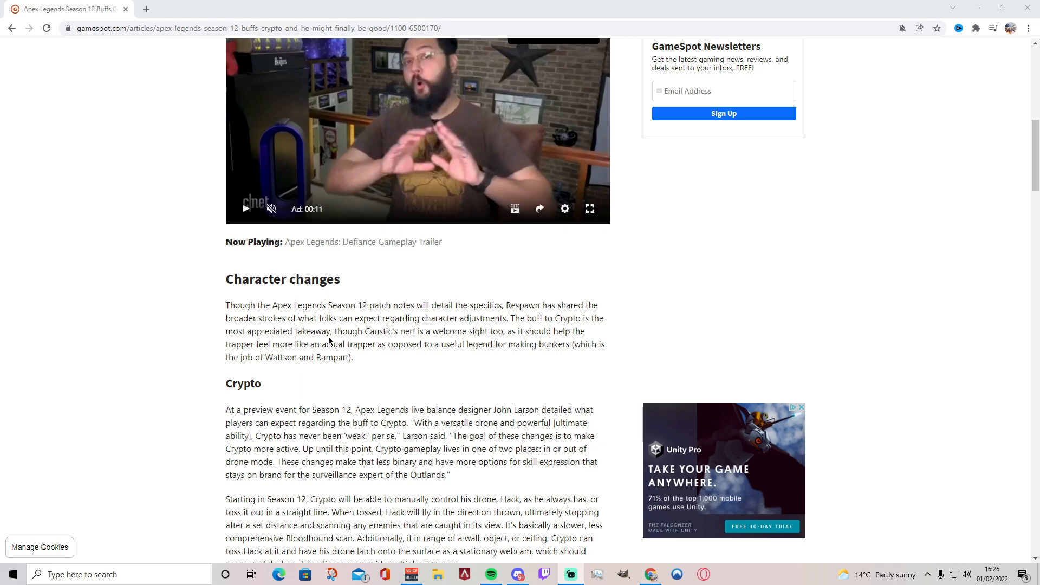
mouse_move(264, 315)
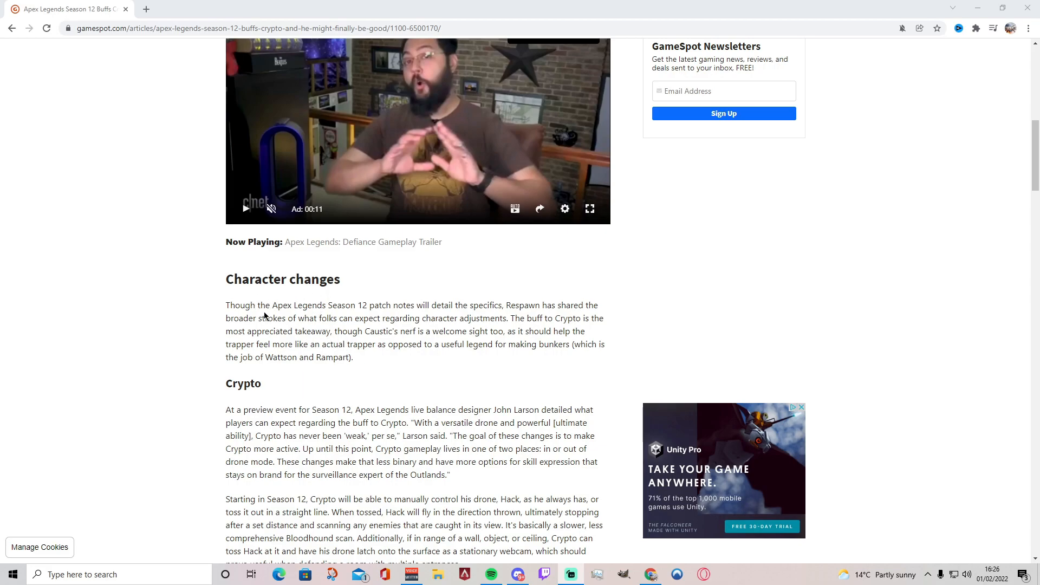
scroll(down, 3)
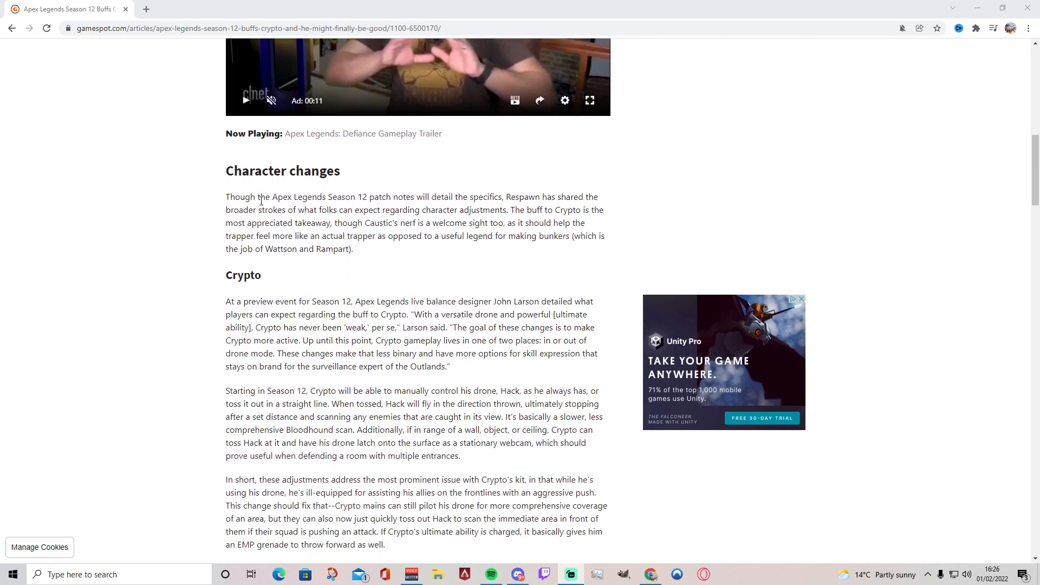
mouse_move(457, 203)
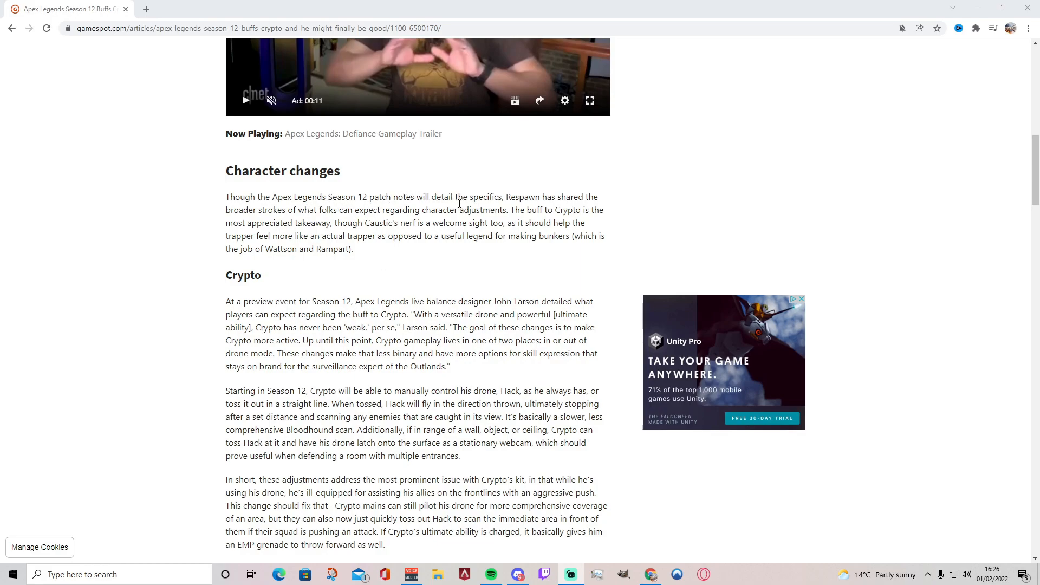
mouse_move(549, 211)
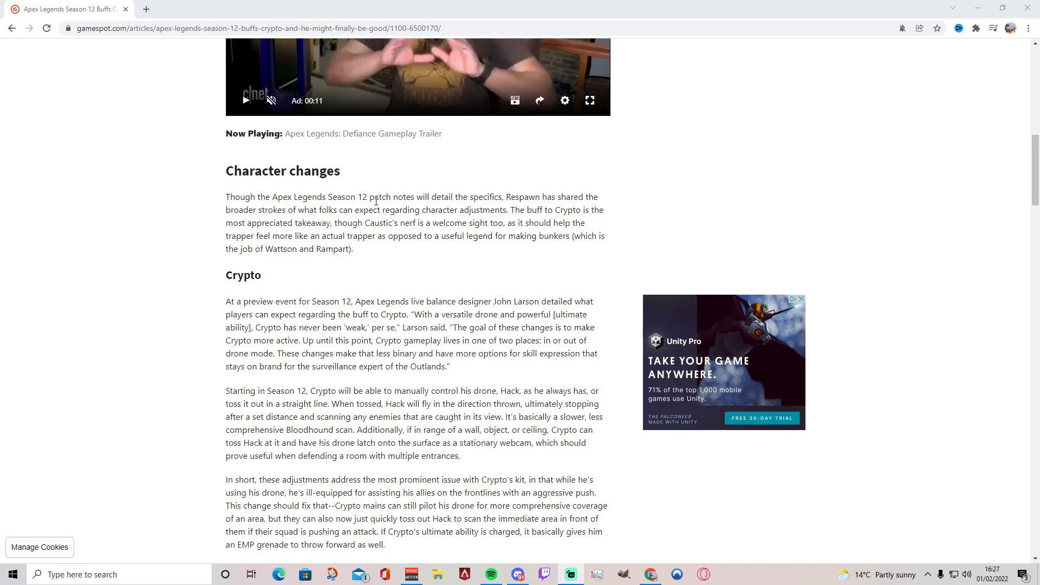
mouse_move(498, 226)
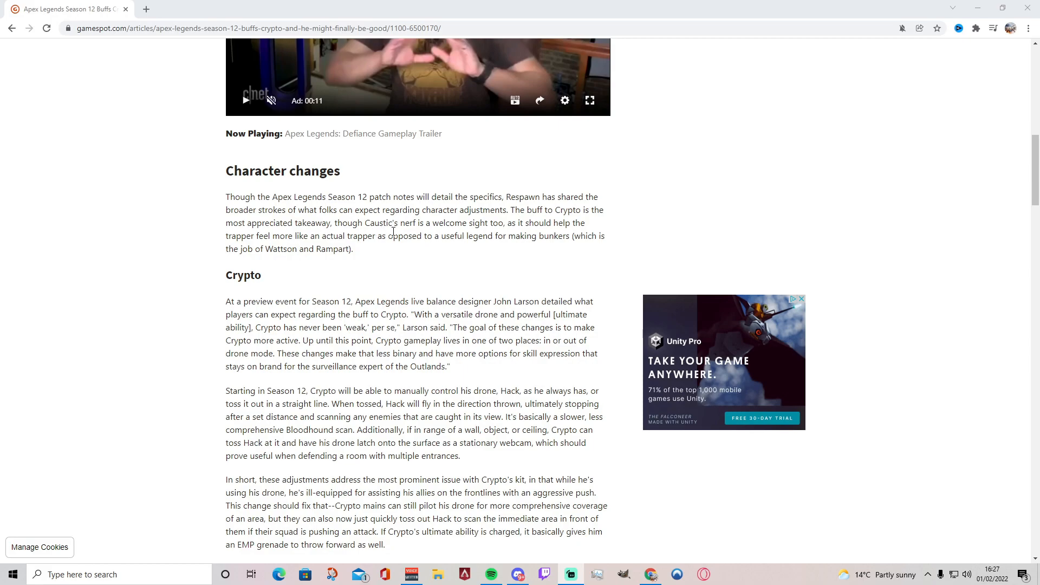
mouse_move(512, 232)
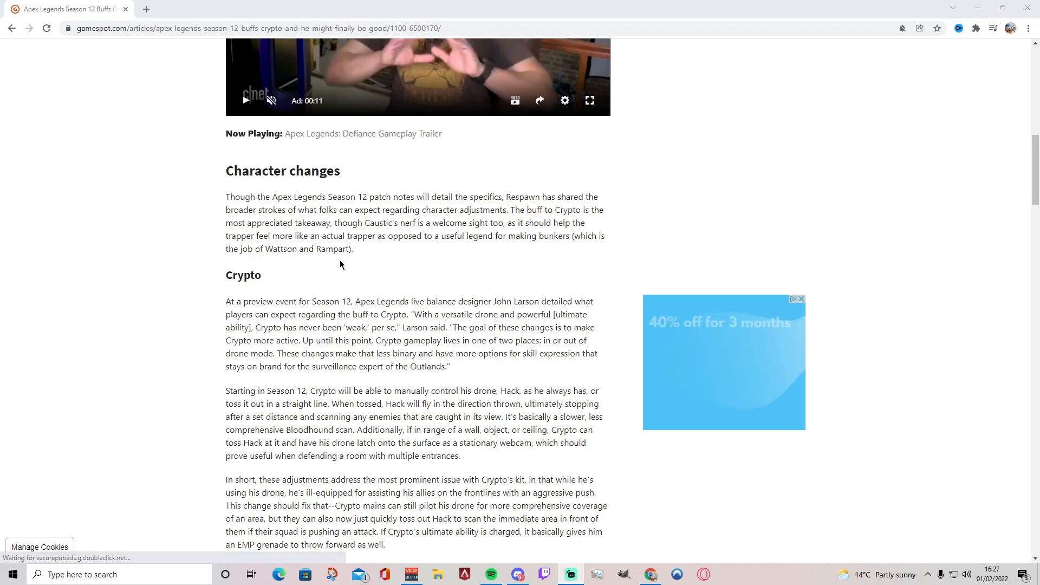
Step: Scroll so the Crypto subsection sits at the top with the Defiance Launch Trailer below
scroll(down, 3)
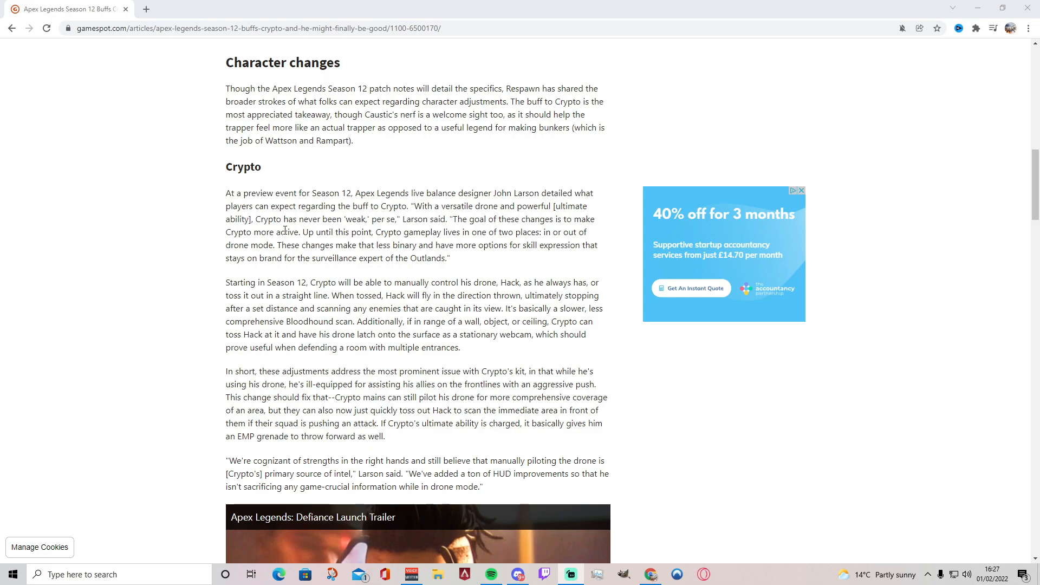
mouse_move(371, 229)
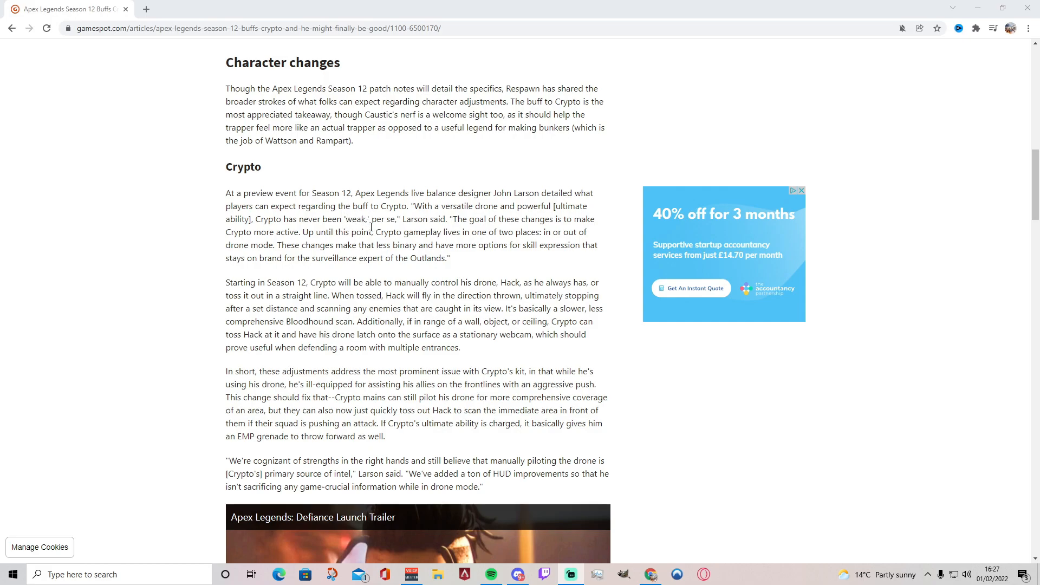
mouse_move(472, 228)
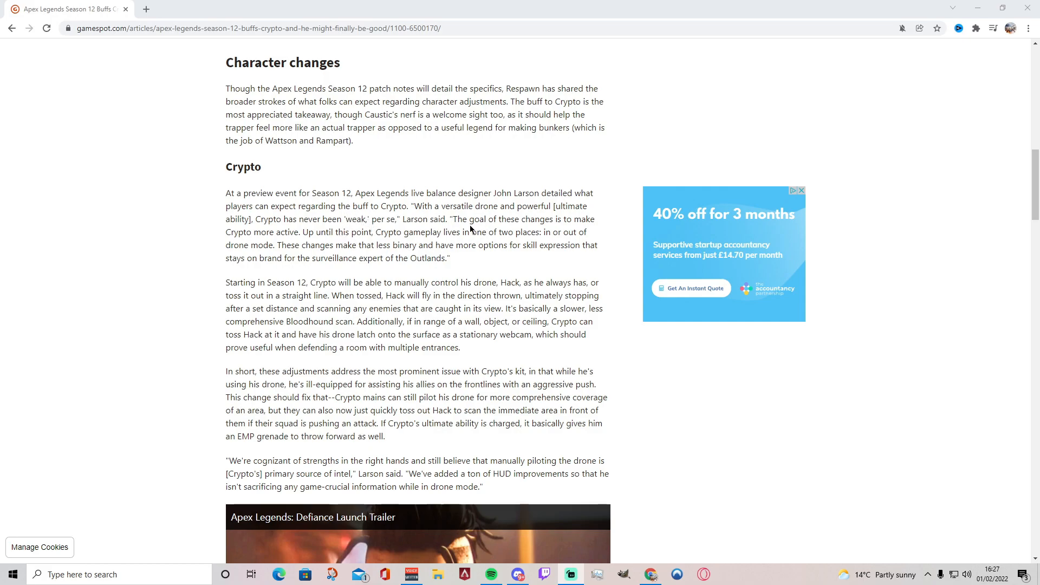
mouse_move(514, 229)
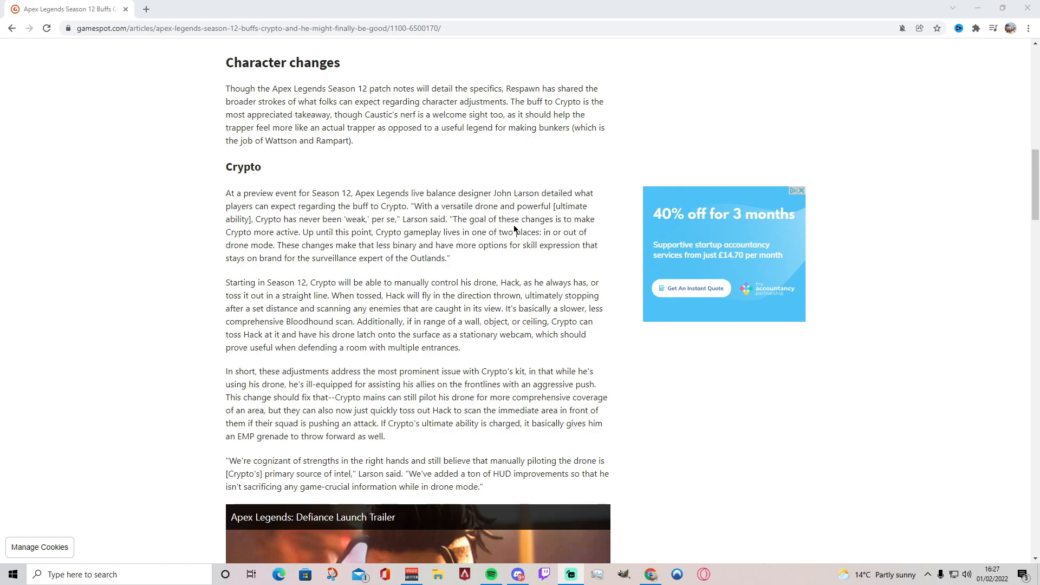
mouse_move(297, 244)
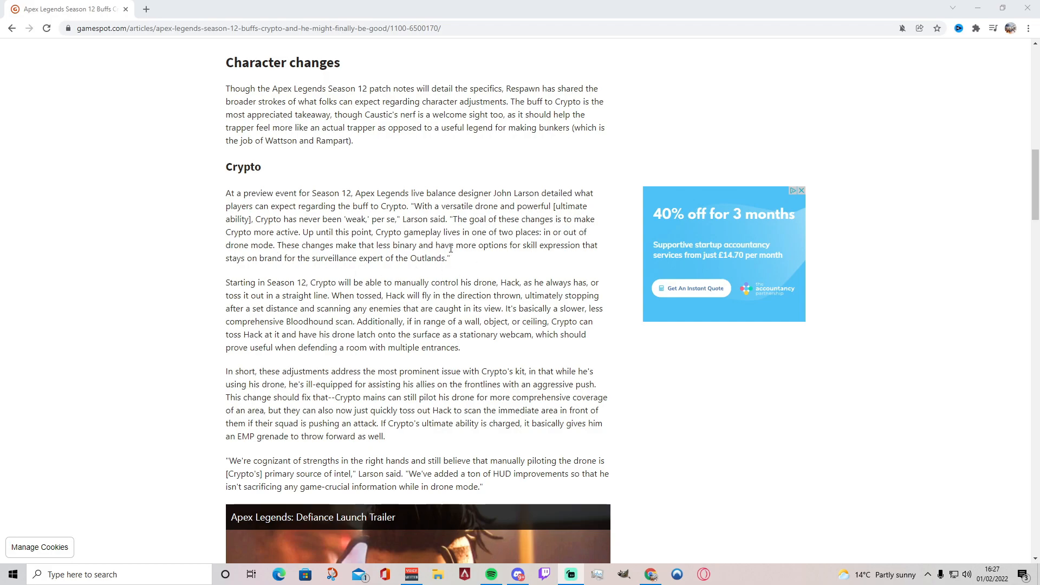
mouse_move(548, 246)
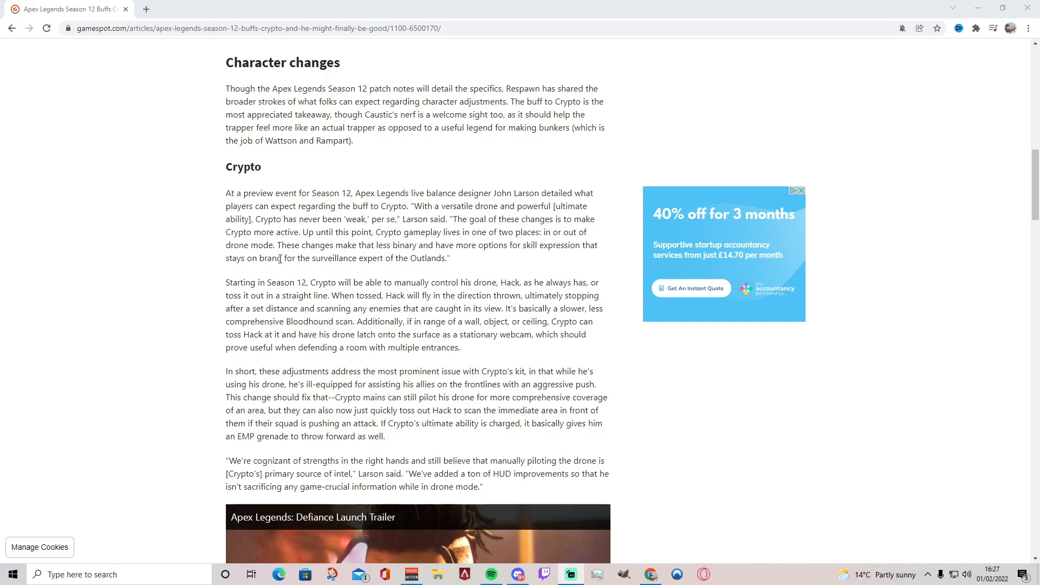
mouse_move(356, 252)
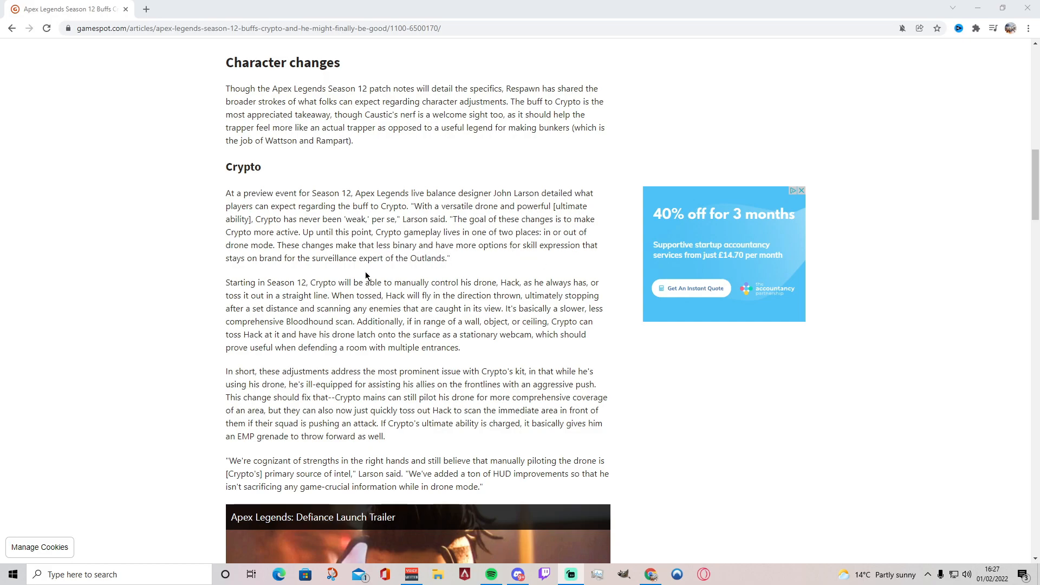
mouse_move(428, 275)
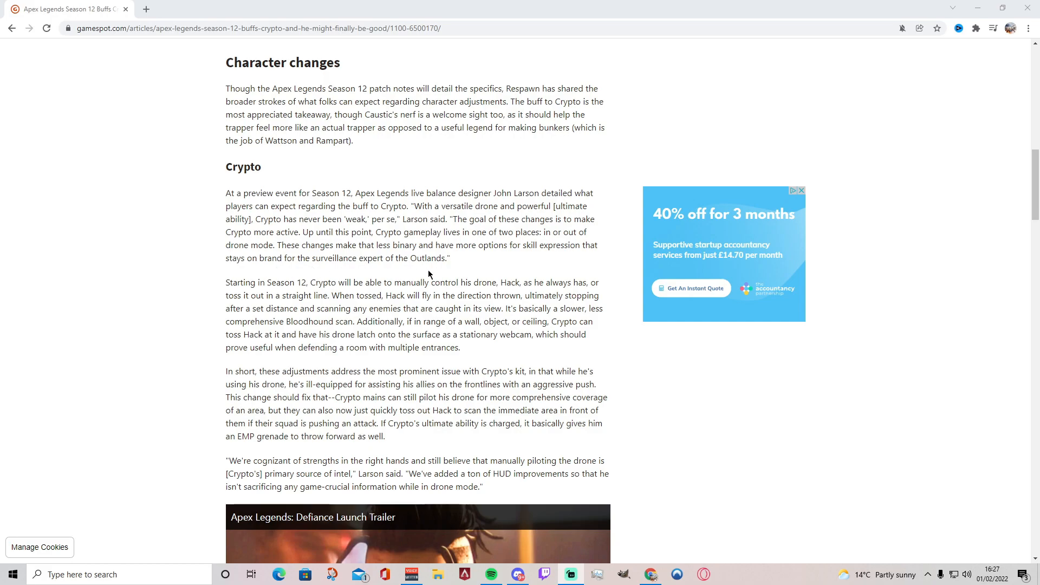
mouse_move(343, 258)
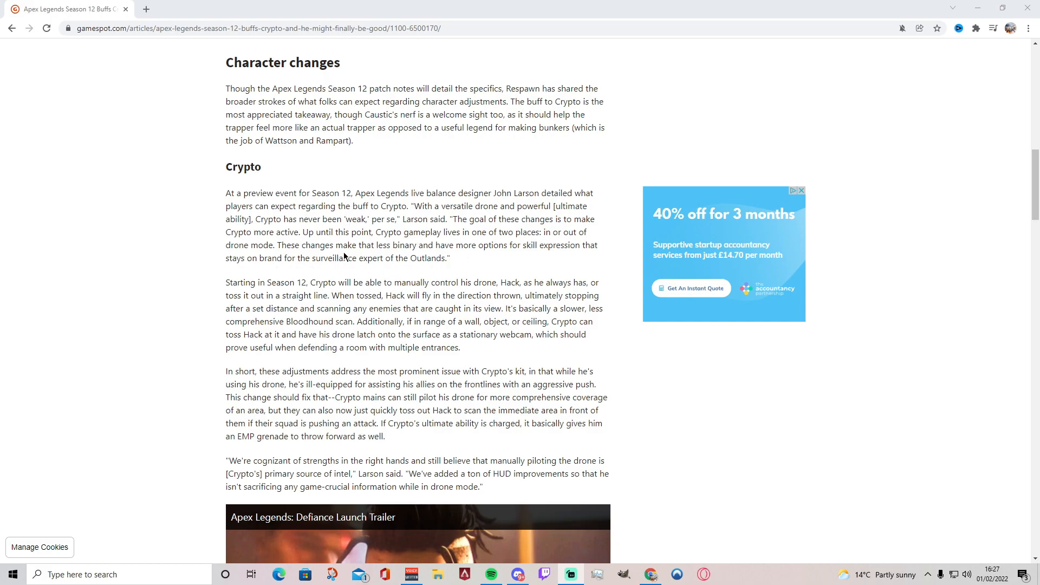
scroll(down, 3)
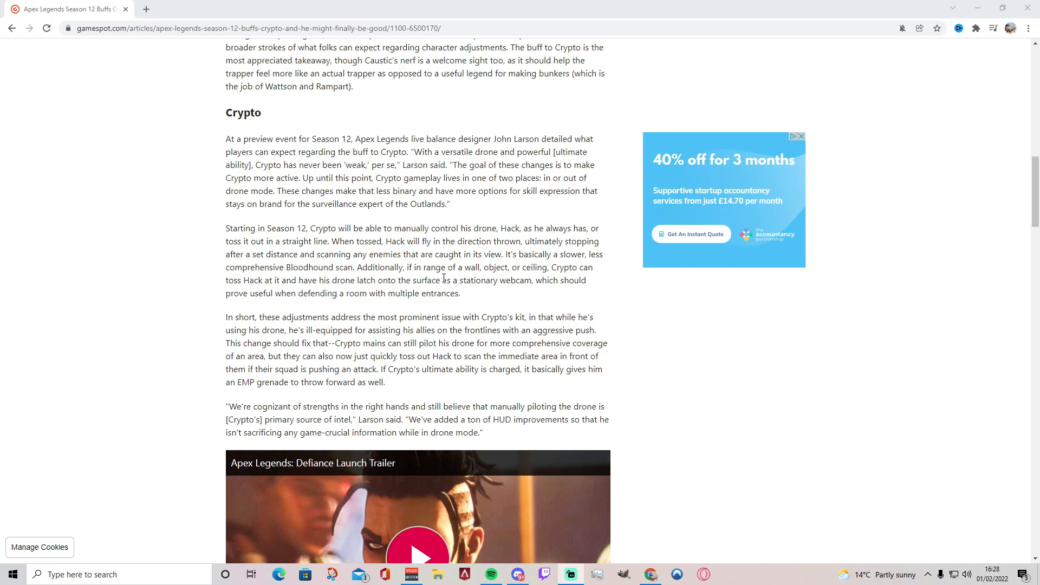
mouse_move(427, 259)
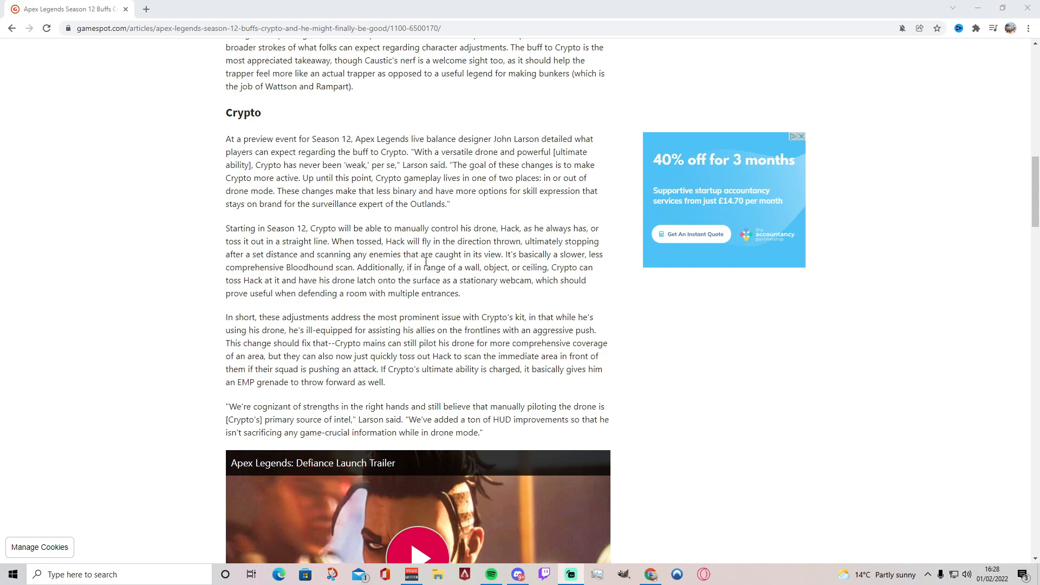
mouse_move(337, 295)
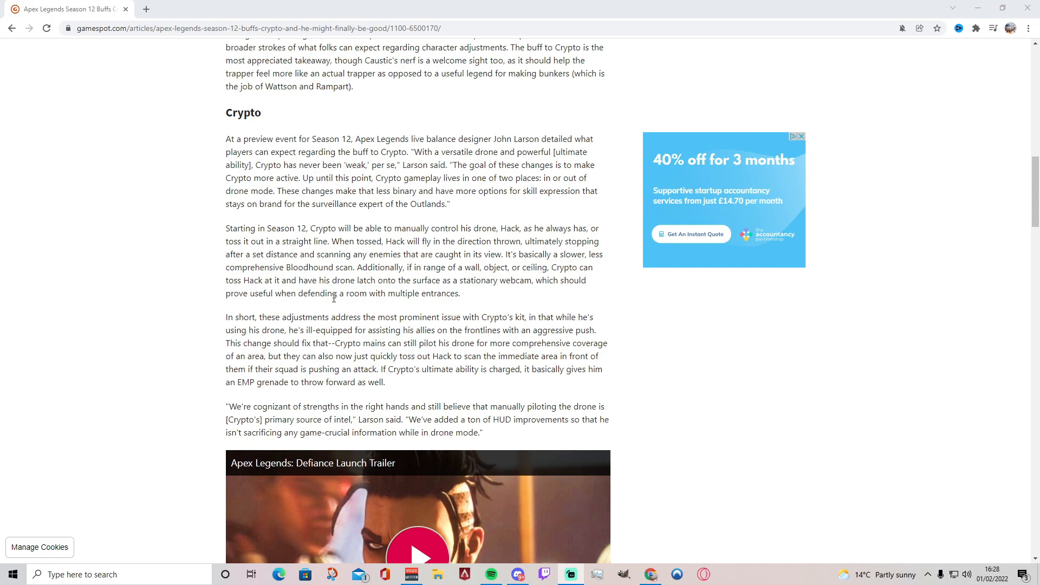
mouse_move(494, 304)
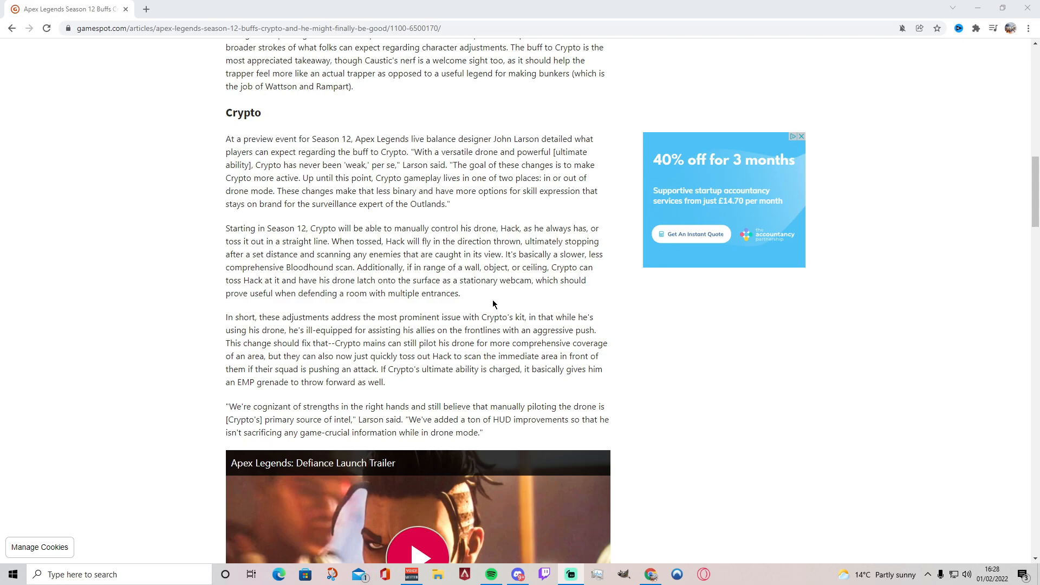
mouse_move(484, 294)
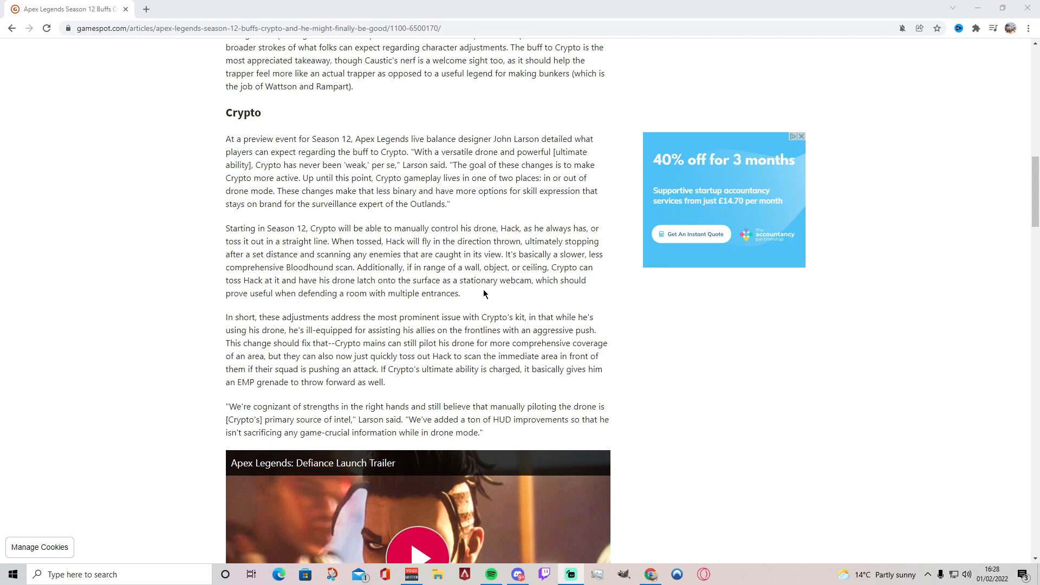
mouse_move(484, 290)
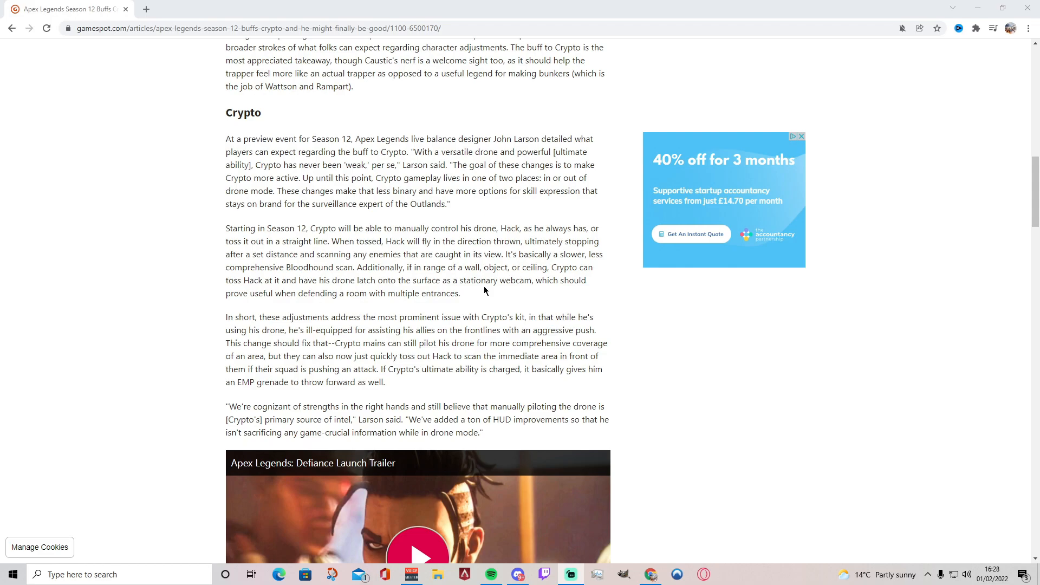
mouse_move(480, 296)
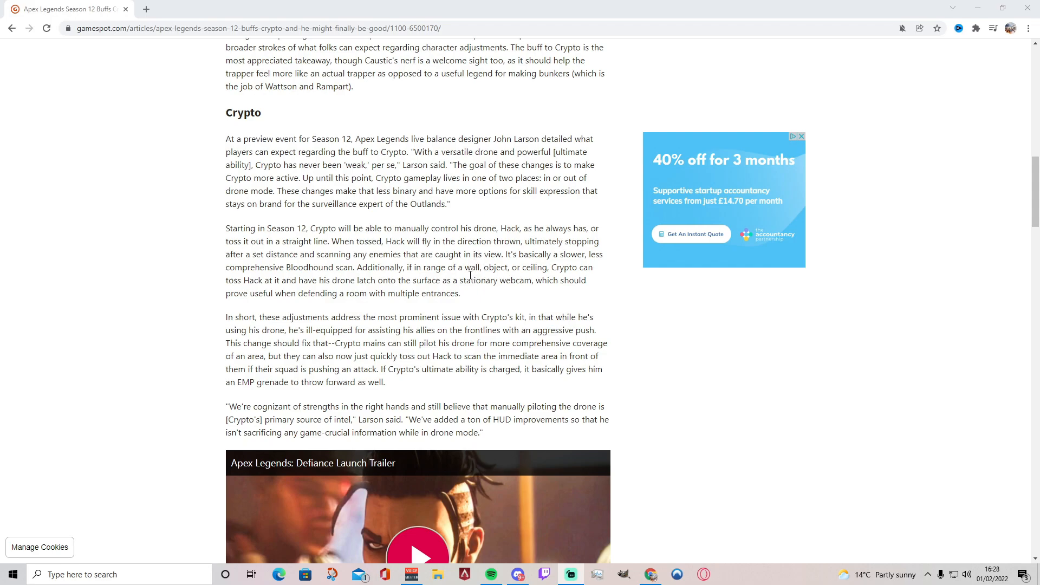
mouse_move(482, 294)
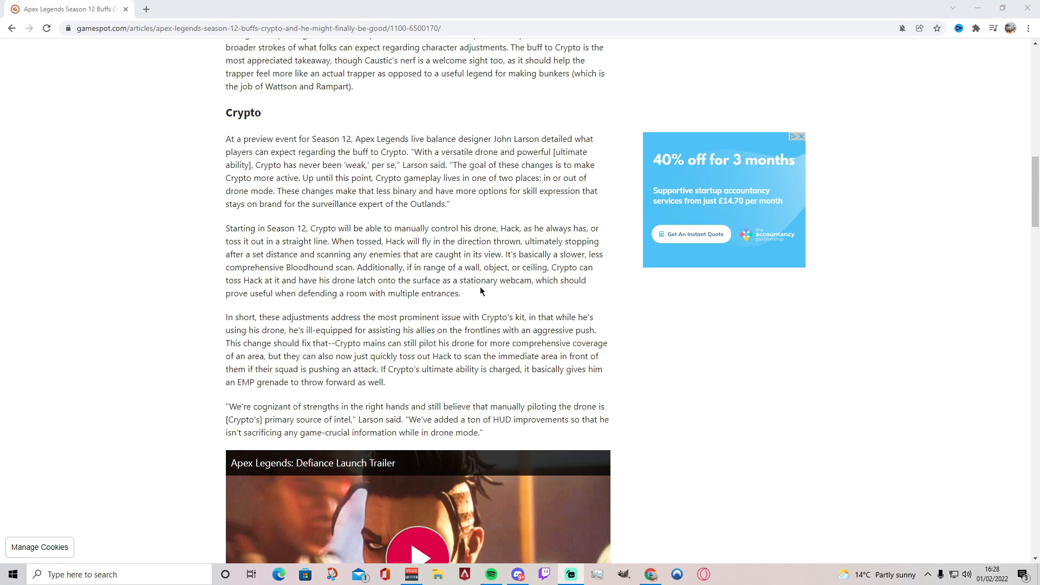
Step: Scroll past the Crypto heading so the Defiance trailer's play button and Caustic subsection appear
scroll(down, 3)
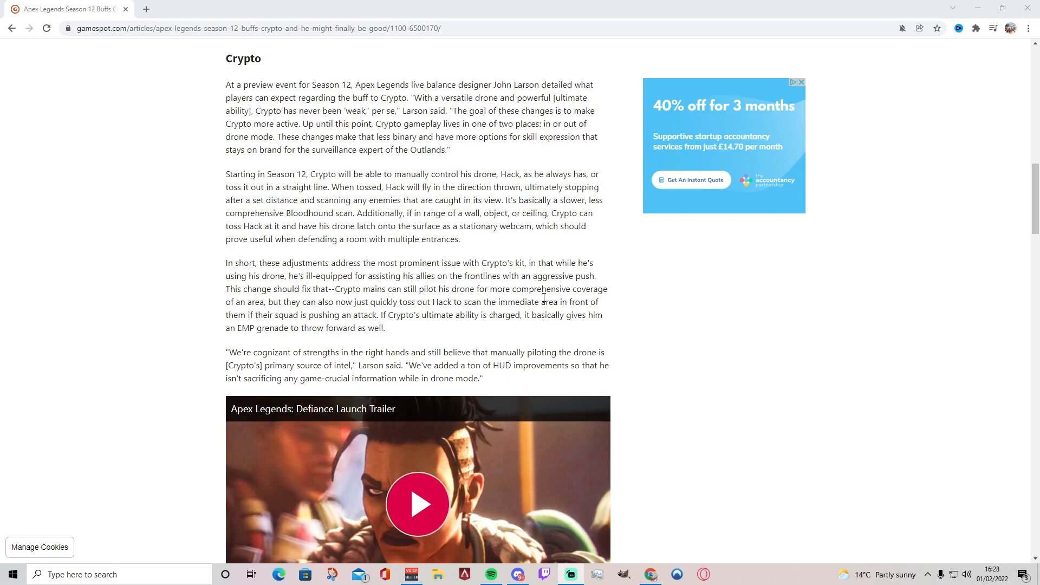
mouse_move(580, 273)
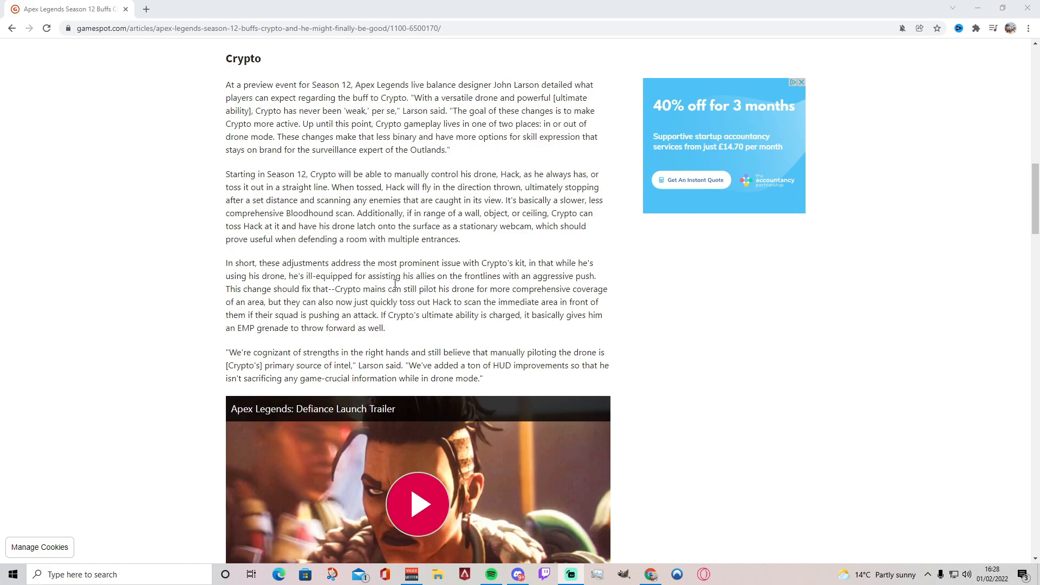
mouse_move(460, 285)
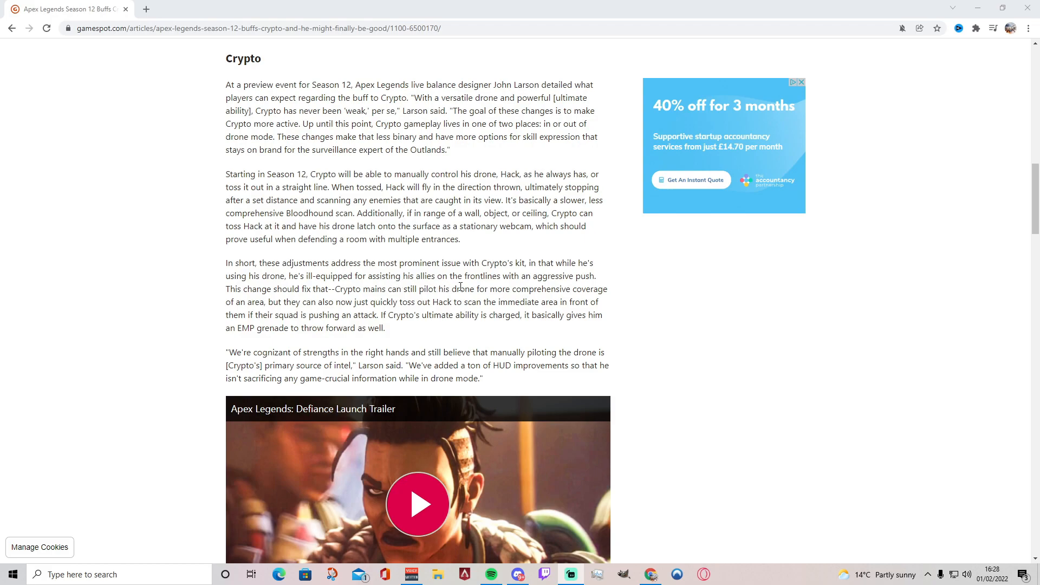
mouse_move(276, 343)
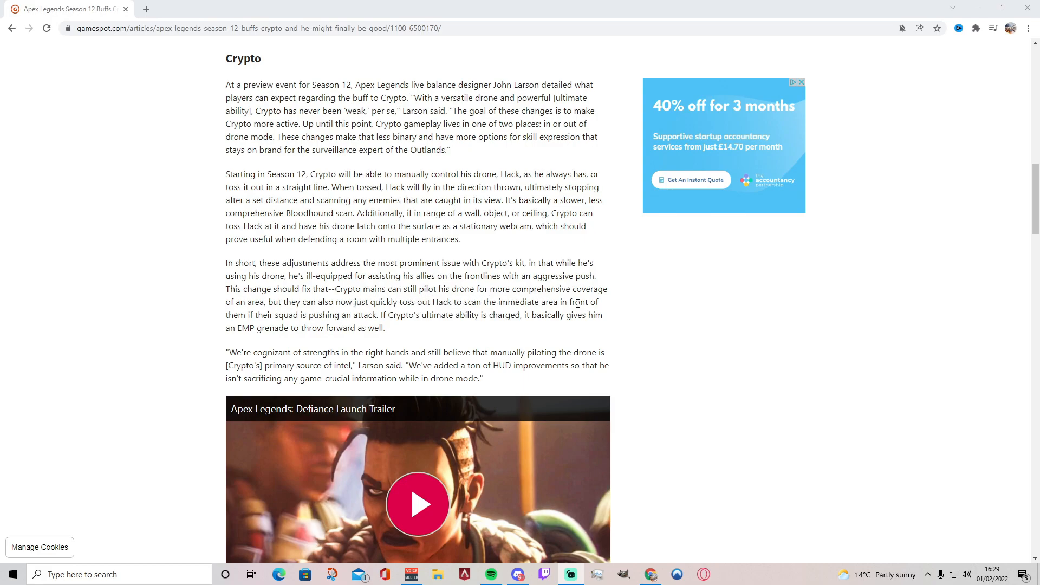
mouse_move(337, 315)
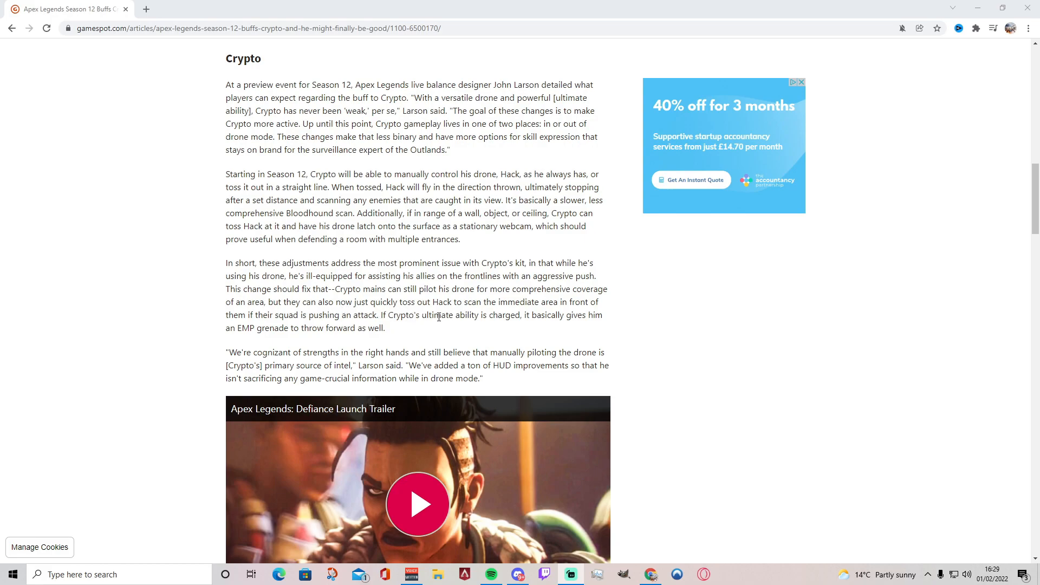
mouse_move(582, 315)
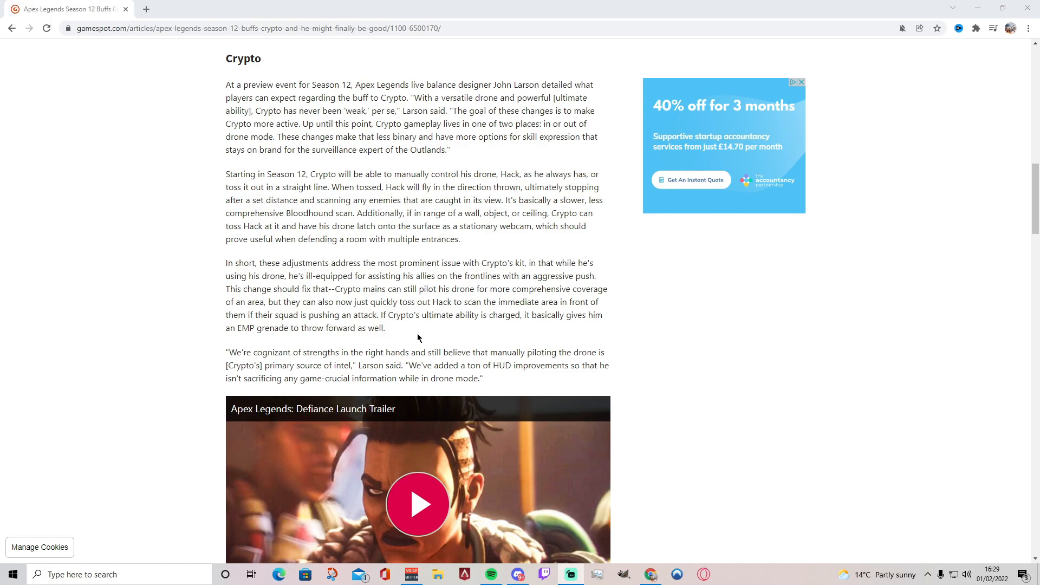
mouse_move(436, 341)
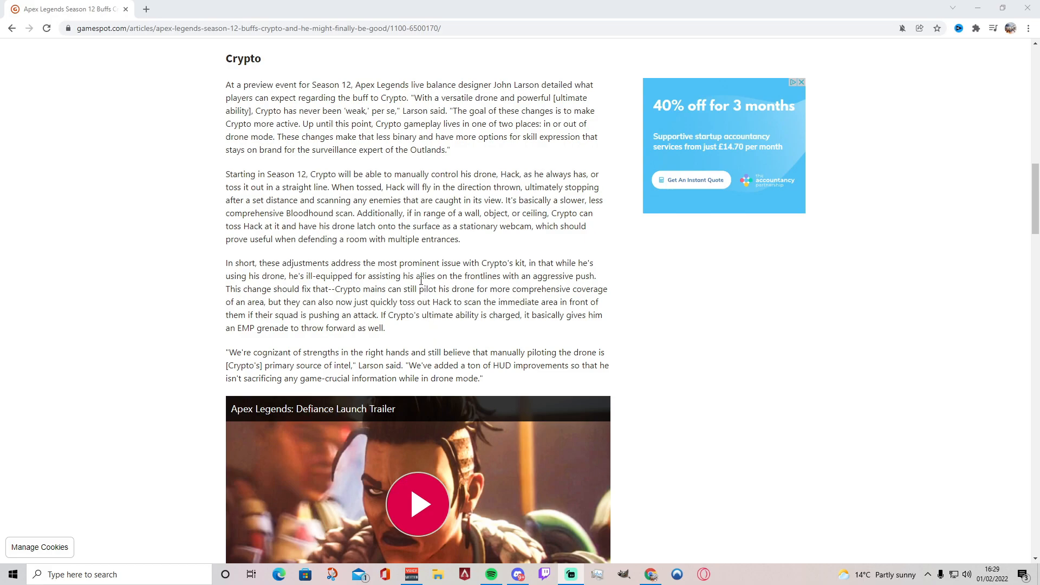
mouse_move(391, 347)
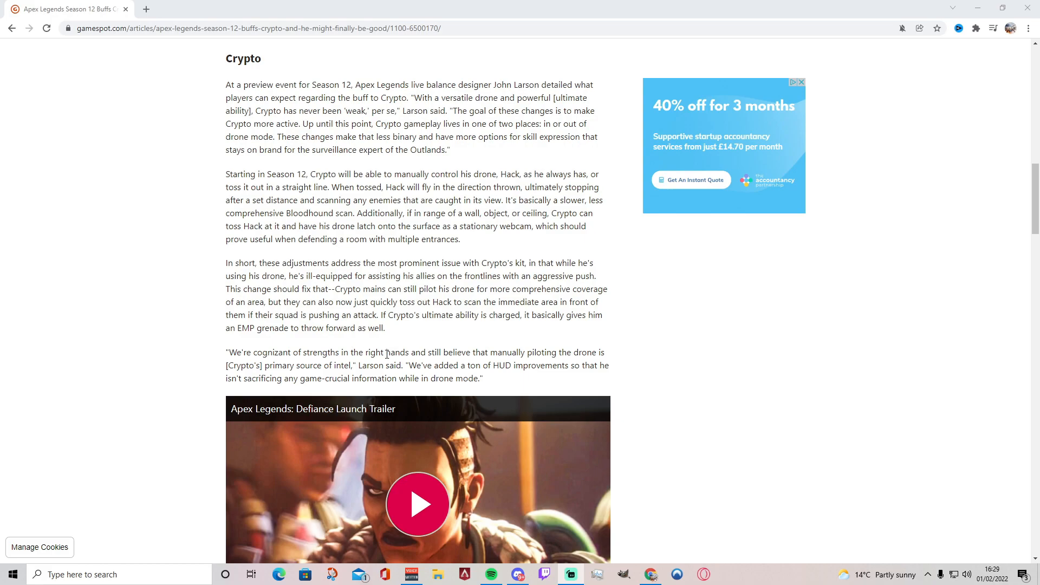
mouse_move(336, 330)
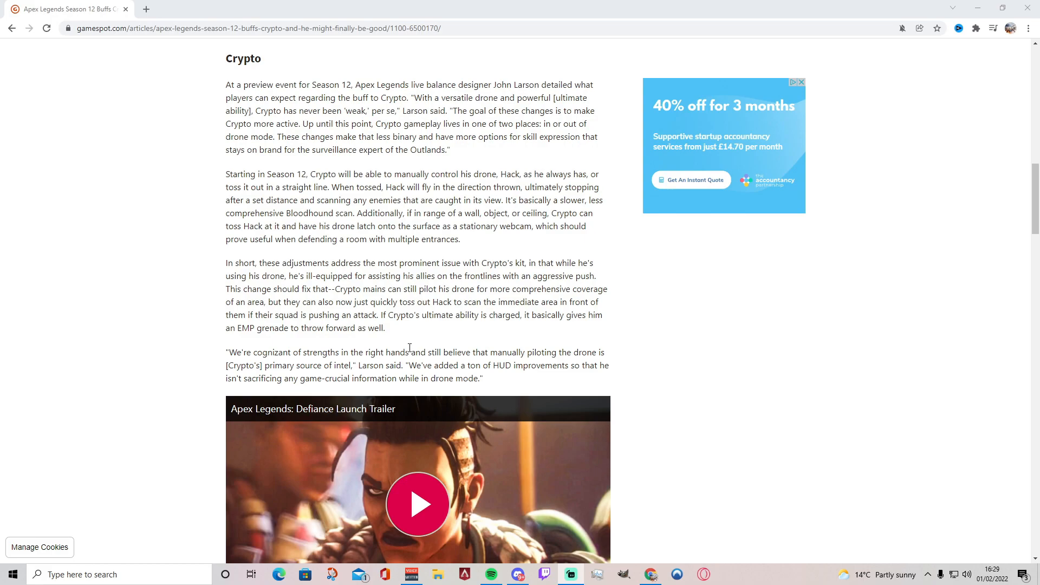
mouse_move(407, 348)
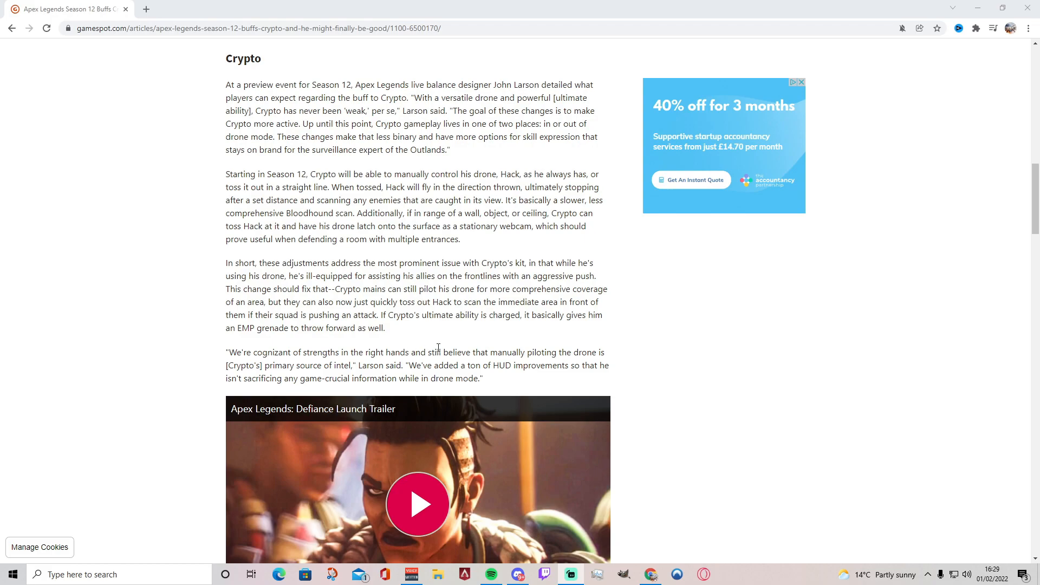
mouse_move(425, 341)
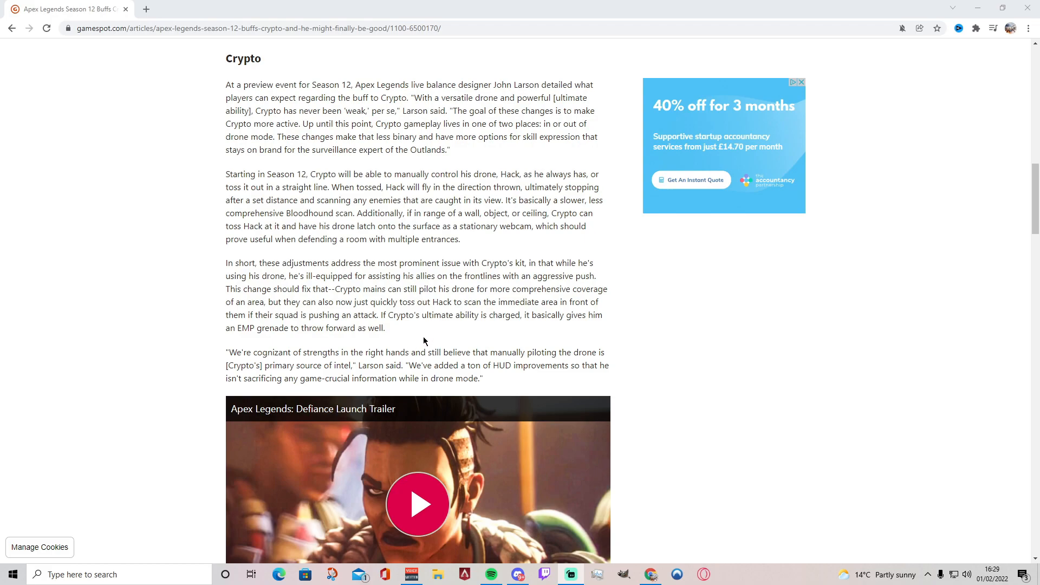
mouse_move(403, 348)
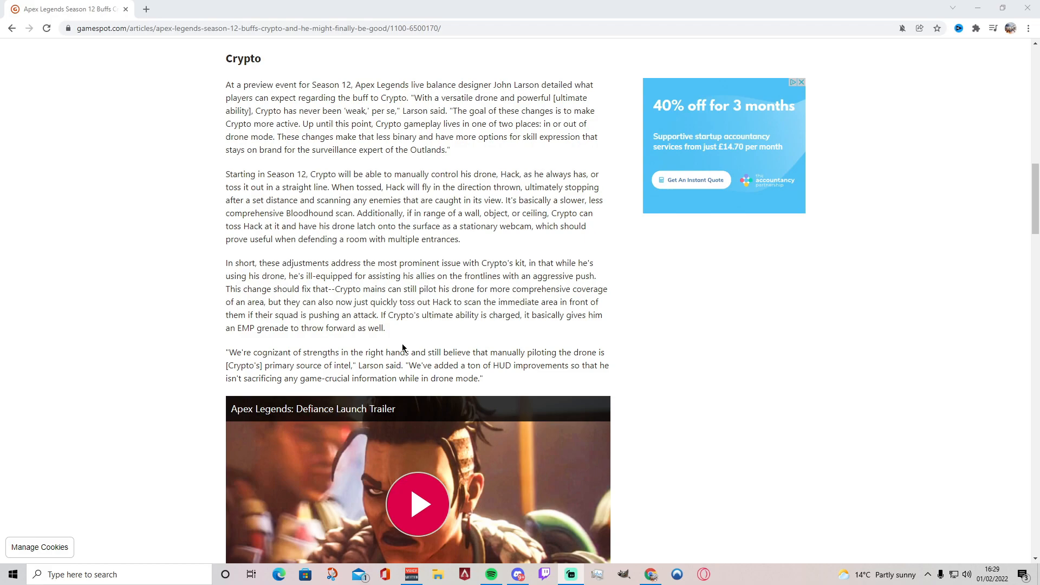
mouse_move(410, 346)
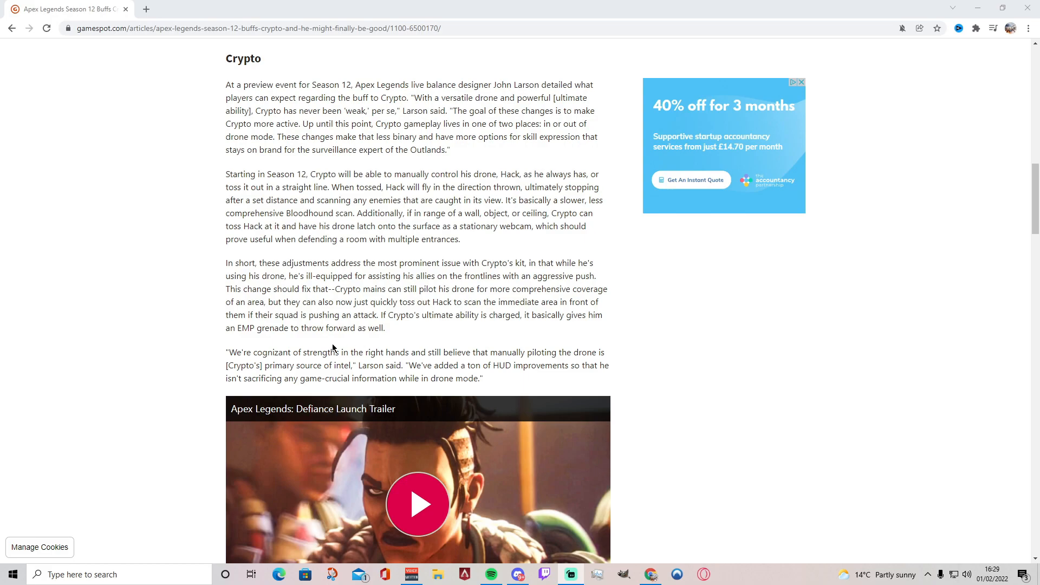
scroll(down, 3)
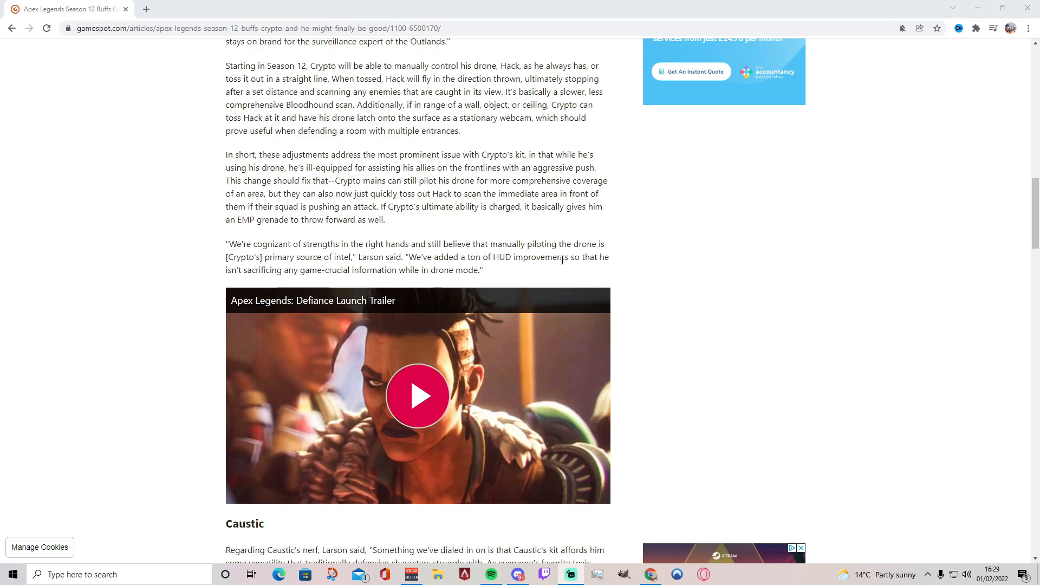
mouse_move(359, 269)
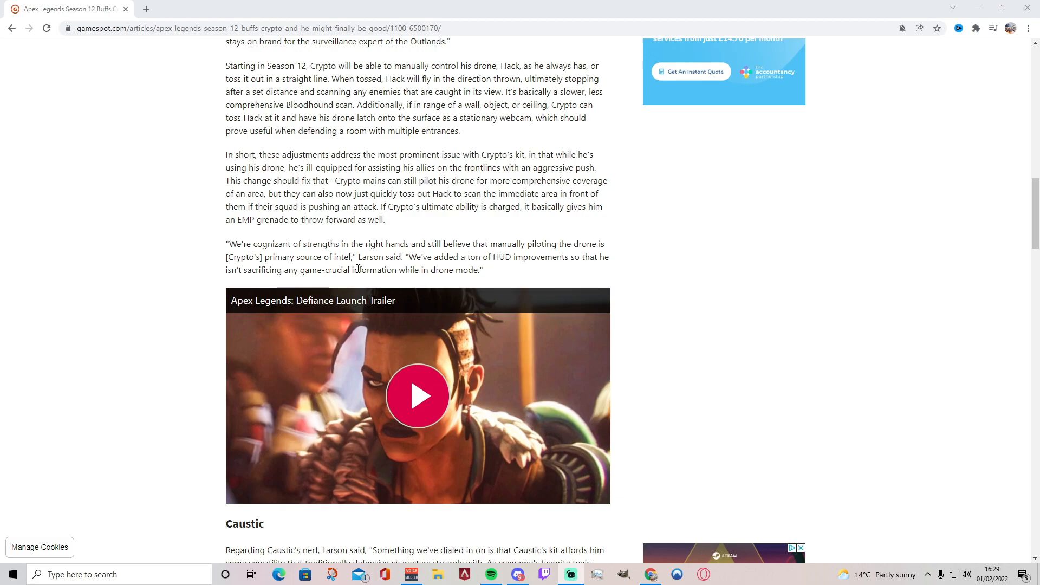
mouse_move(509, 253)
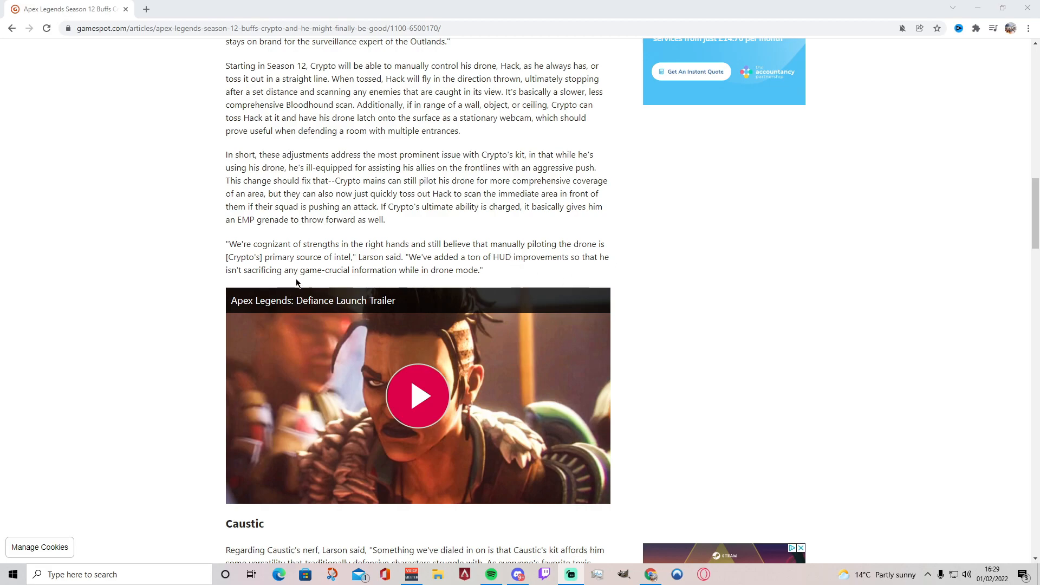
mouse_move(416, 286)
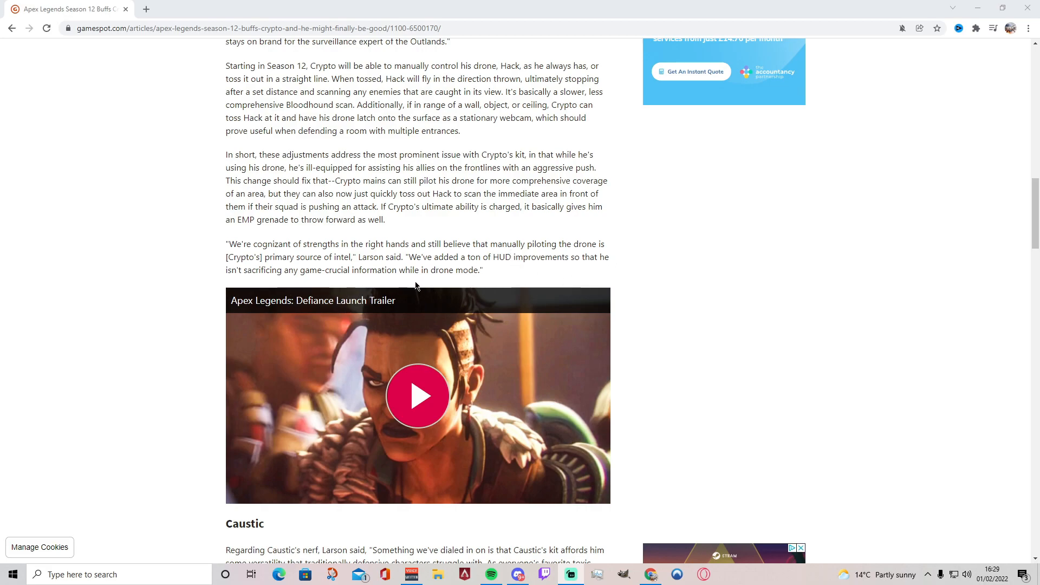
Step: Scroll past the Defiance trailer to the Caustic heading and its trap nerf discussion
scroll(down, 3)
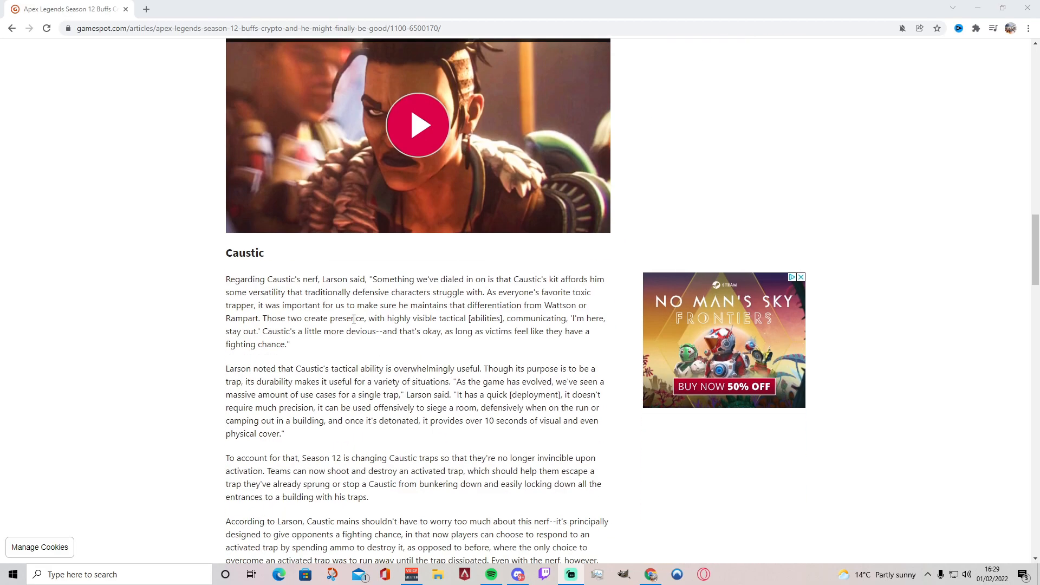
Step: Scroll through the Caustic nerf paragraphs to the Stories from the Outlands "Judgment" video
scroll(down, 3)
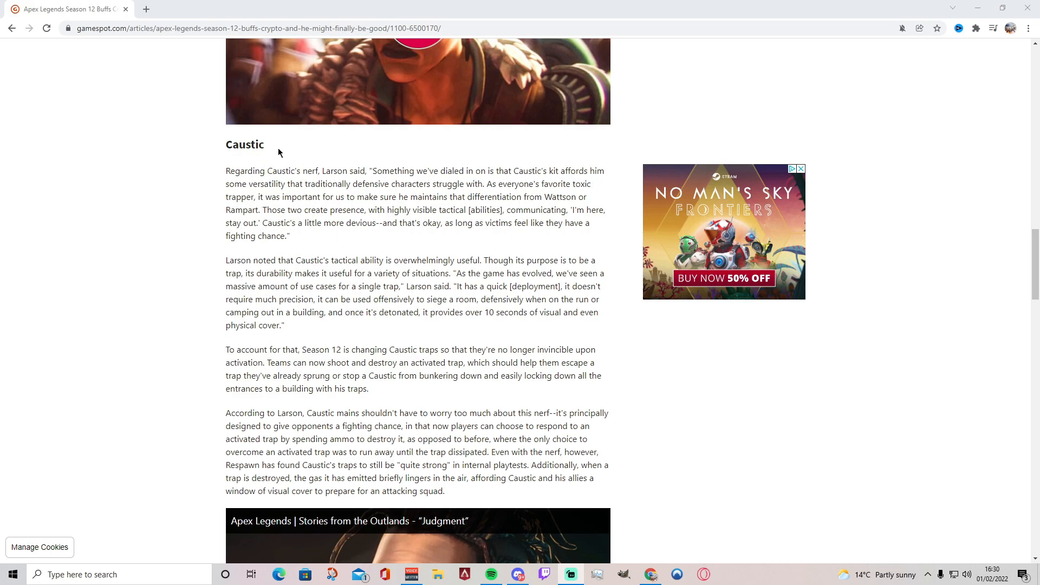
mouse_move(444, 183)
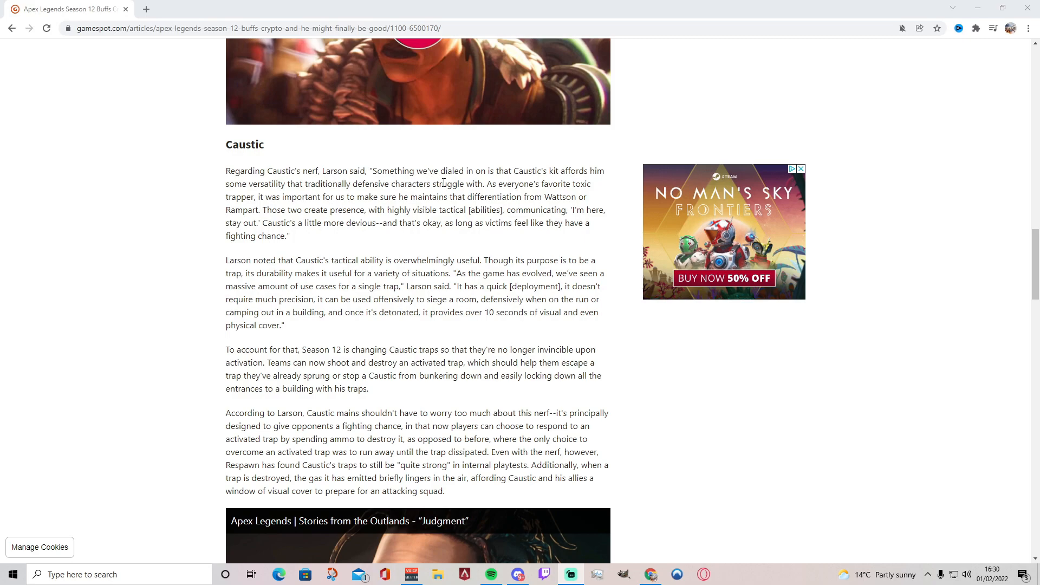
mouse_move(596, 182)
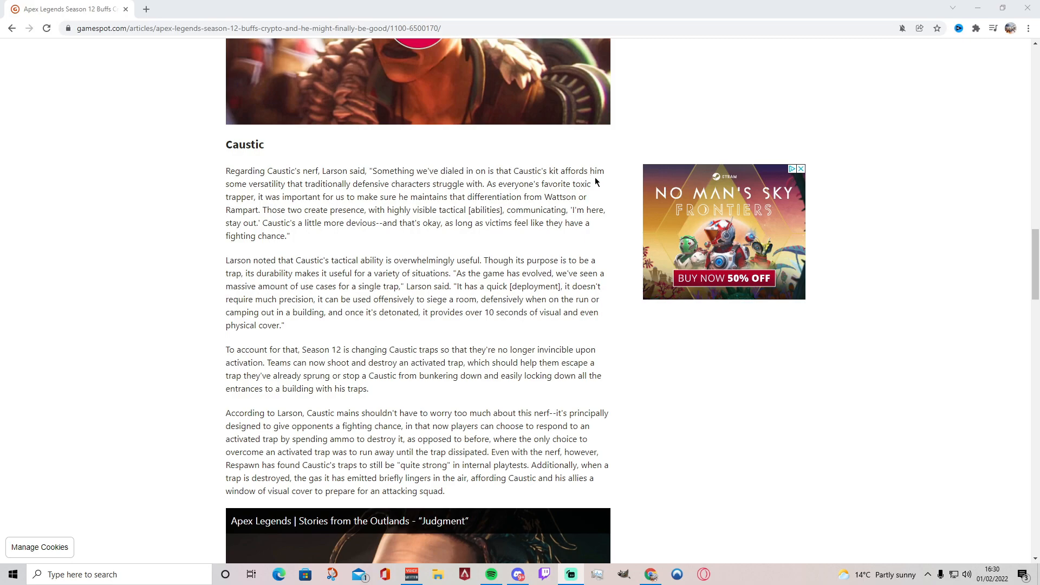
mouse_move(279, 193)
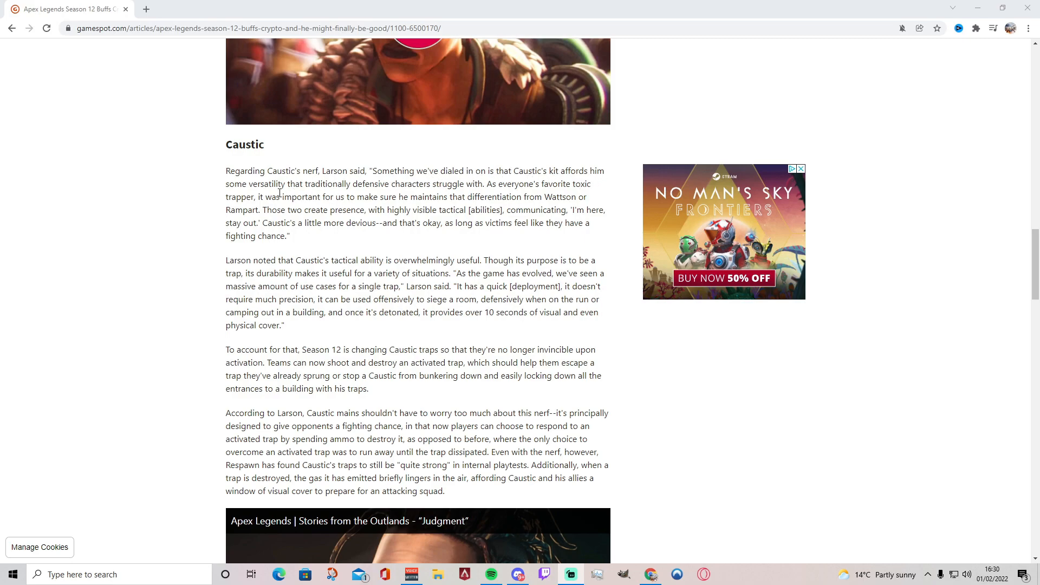
mouse_move(461, 189)
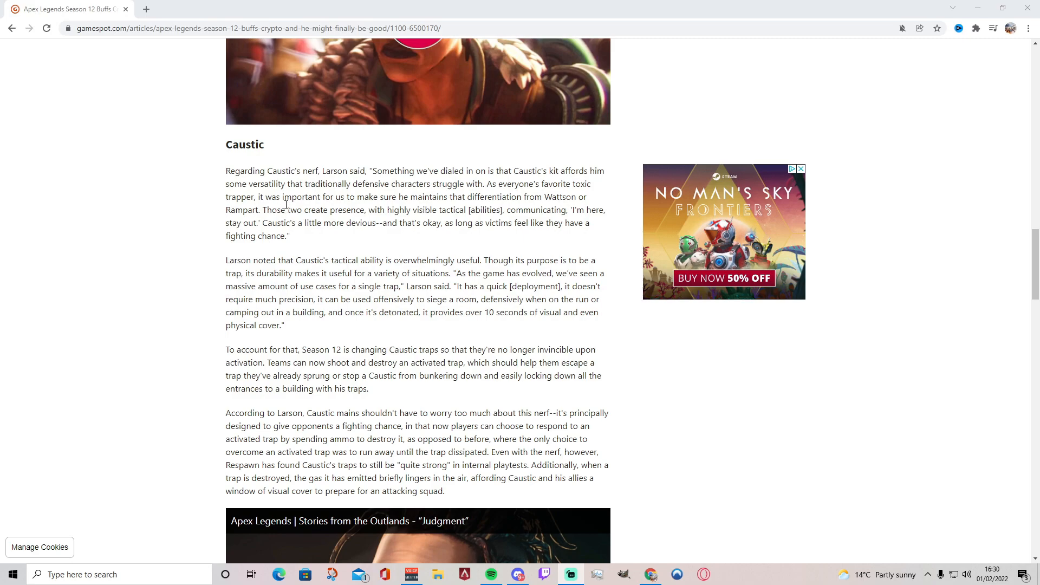
mouse_move(454, 197)
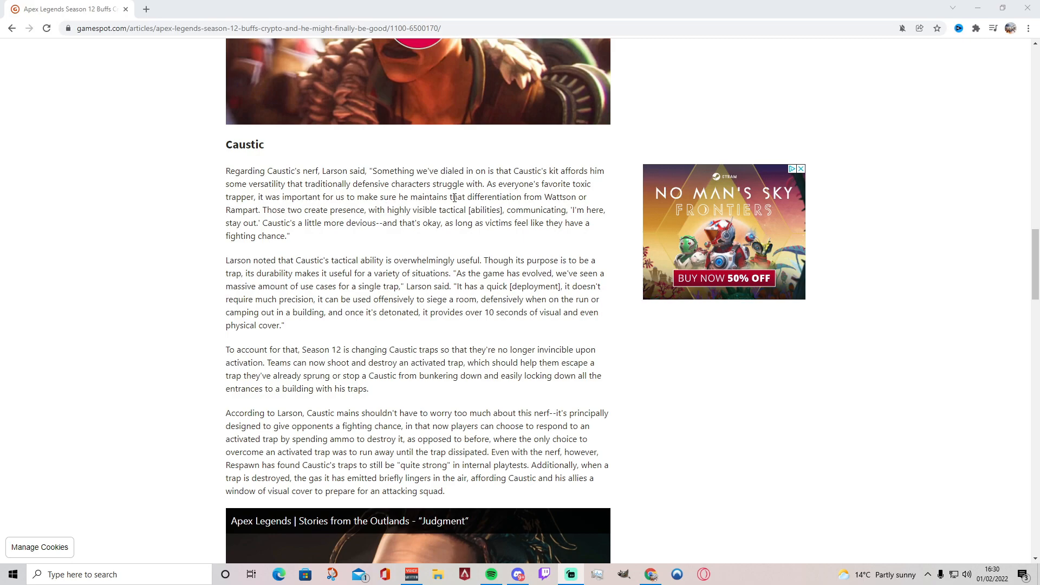
mouse_move(329, 220)
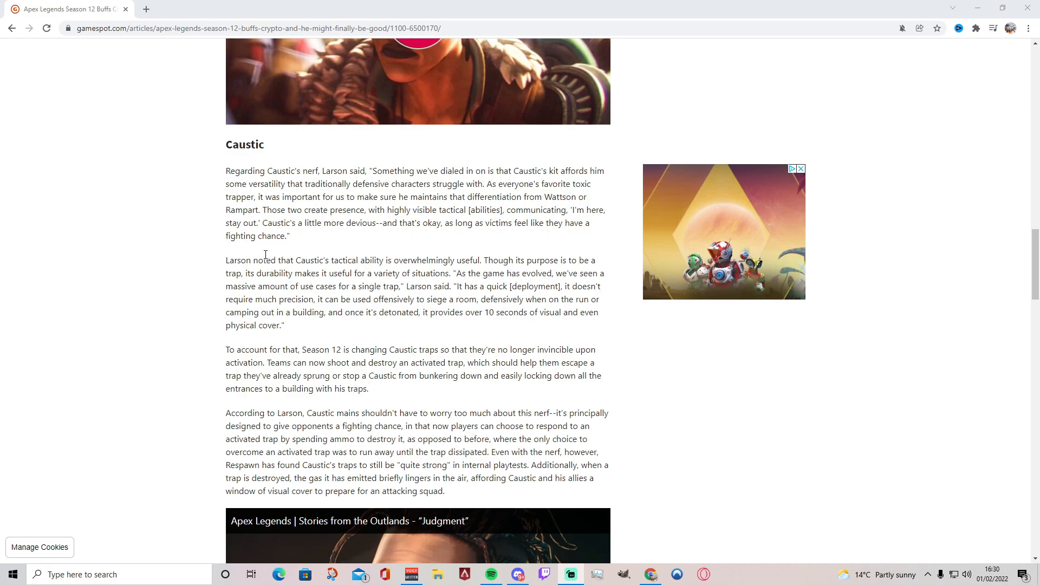
mouse_move(269, 267)
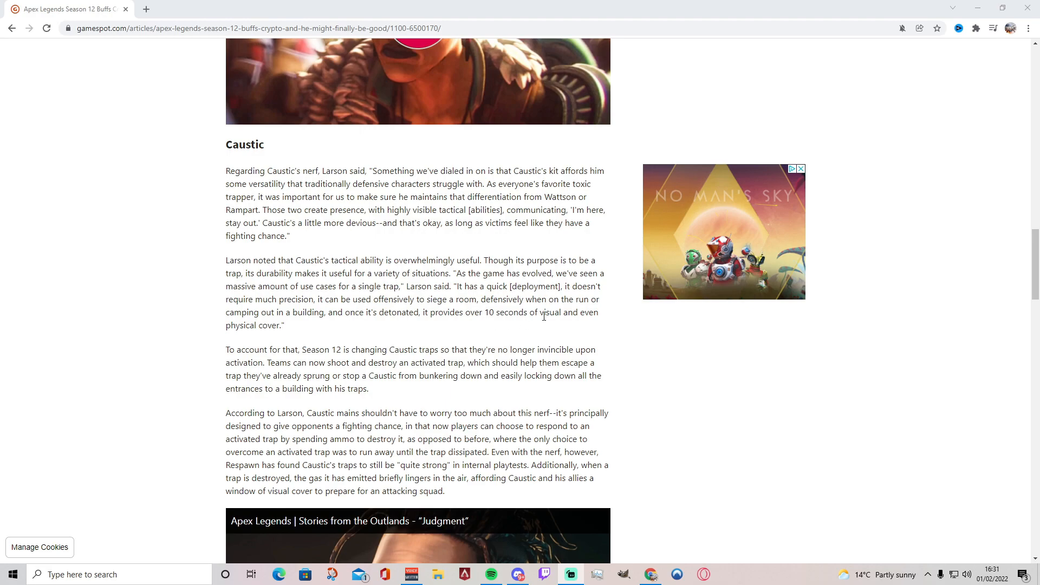
mouse_move(438, 335)
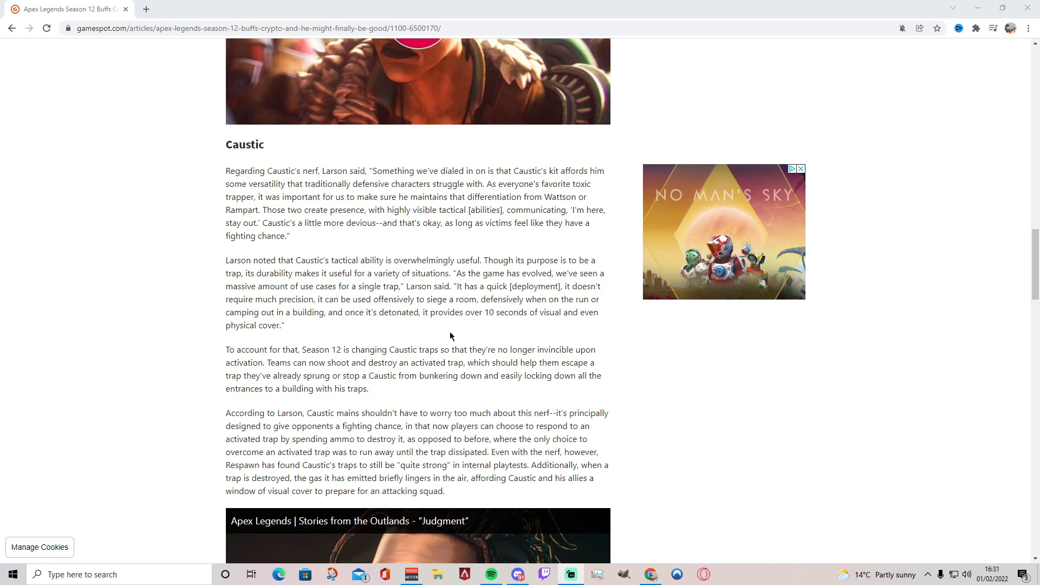
mouse_move(385, 337)
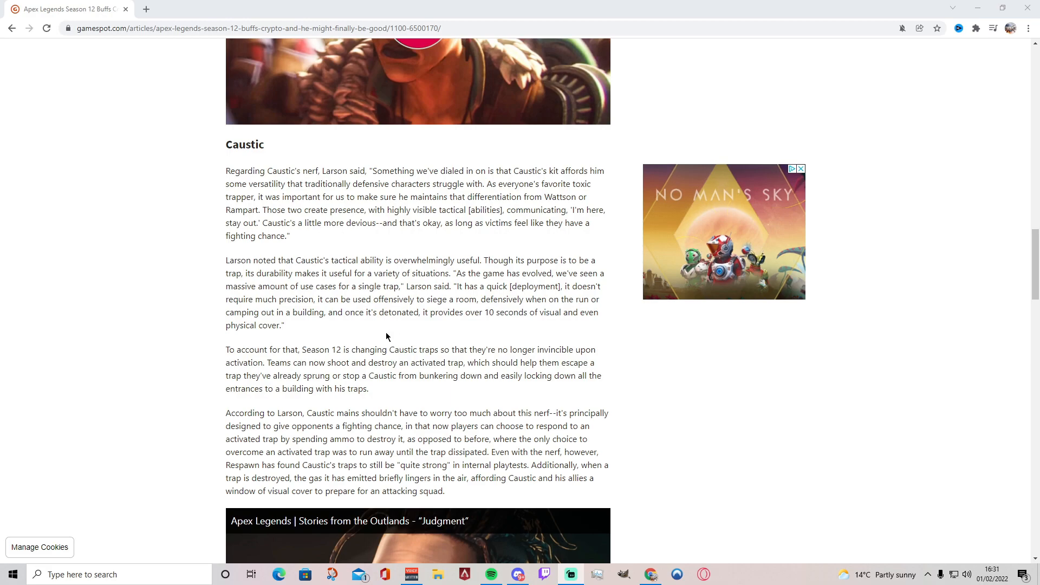
mouse_move(378, 338)
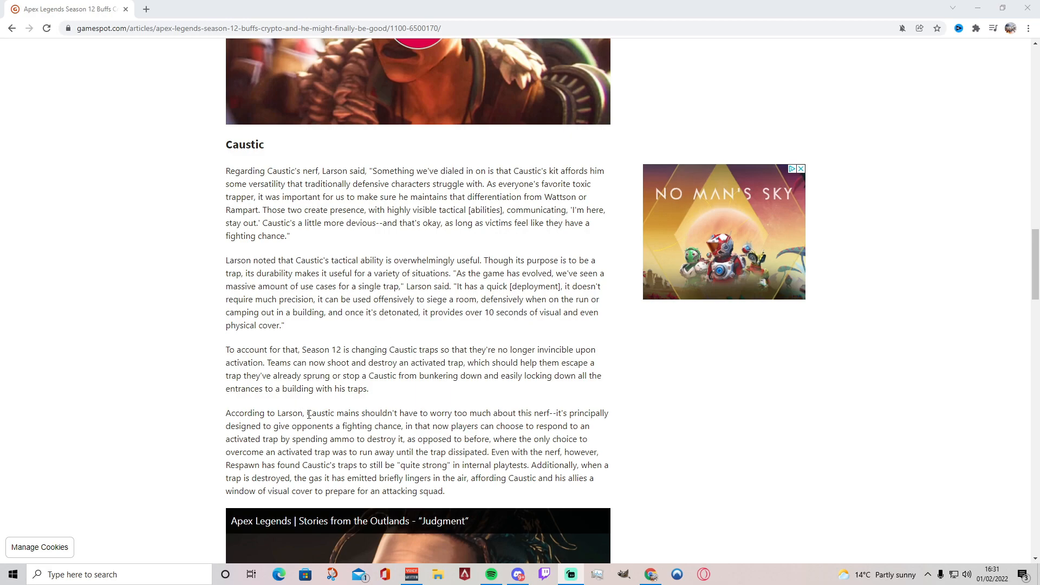
scroll(down, 3)
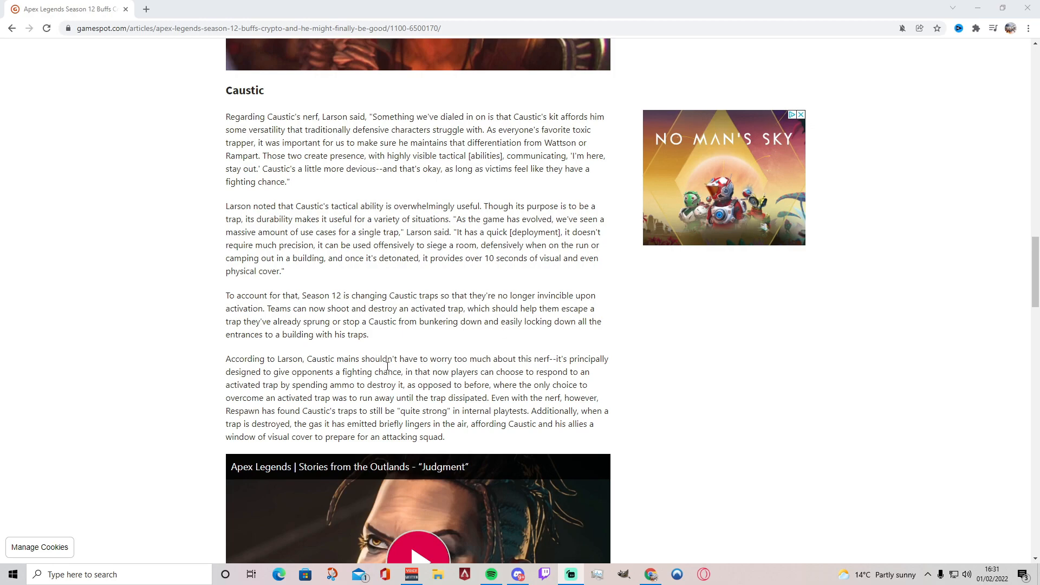
scroll(down, 3)
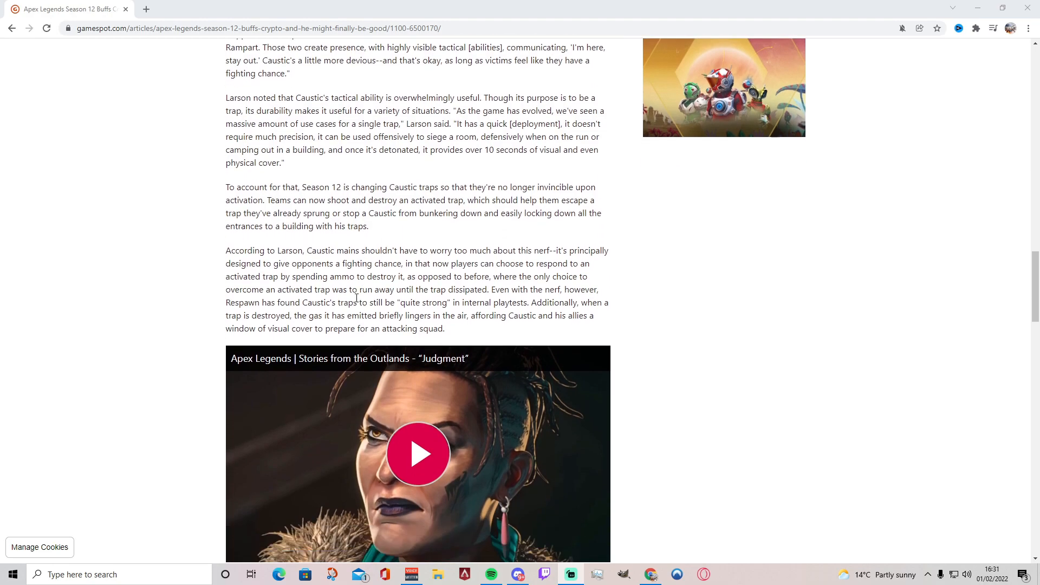
mouse_move(381, 256)
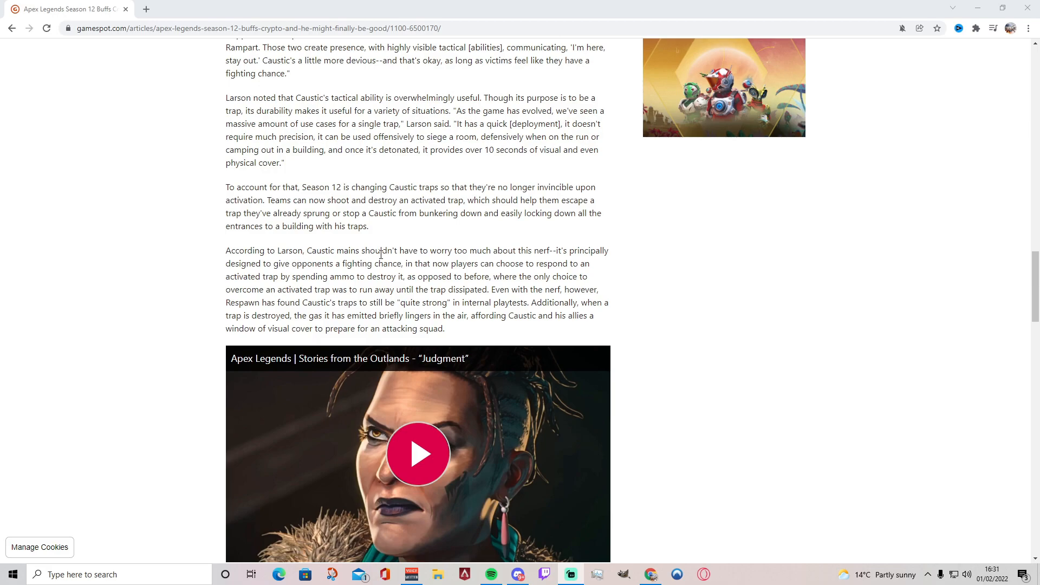
mouse_move(574, 262)
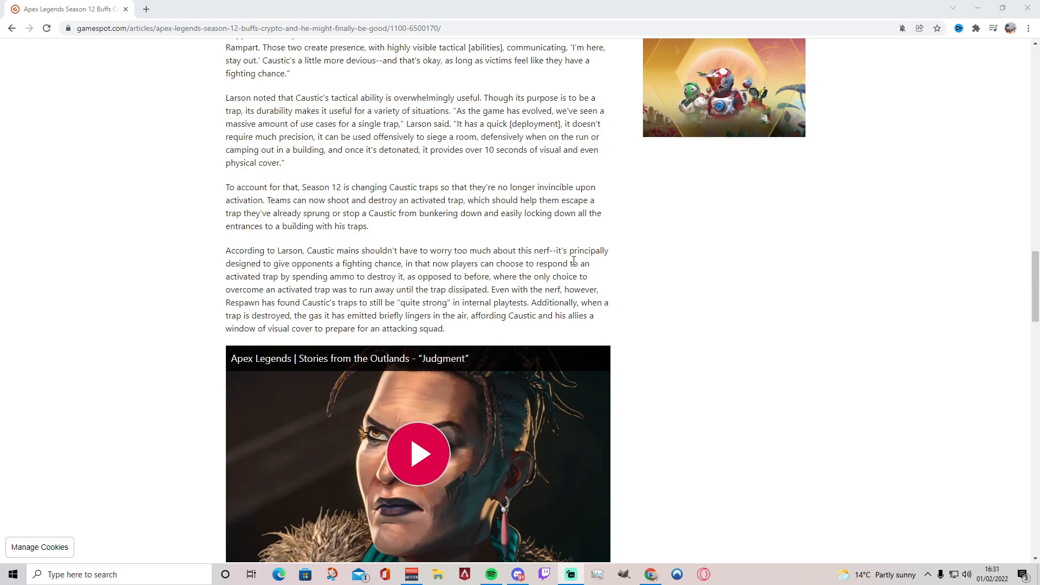
mouse_move(380, 279)
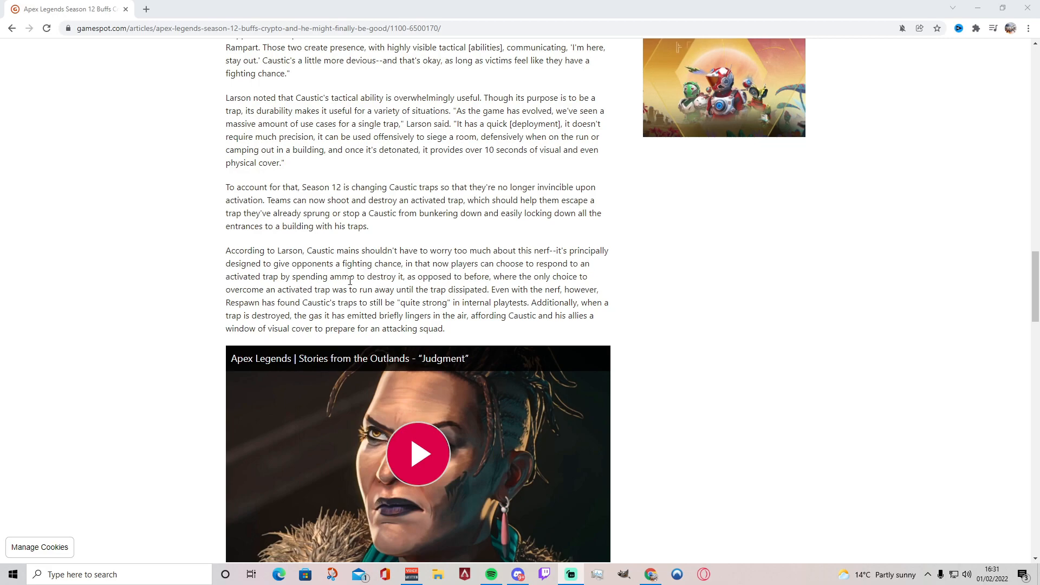
mouse_move(495, 299)
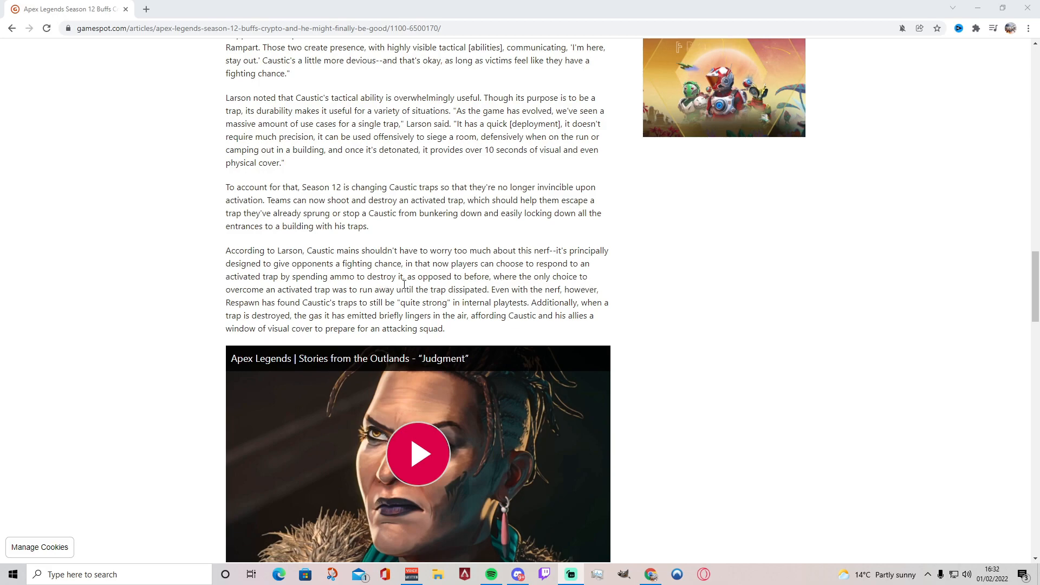
mouse_move(444, 318)
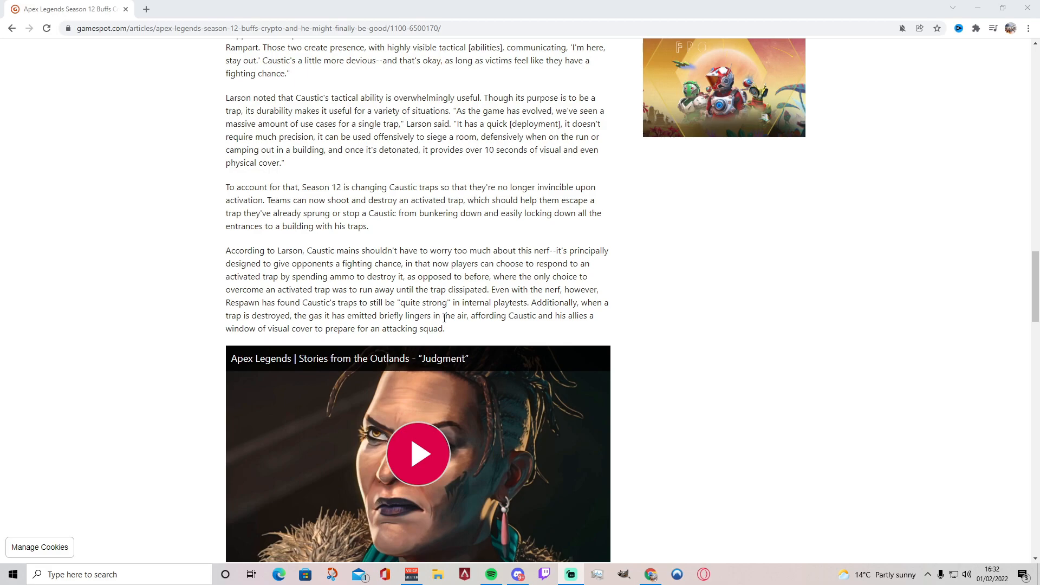
mouse_move(500, 303)
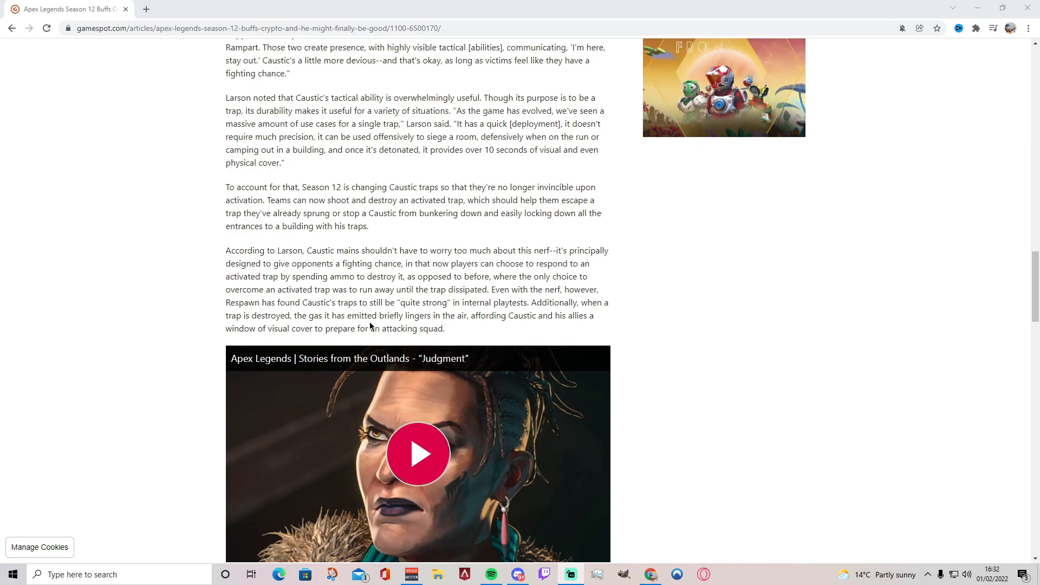
mouse_move(442, 340)
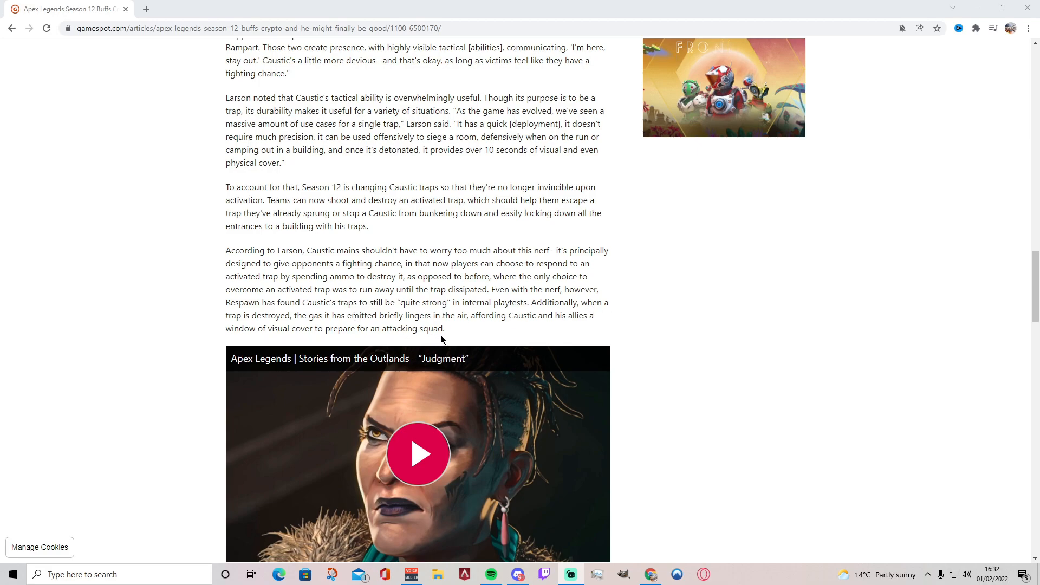
mouse_move(563, 334)
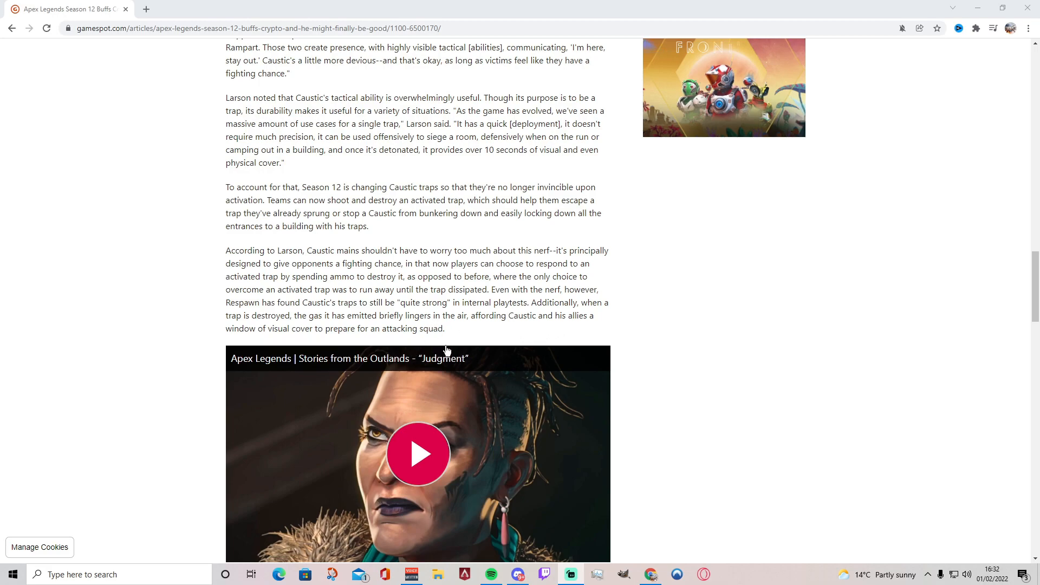
scroll(down, 3)
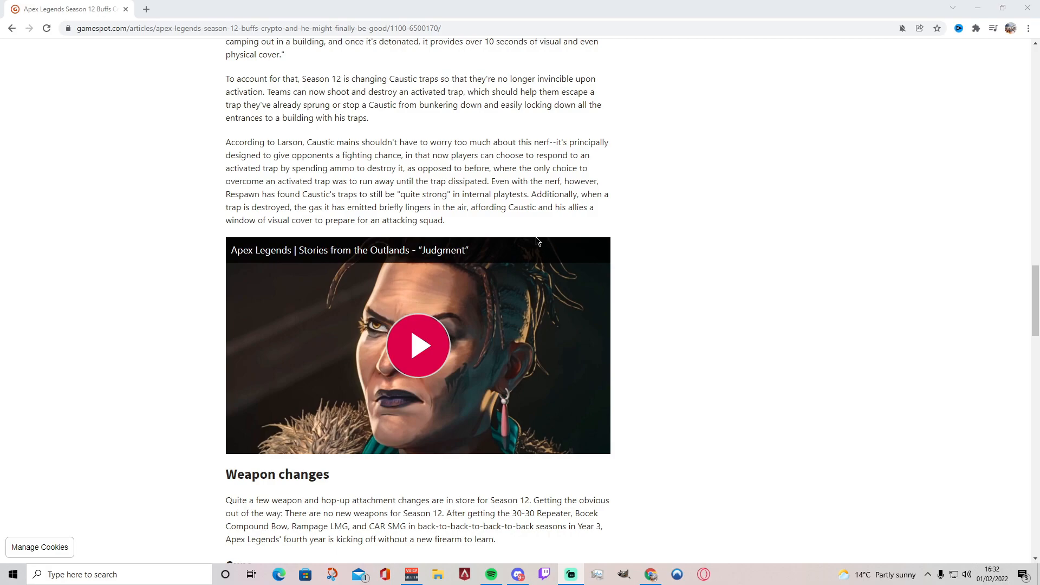
scroll(down, 3)
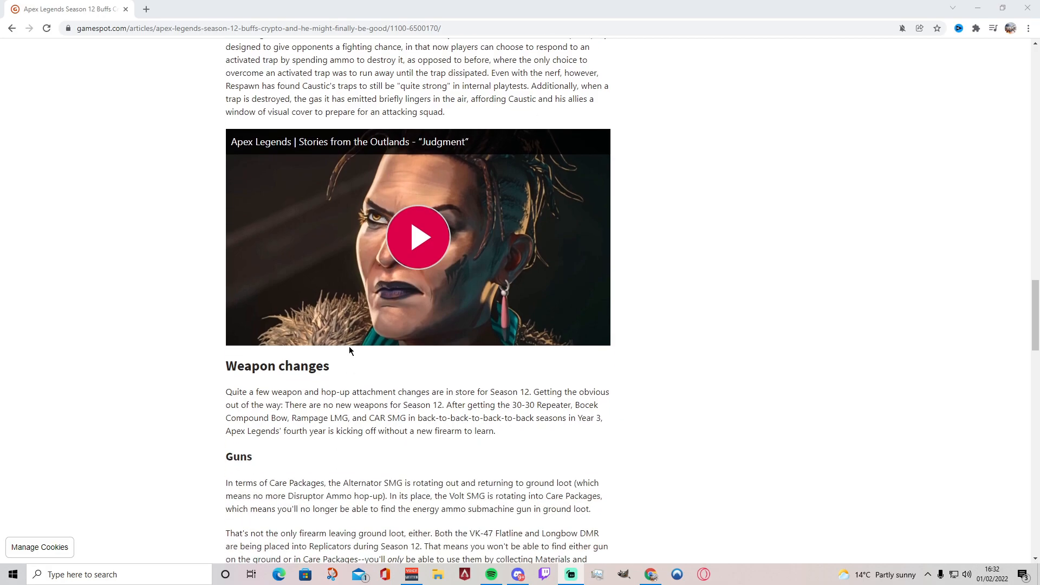
scroll(down, 3)
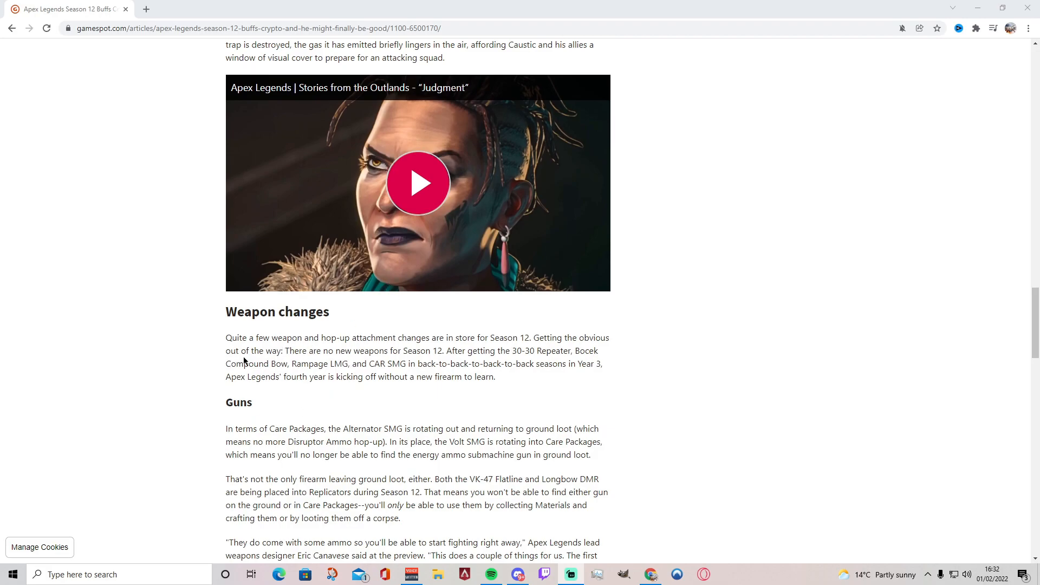
mouse_move(370, 371)
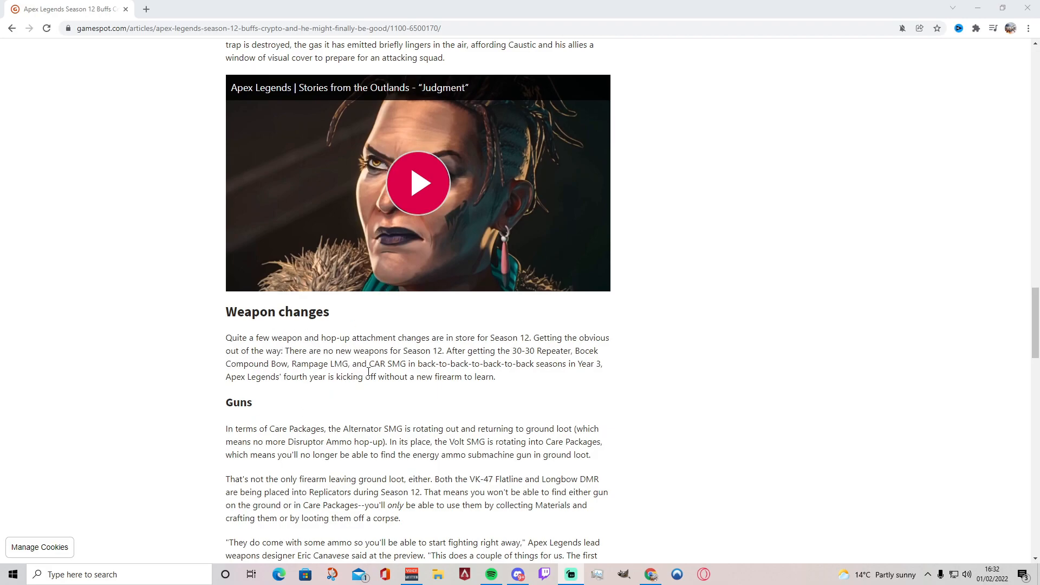
mouse_move(530, 391)
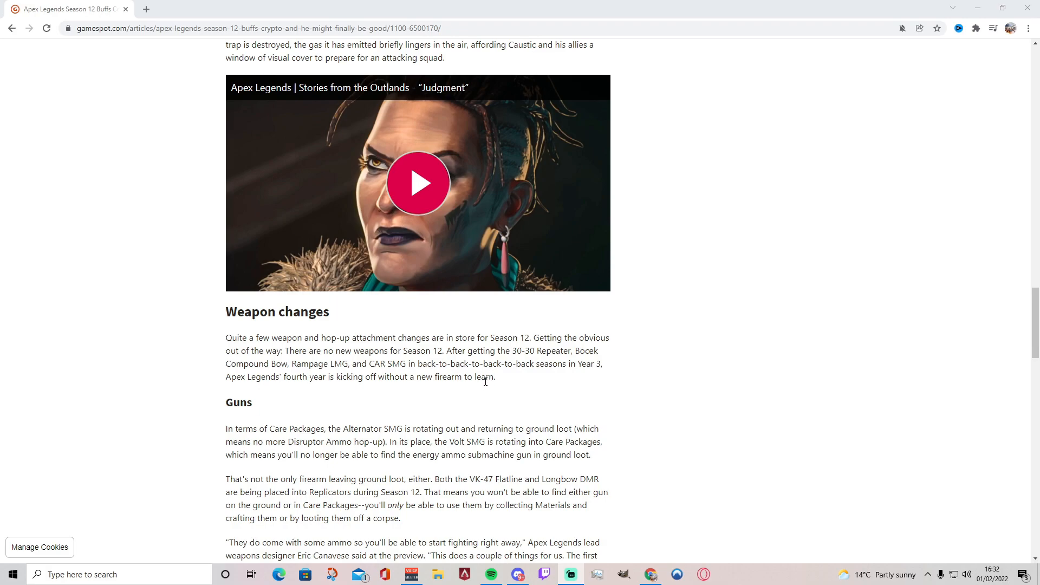
mouse_move(484, 401)
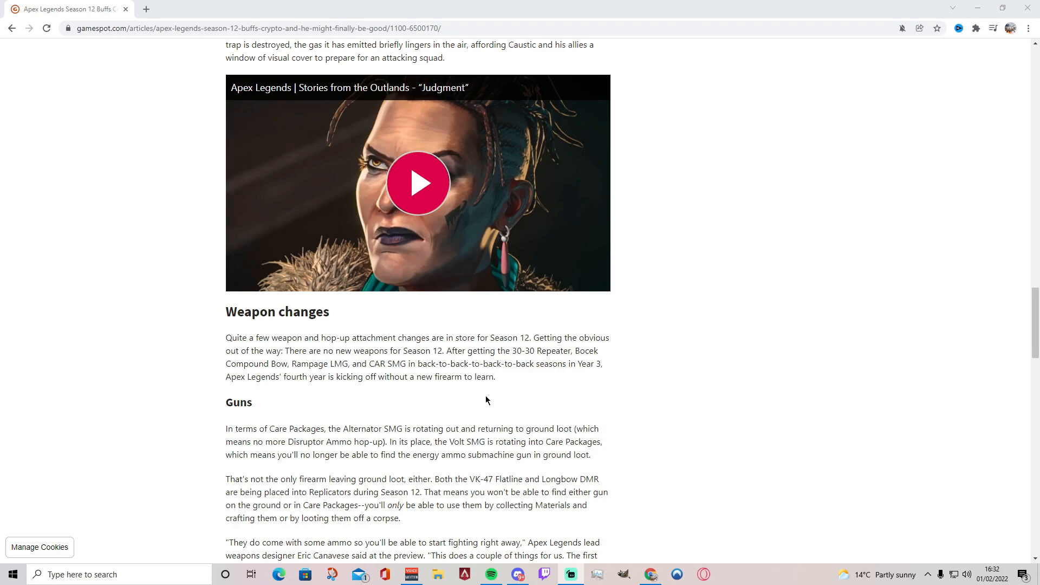
mouse_move(484, 393)
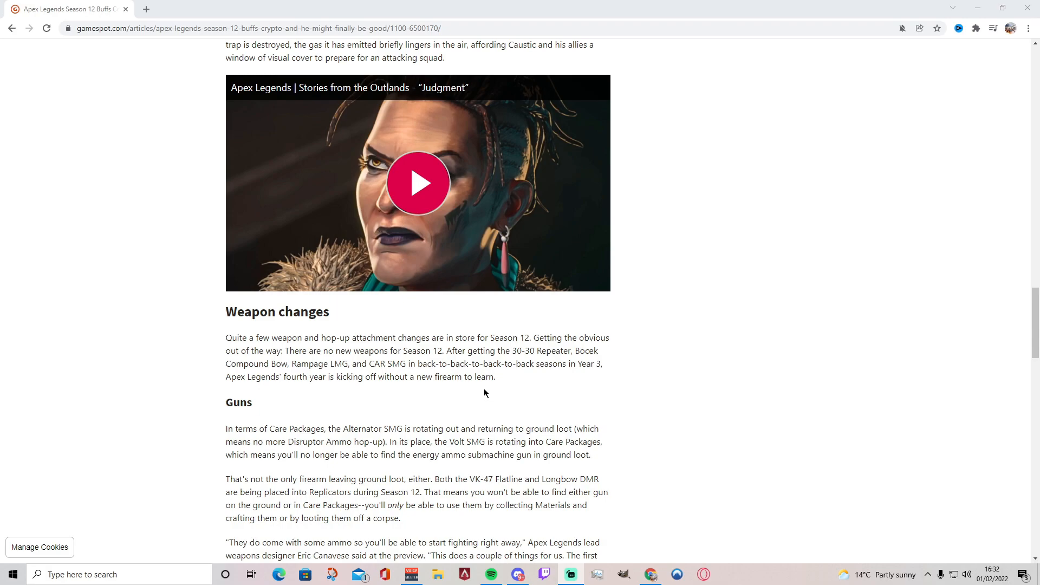
scroll(down, 3)
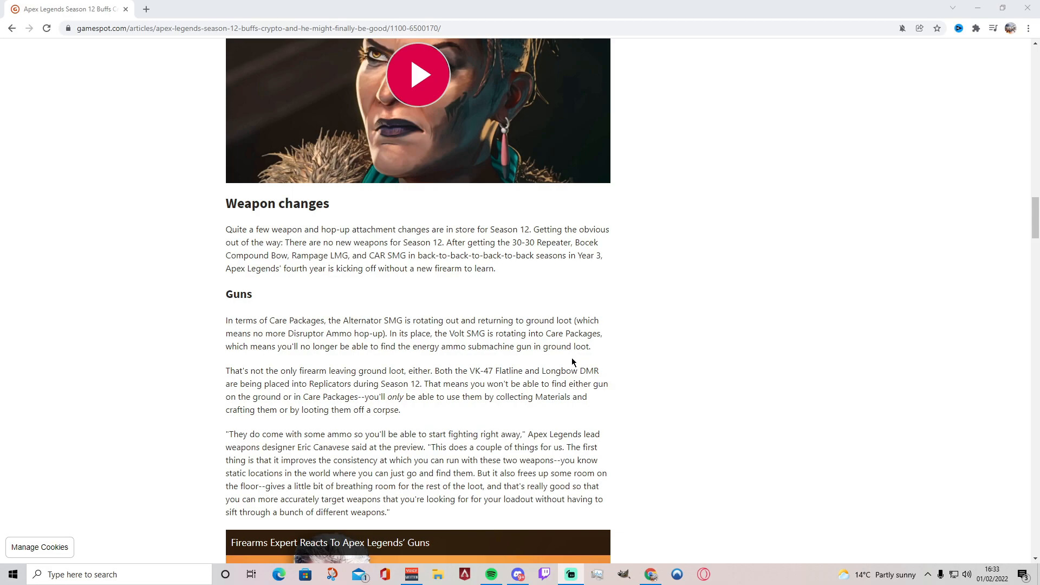
mouse_move(595, 330)
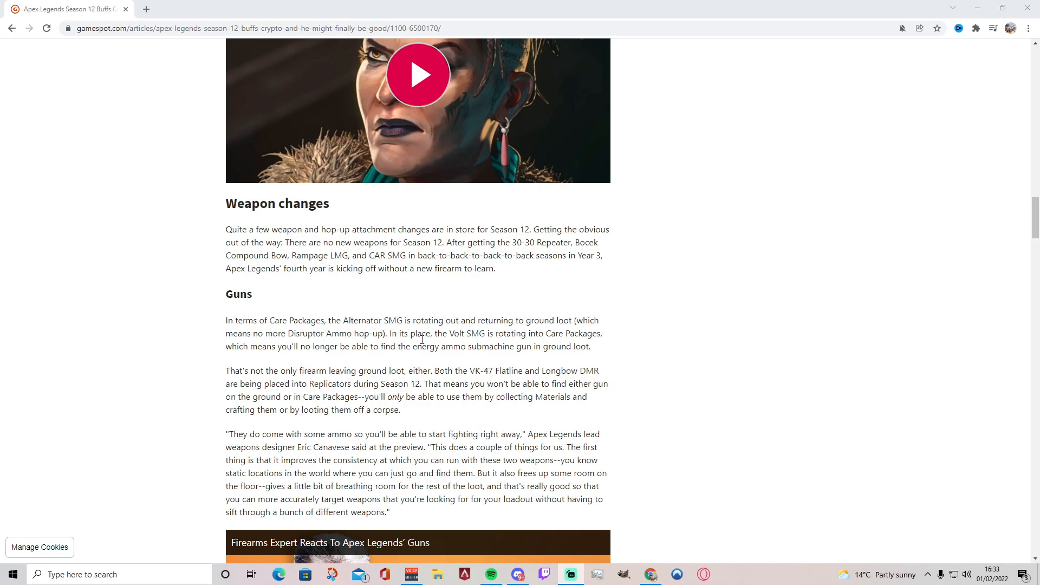
mouse_move(438, 365)
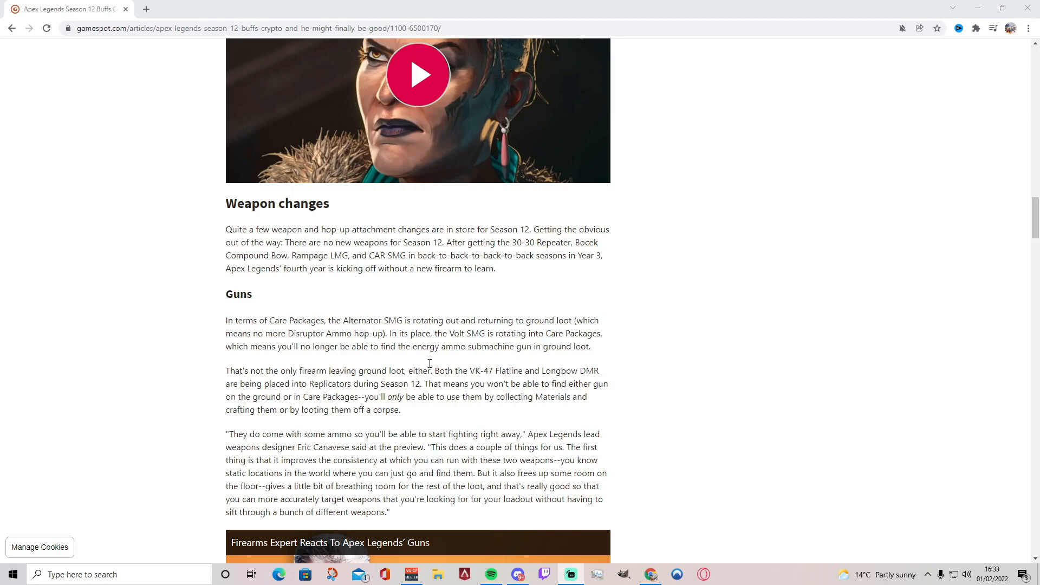
mouse_move(386, 350)
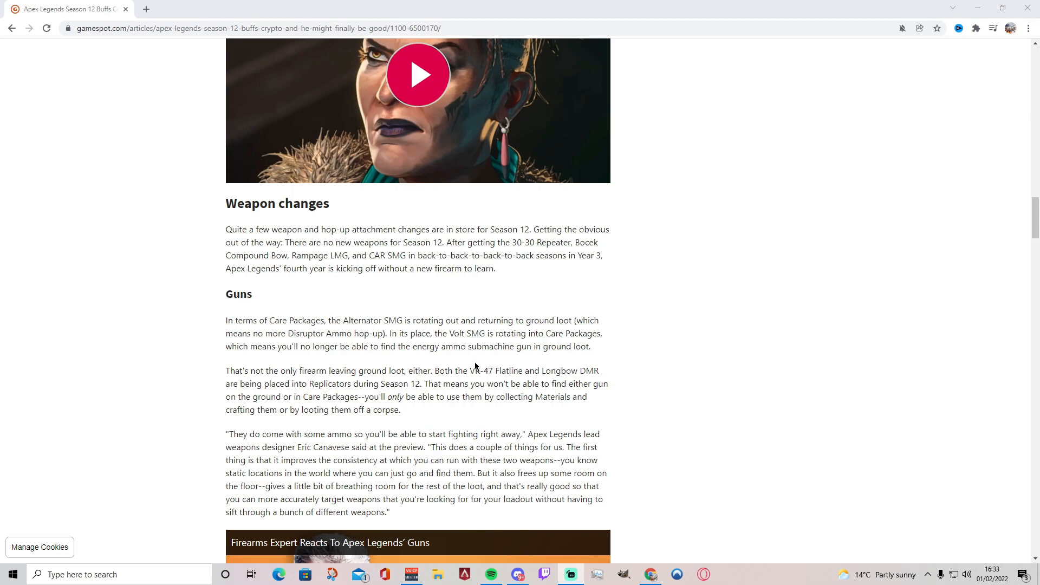
mouse_move(545, 362)
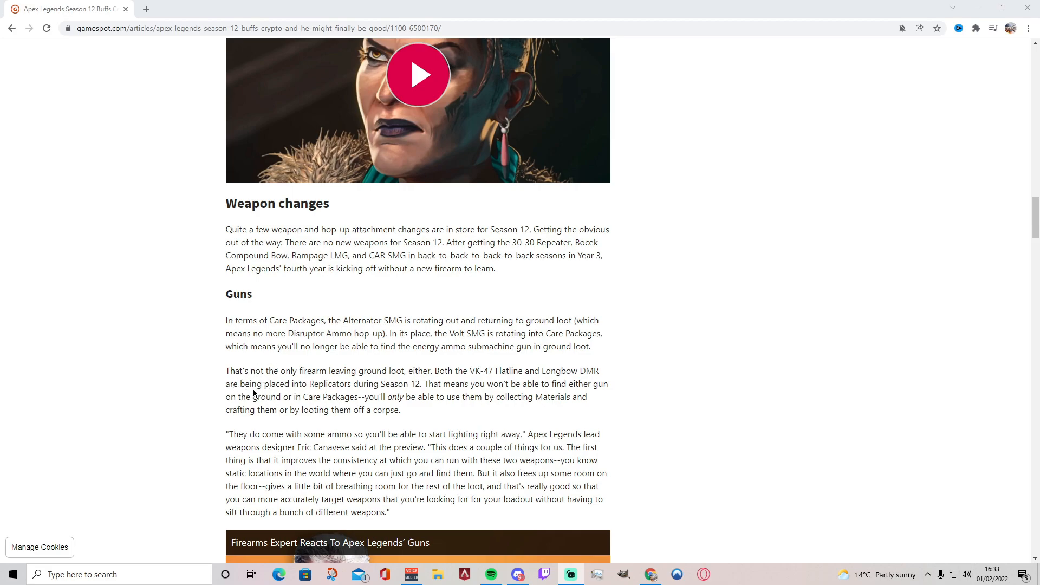
mouse_move(435, 384)
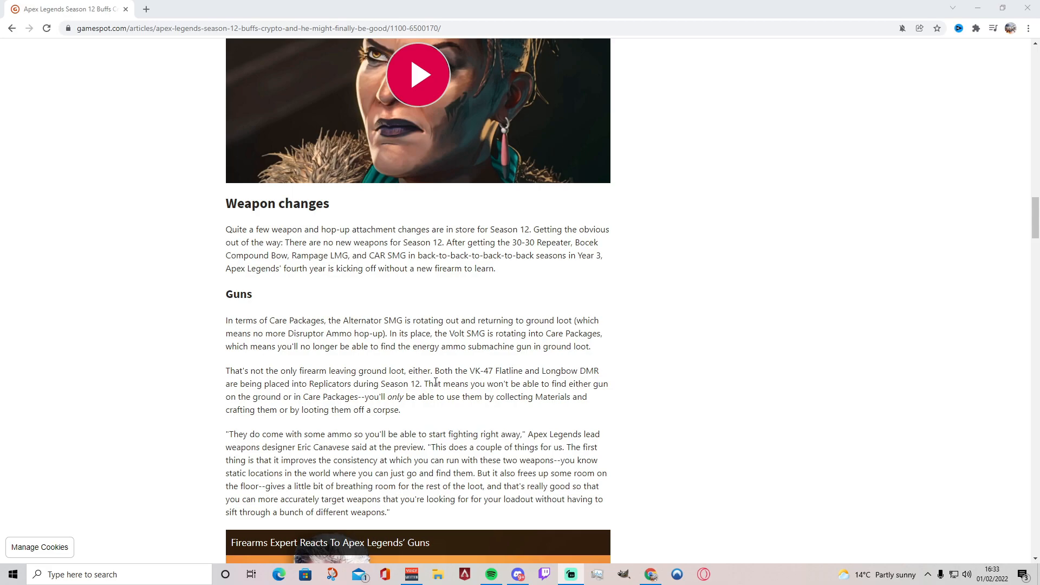
mouse_move(394, 300)
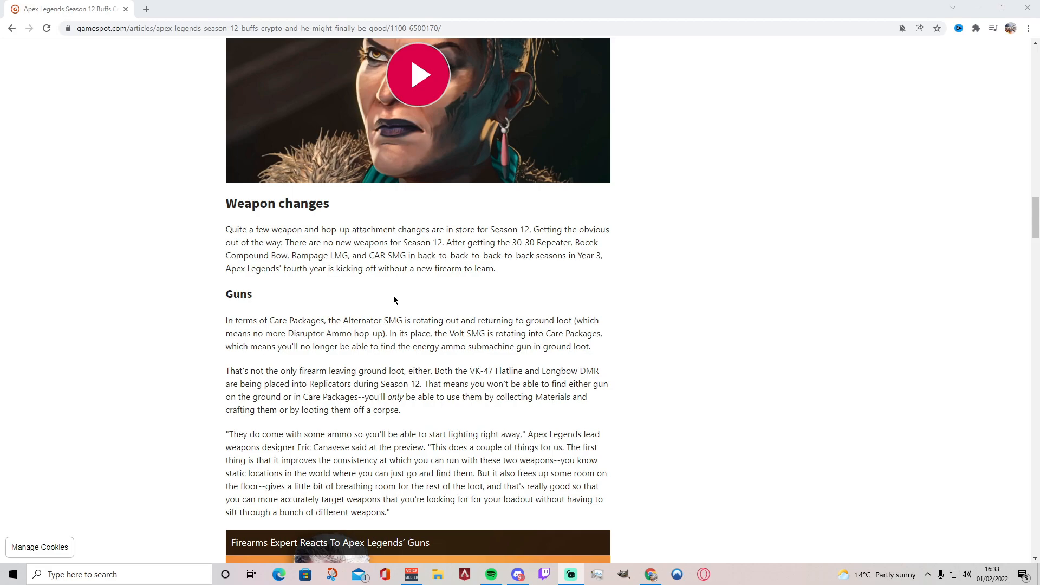
mouse_move(449, 409)
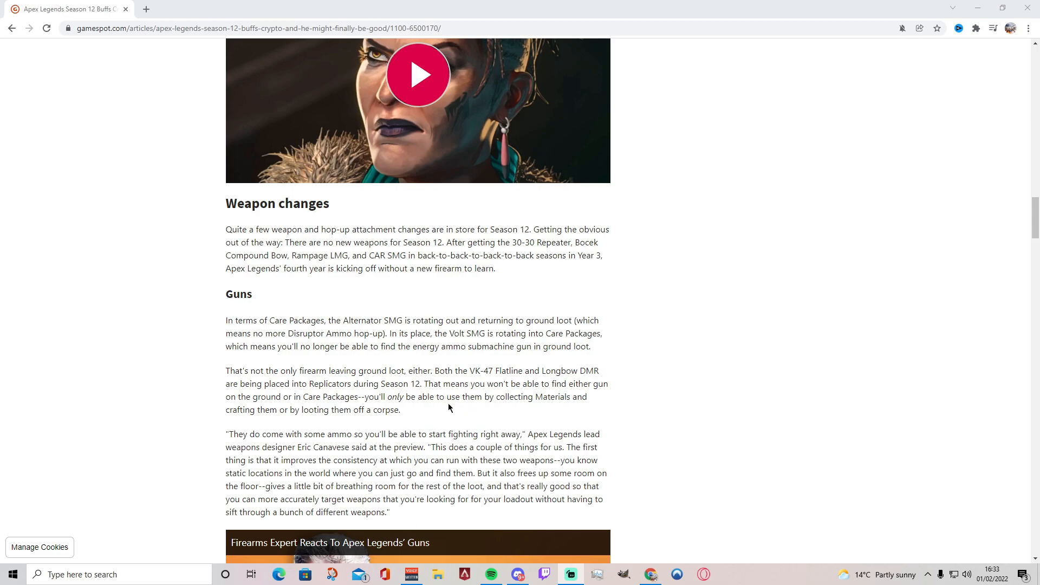
mouse_move(560, 392)
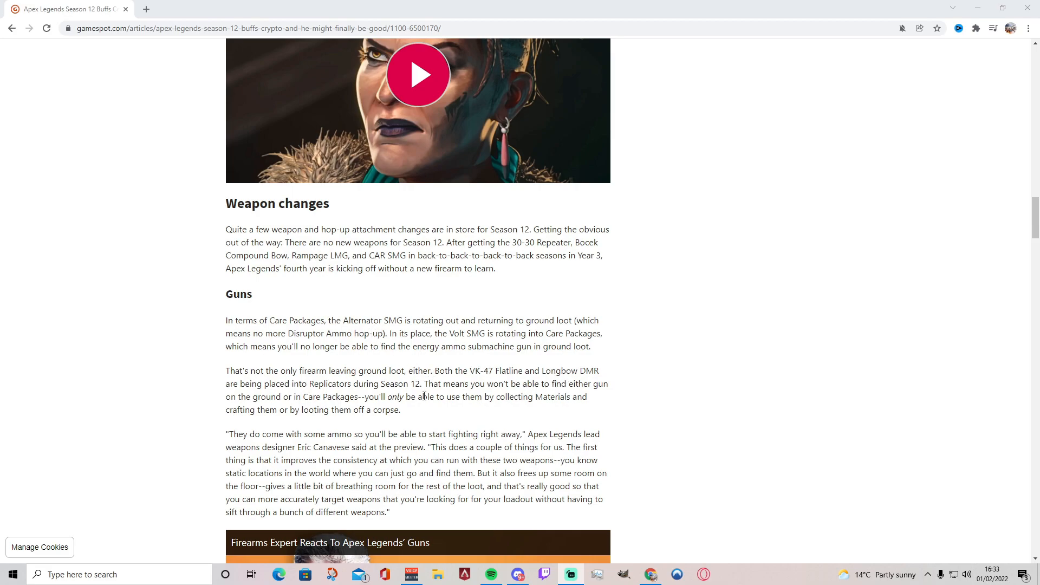
mouse_move(449, 413)
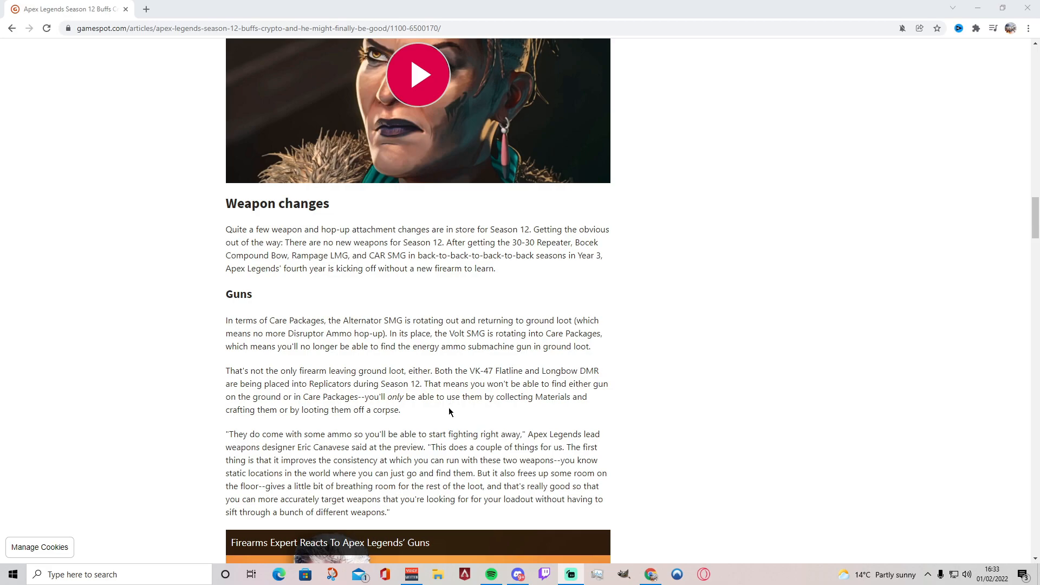
mouse_move(438, 421)
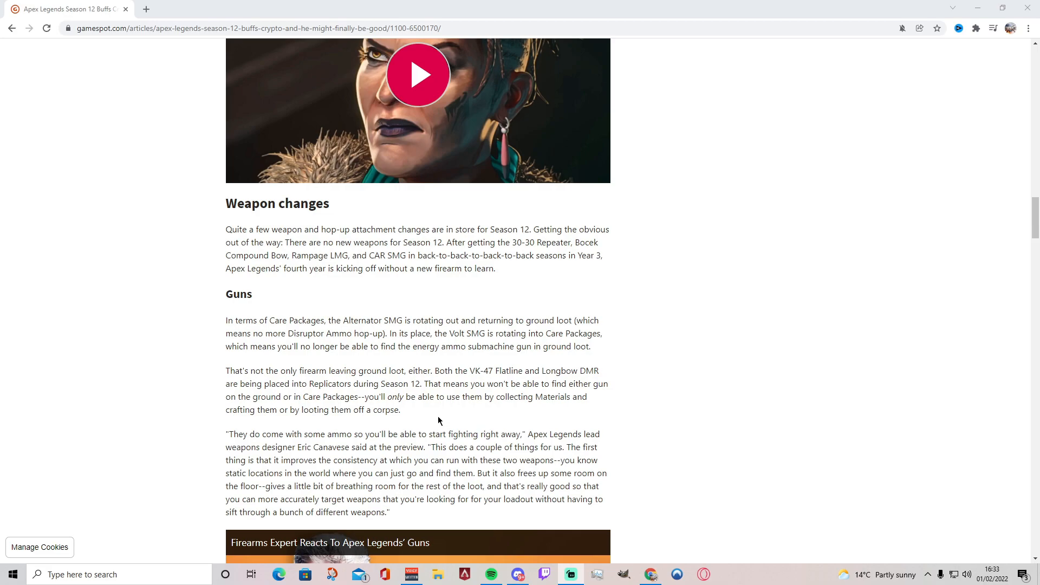
Step: Scroll down to the "Firearms Expert Reacts To Apex Legends' Guns" video below the quote
scroll(down, 3)
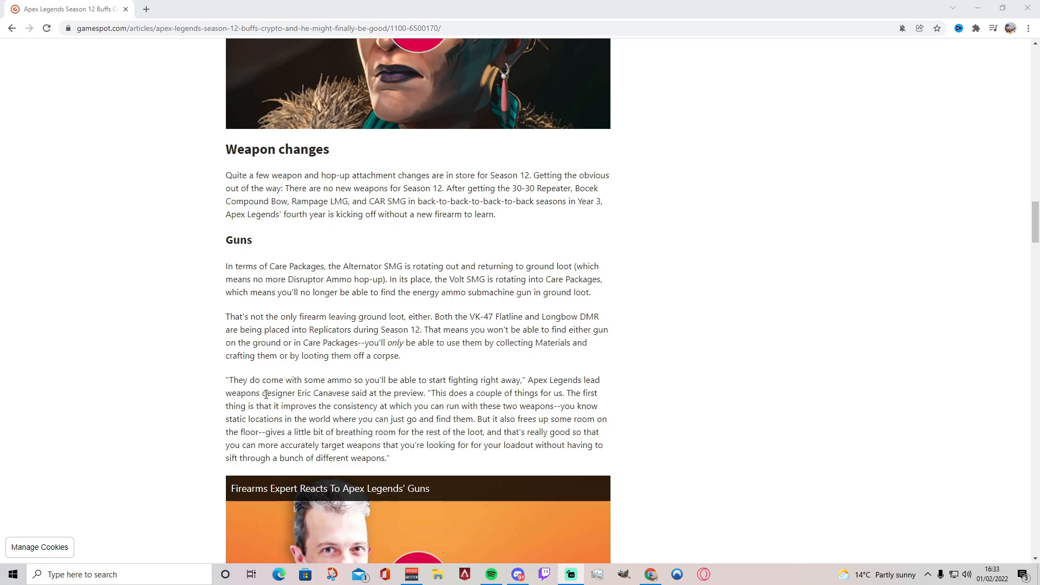
scroll(down, 3)
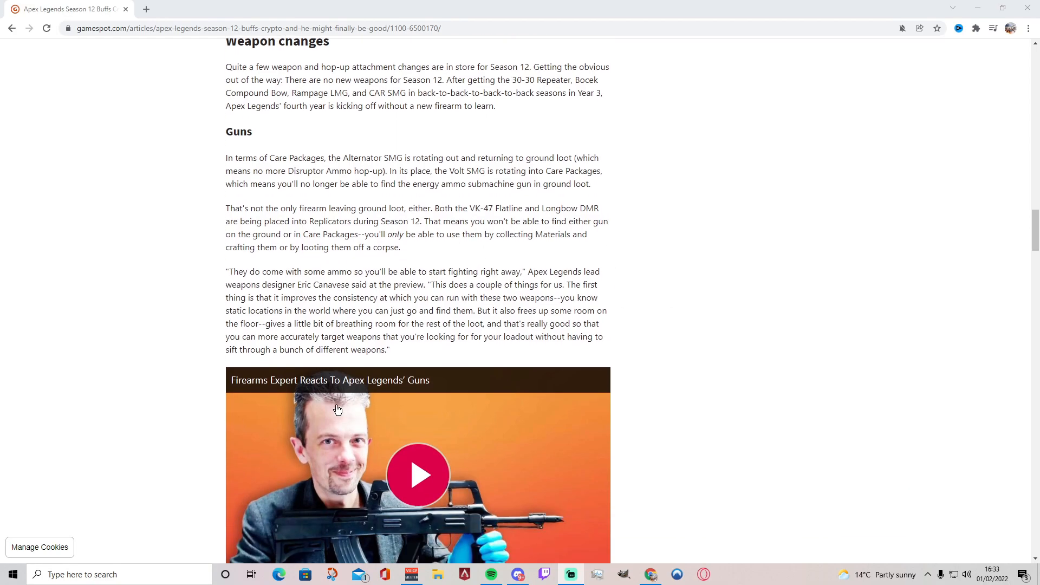
mouse_move(275, 274)
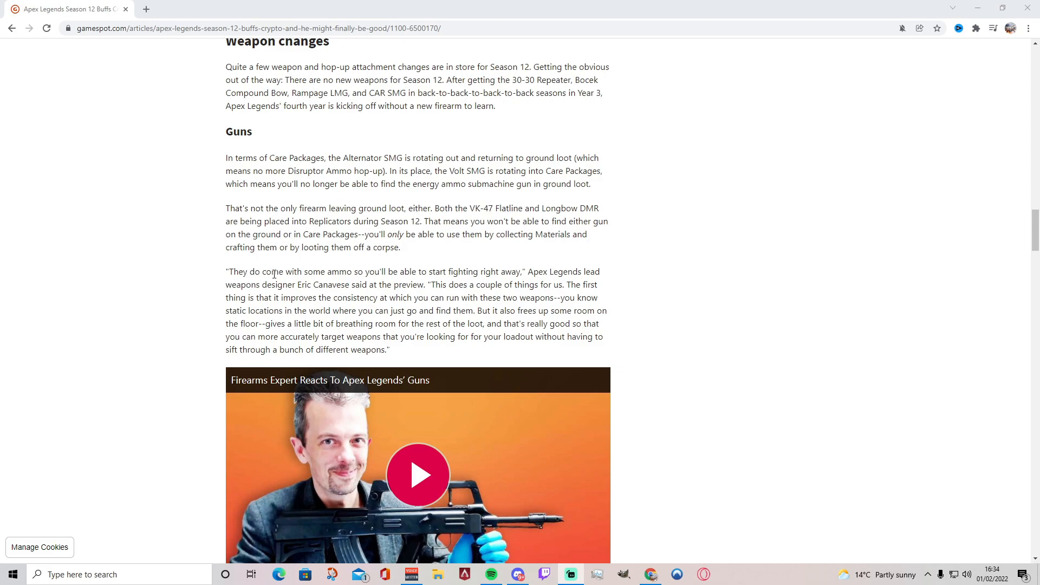
mouse_move(401, 282)
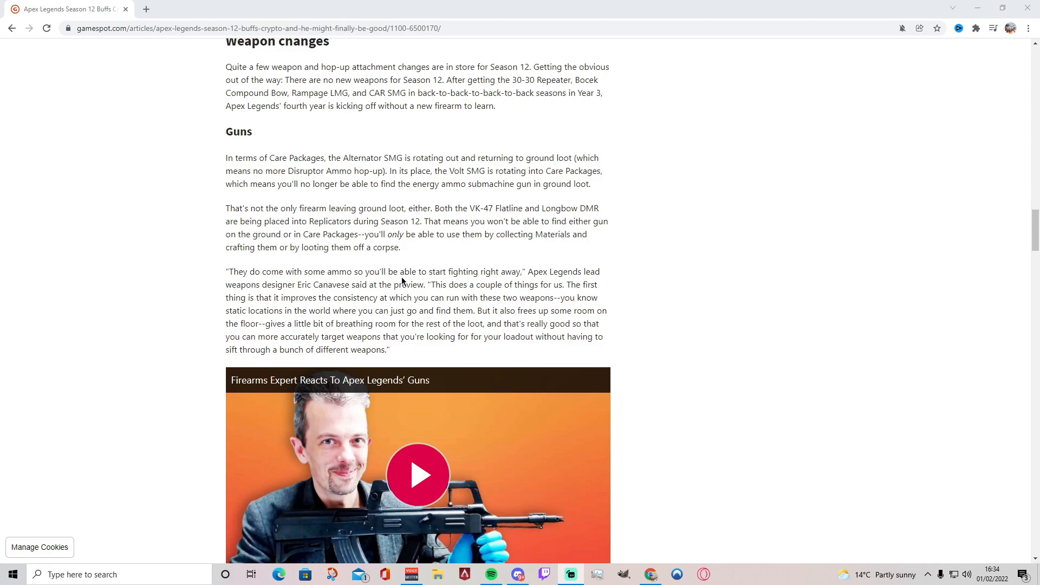
mouse_move(521, 295)
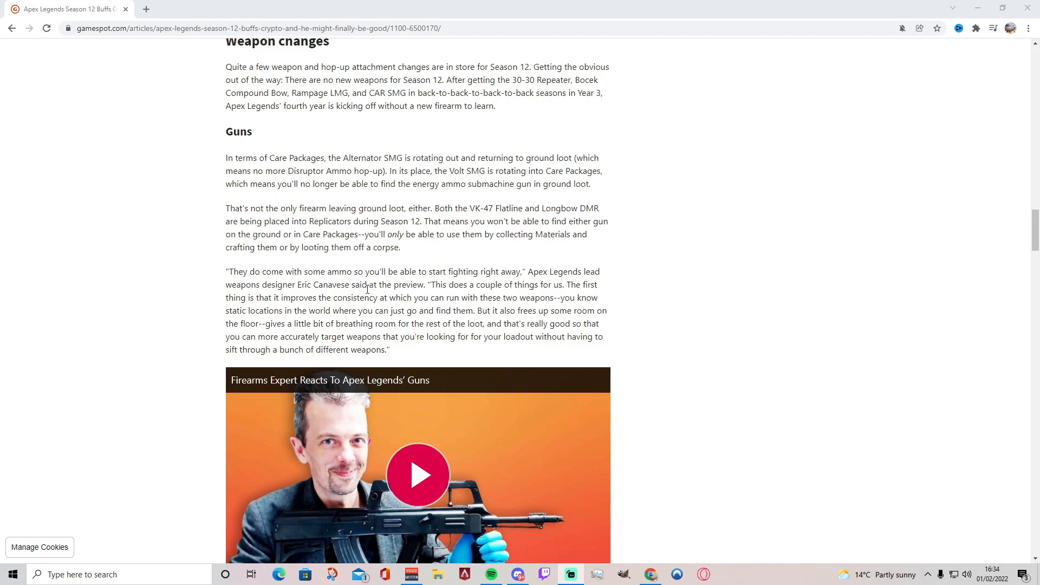
mouse_move(391, 299)
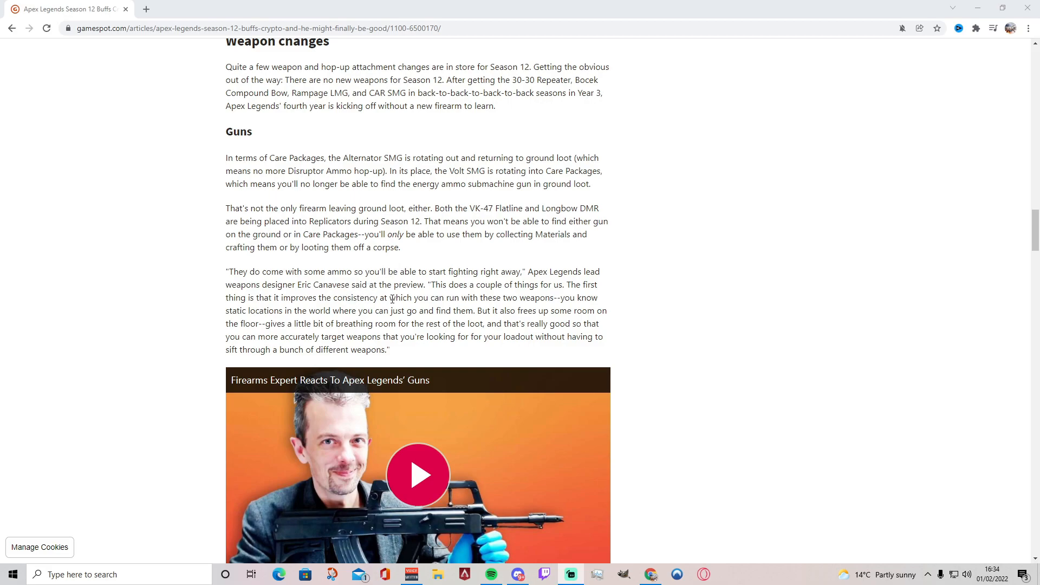
mouse_move(576, 294)
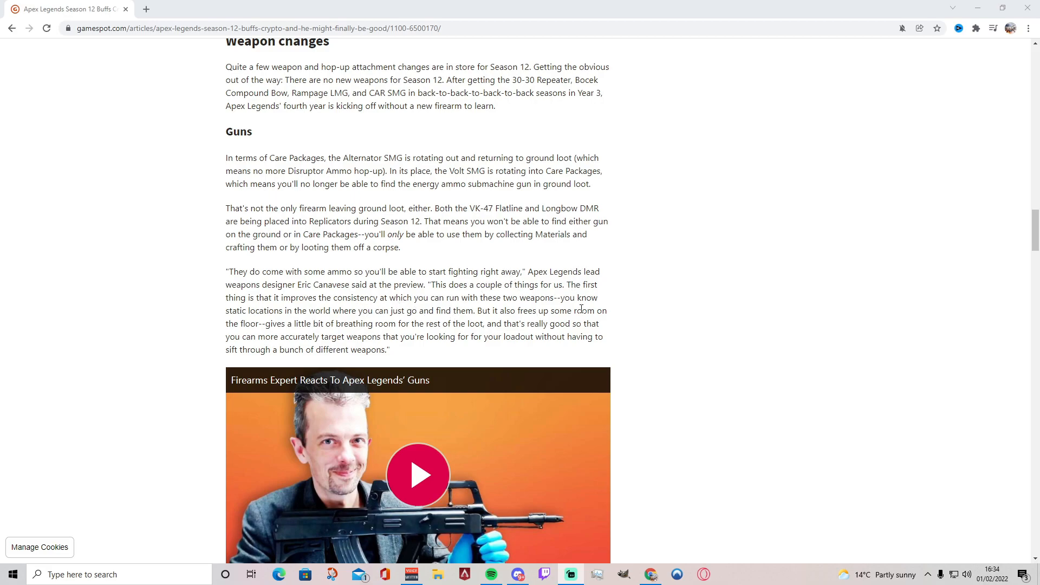
mouse_move(375, 318)
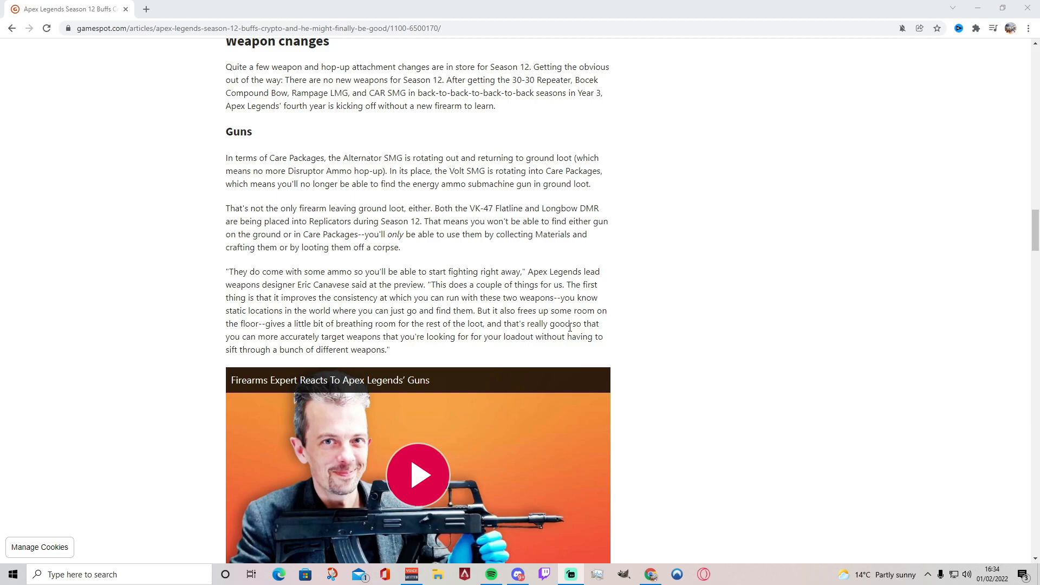
mouse_move(388, 373)
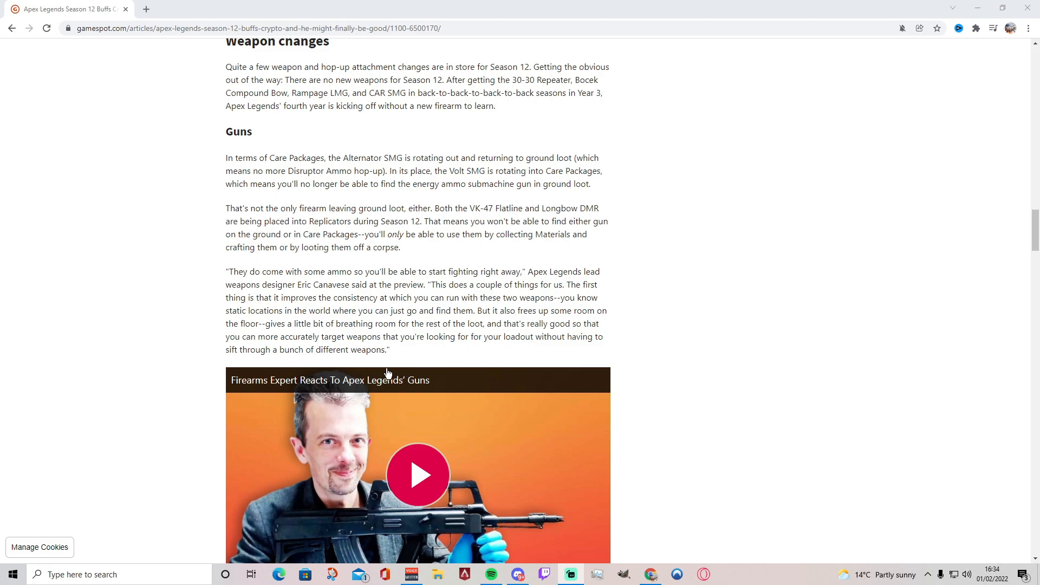
mouse_move(416, 348)
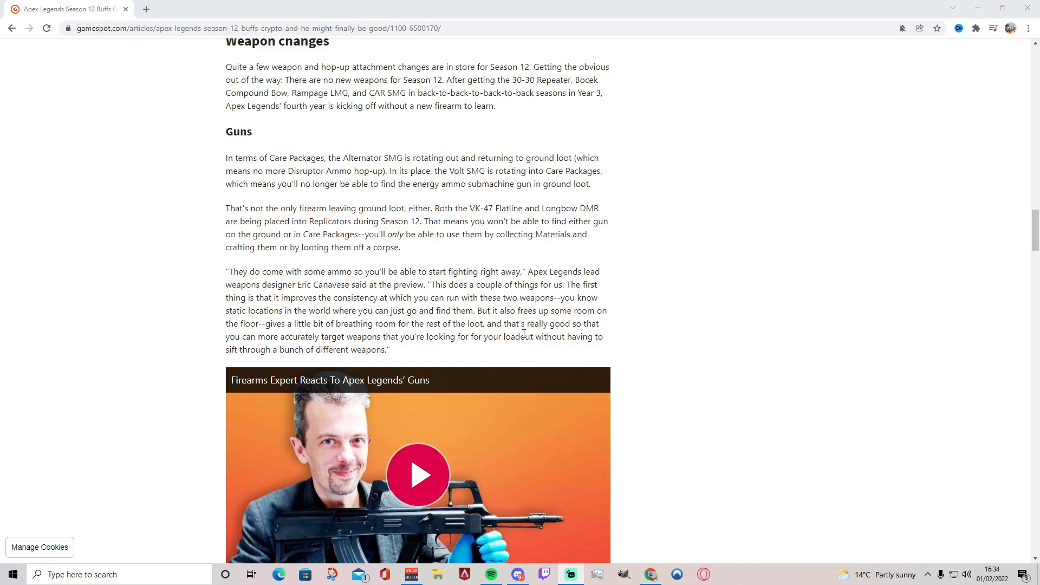
mouse_move(517, 332)
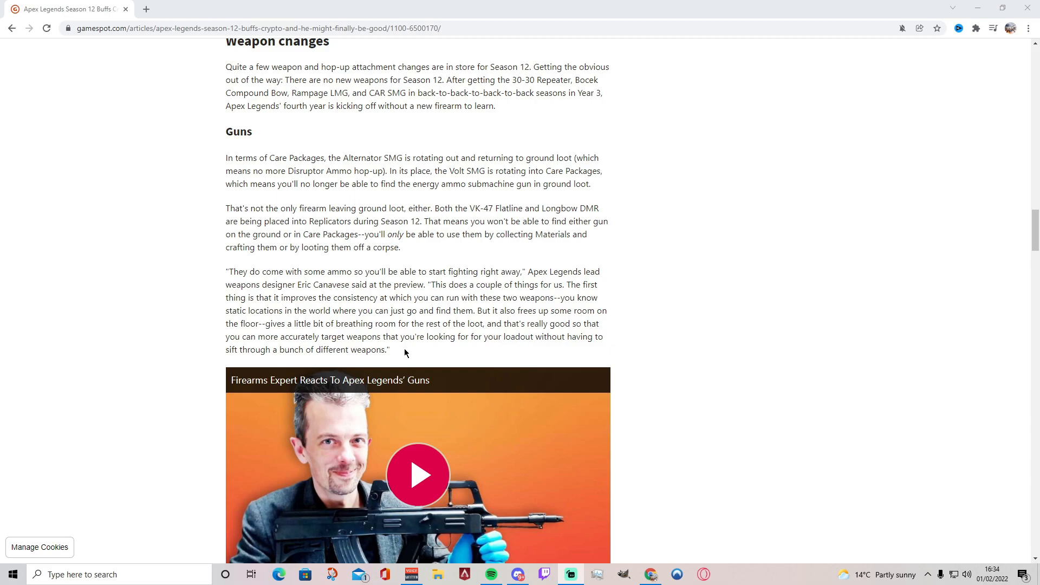
mouse_move(408, 356)
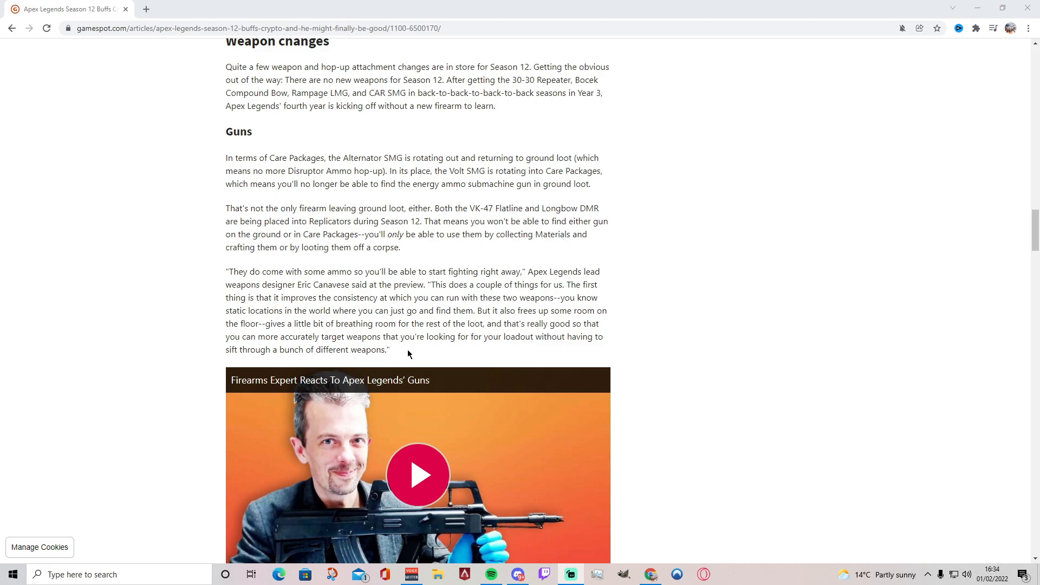
Step: Scroll past the Firearms Expert video to the Hop-up attachments section on Hammerpoint Rounds and Shatter Caps
scroll(down, 3)
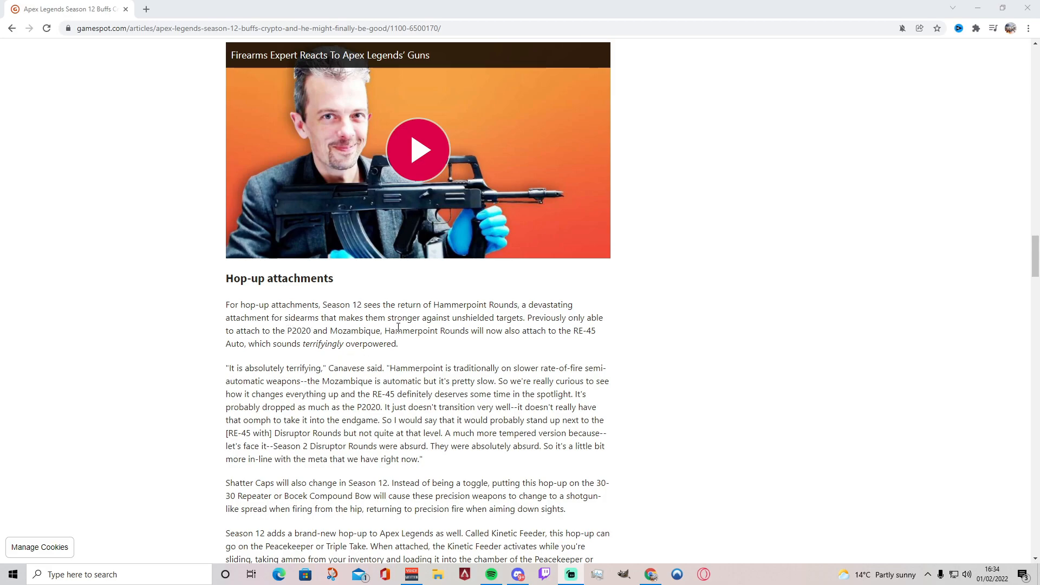
mouse_move(501, 315)
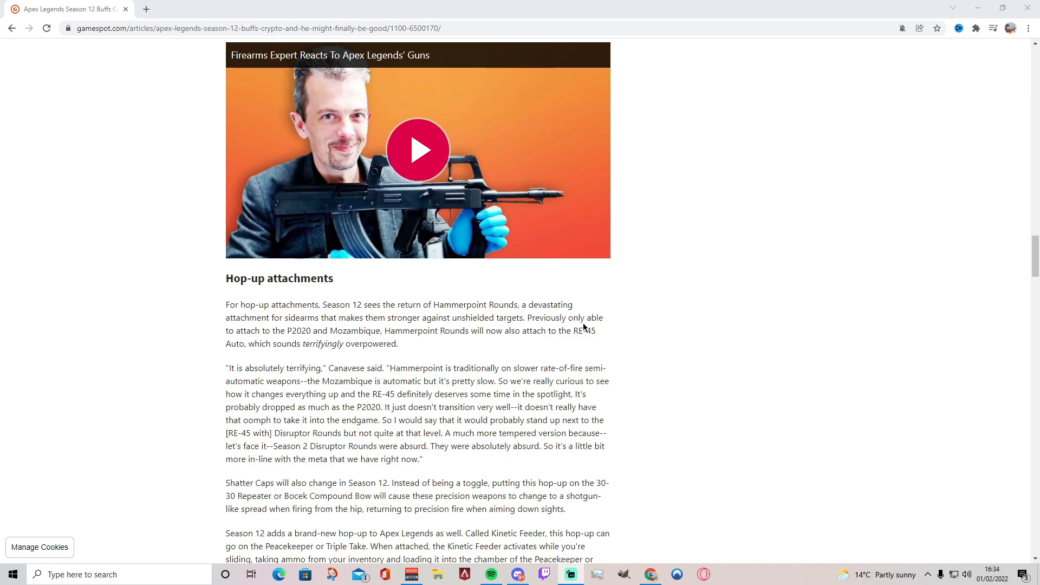
mouse_move(371, 340)
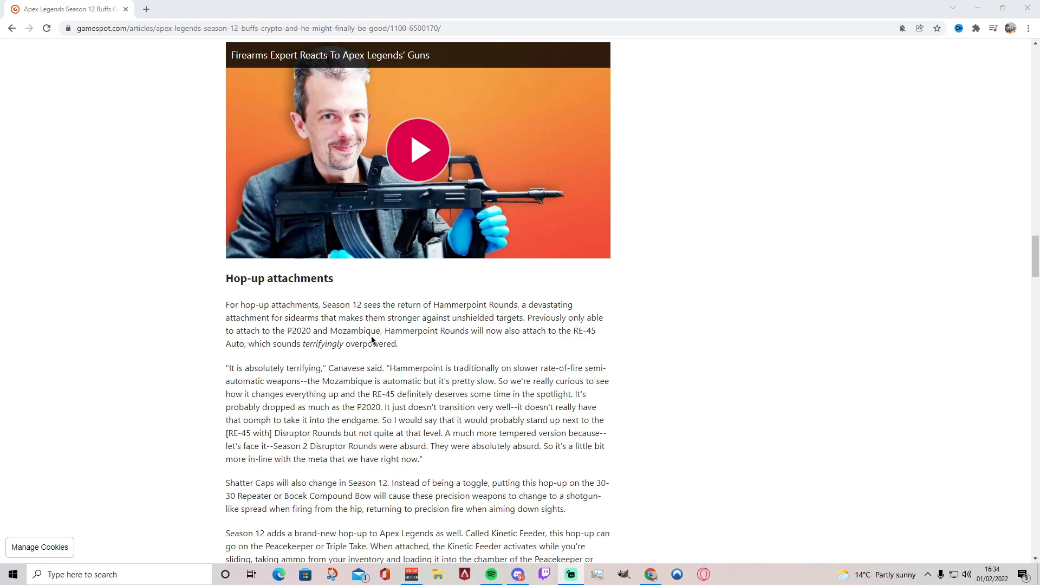
mouse_move(415, 350)
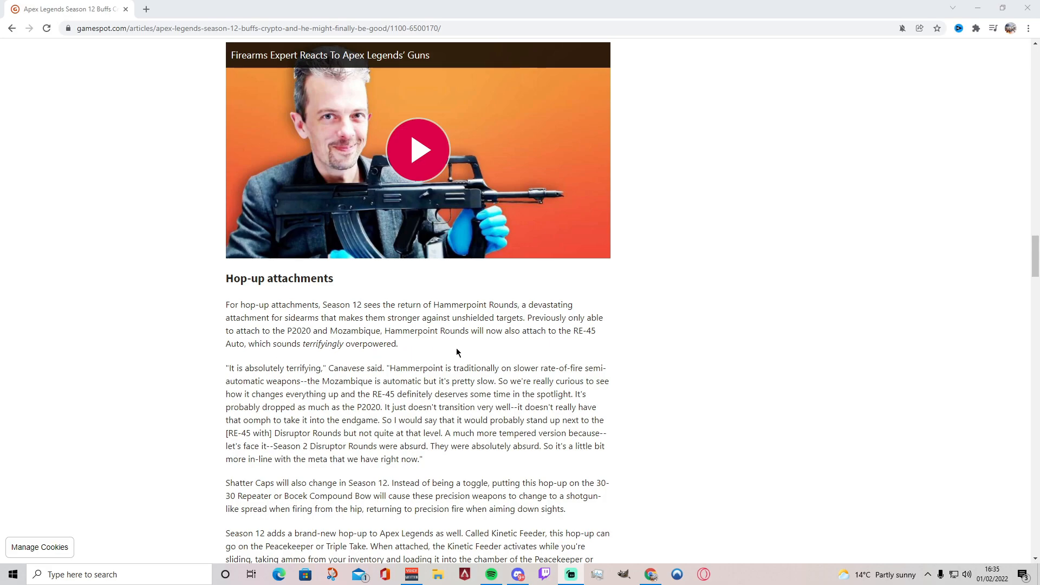
mouse_move(449, 358)
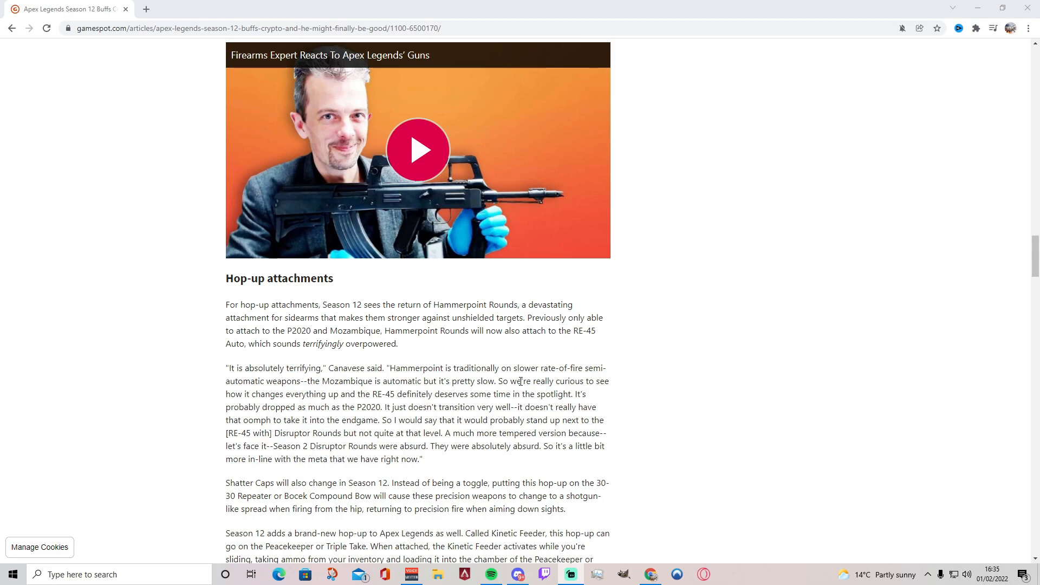
mouse_move(404, 399)
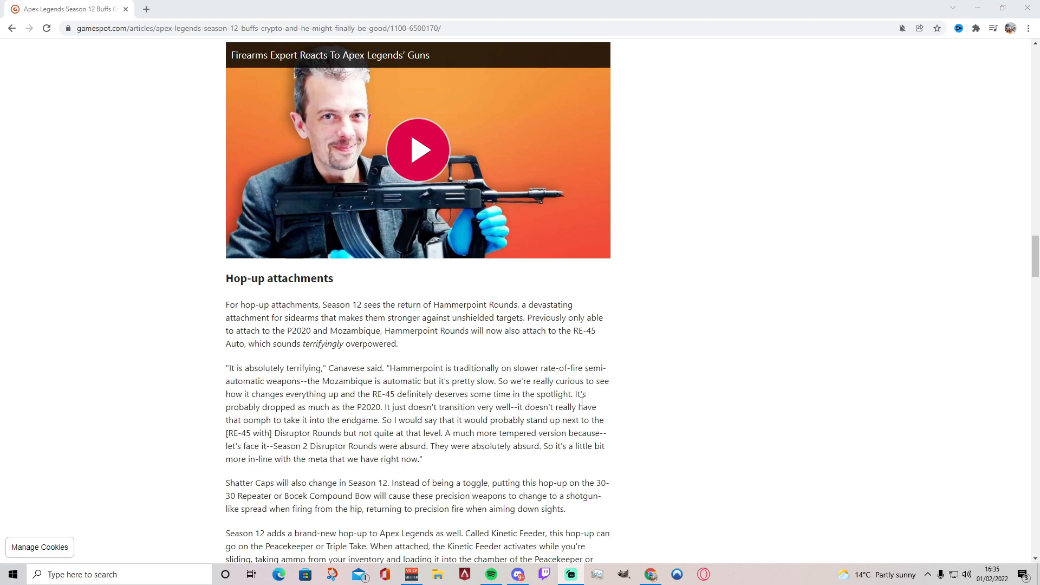
mouse_move(353, 418)
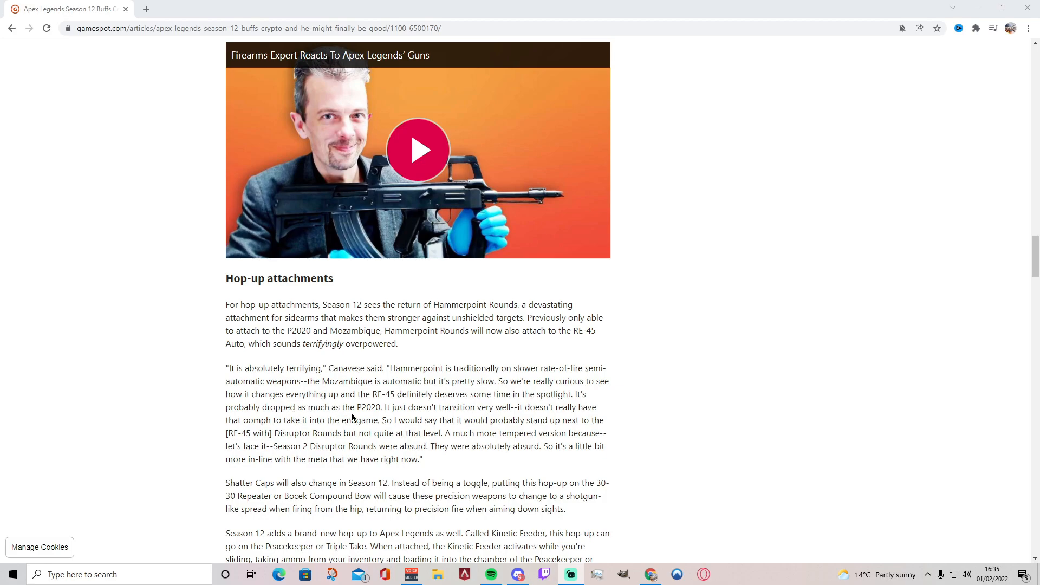
mouse_move(521, 418)
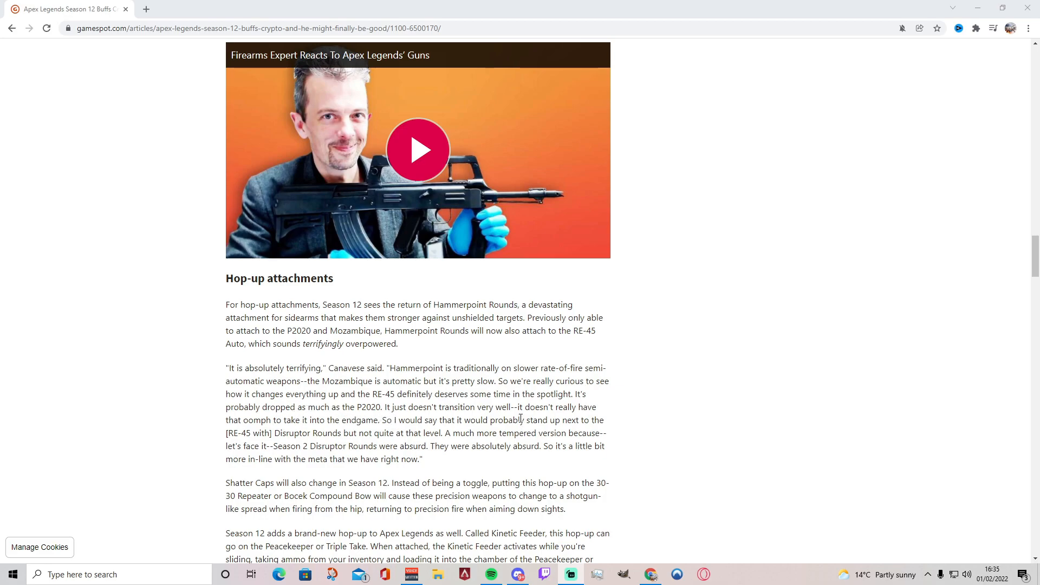
mouse_move(484, 416)
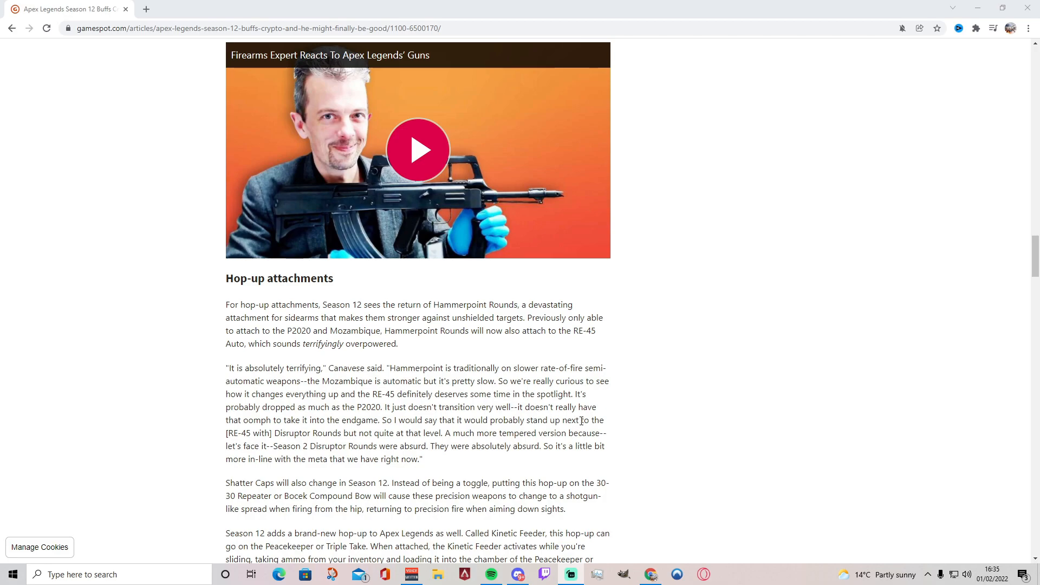
mouse_move(336, 442)
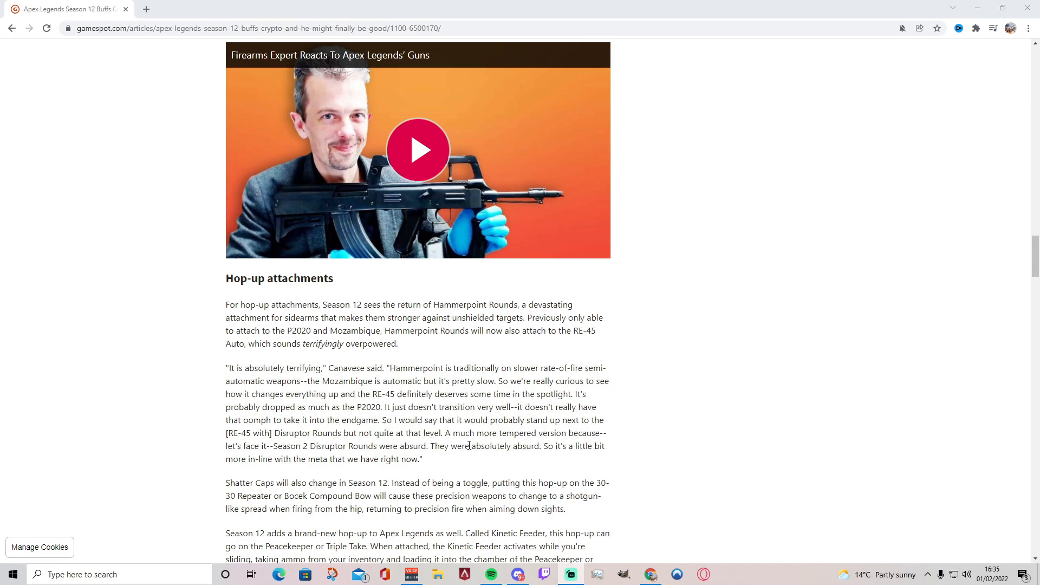
mouse_move(594, 445)
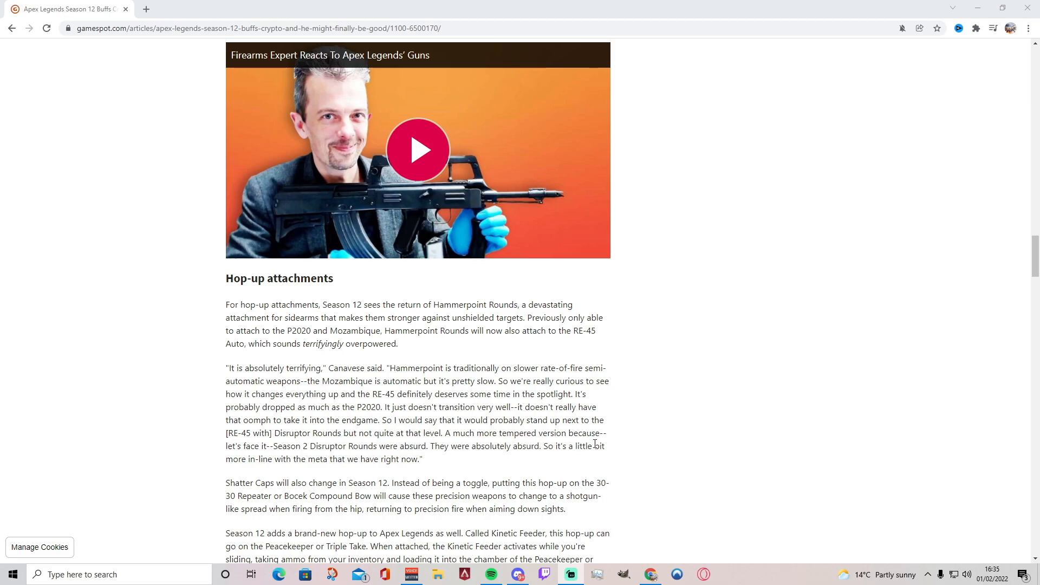
mouse_move(405, 472)
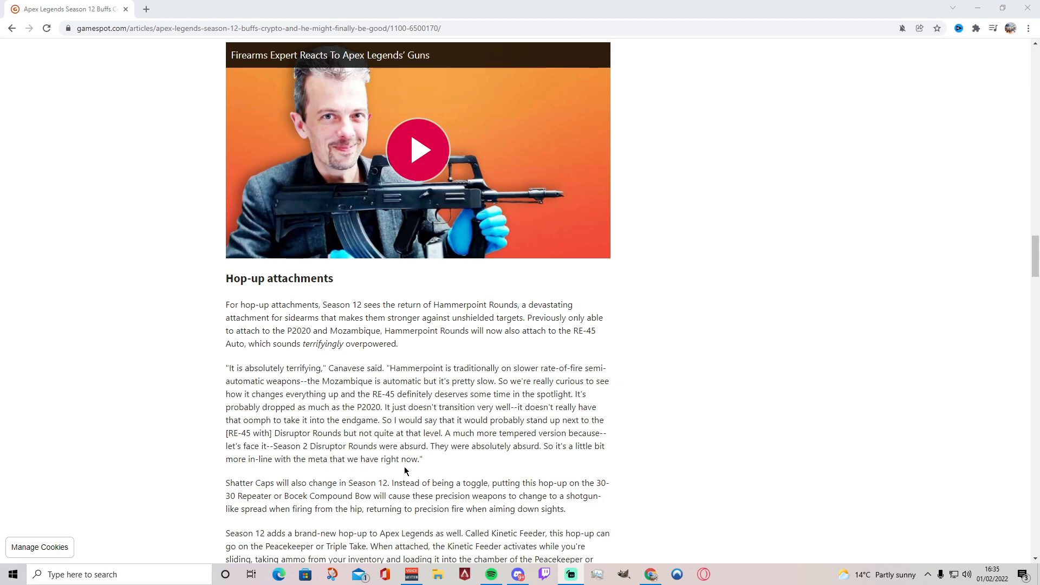
mouse_move(442, 459)
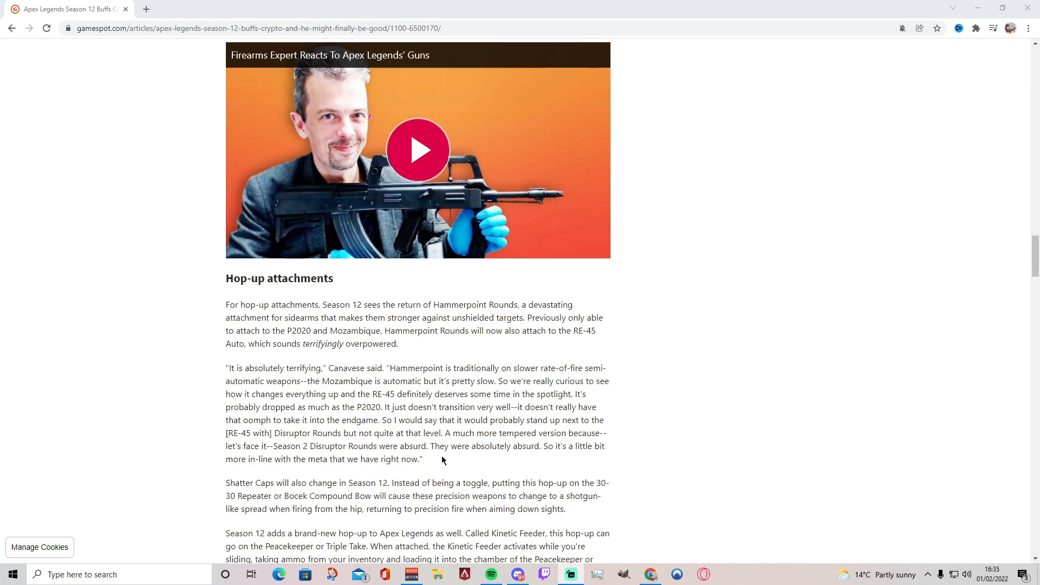
mouse_move(560, 465)
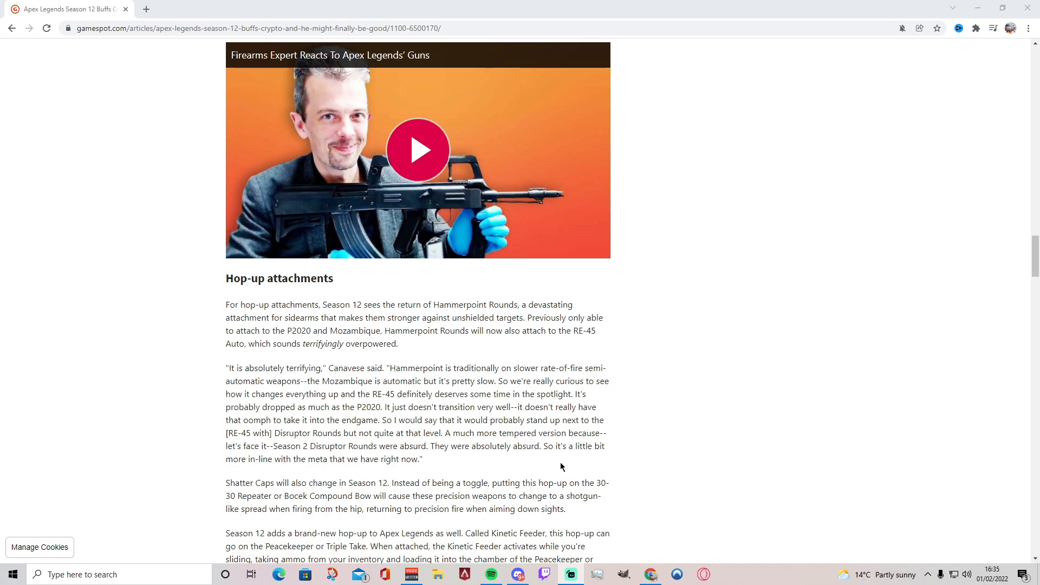
Step: Scroll to the Kinetic Feeder paragraph and the start of the Fortnite vs. Apex Legends video
scroll(down, 3)
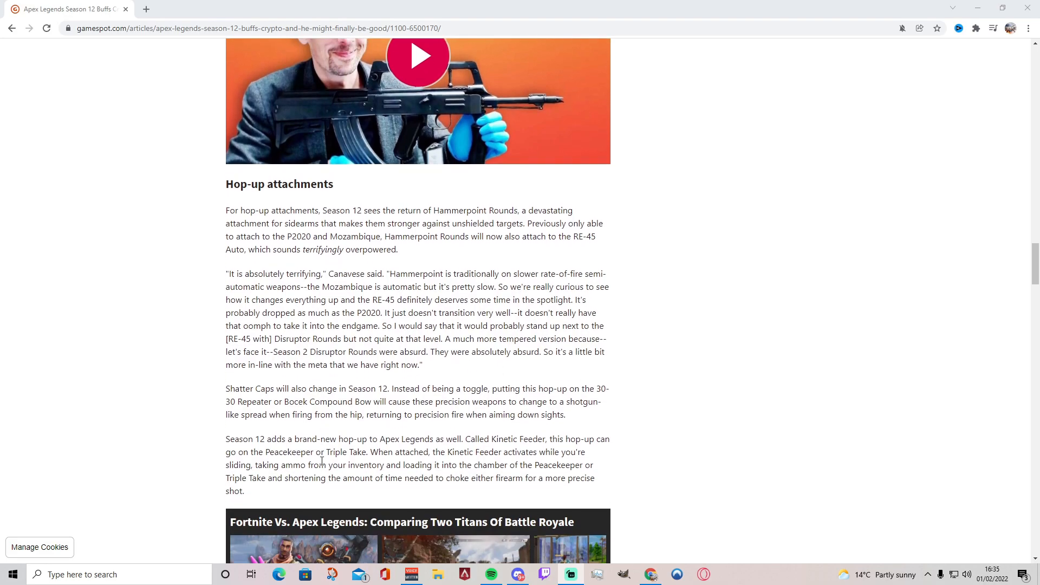
scroll(down, 3)
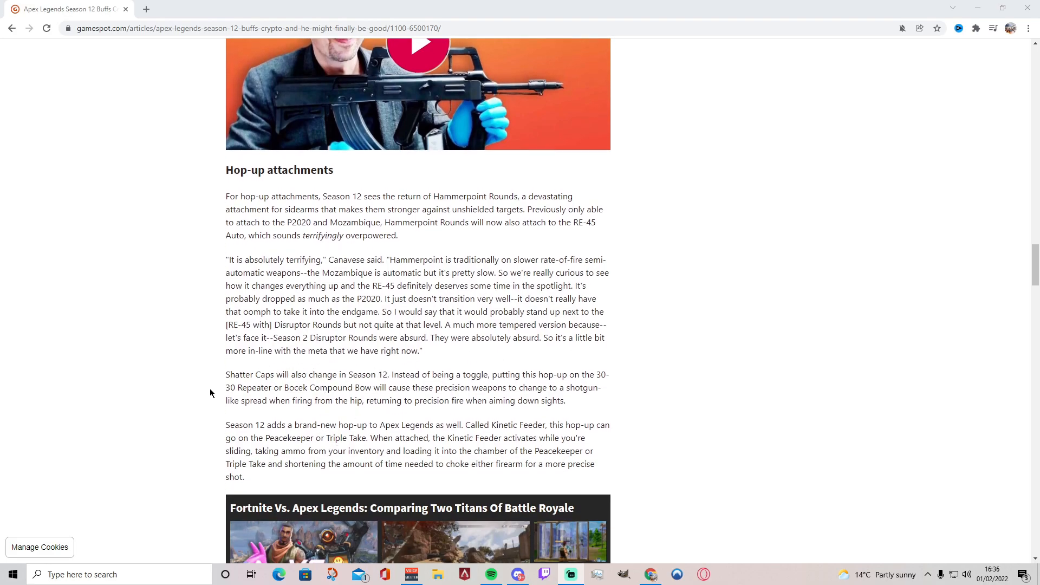
mouse_move(411, 394)
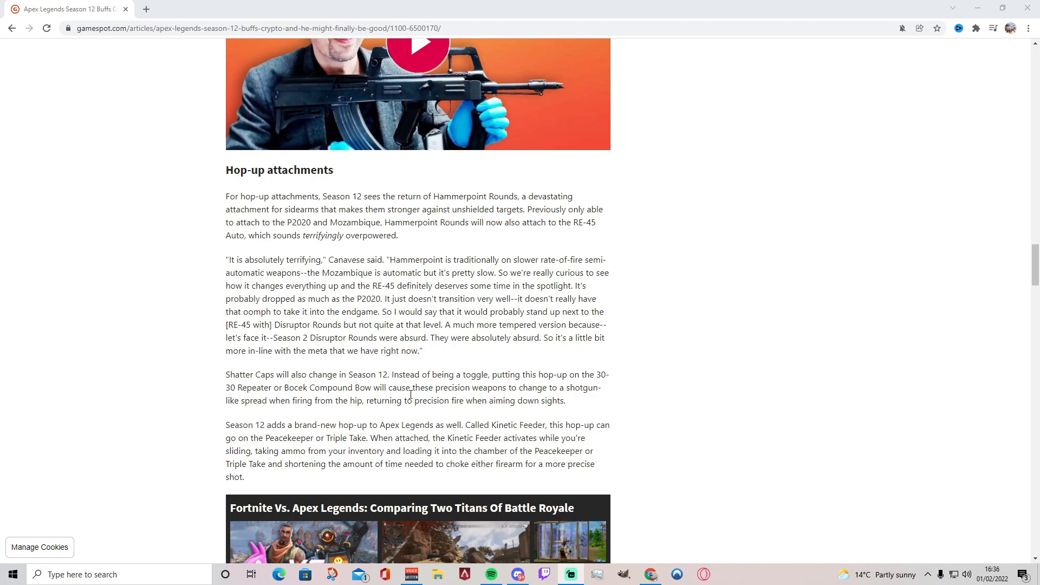
mouse_move(531, 388)
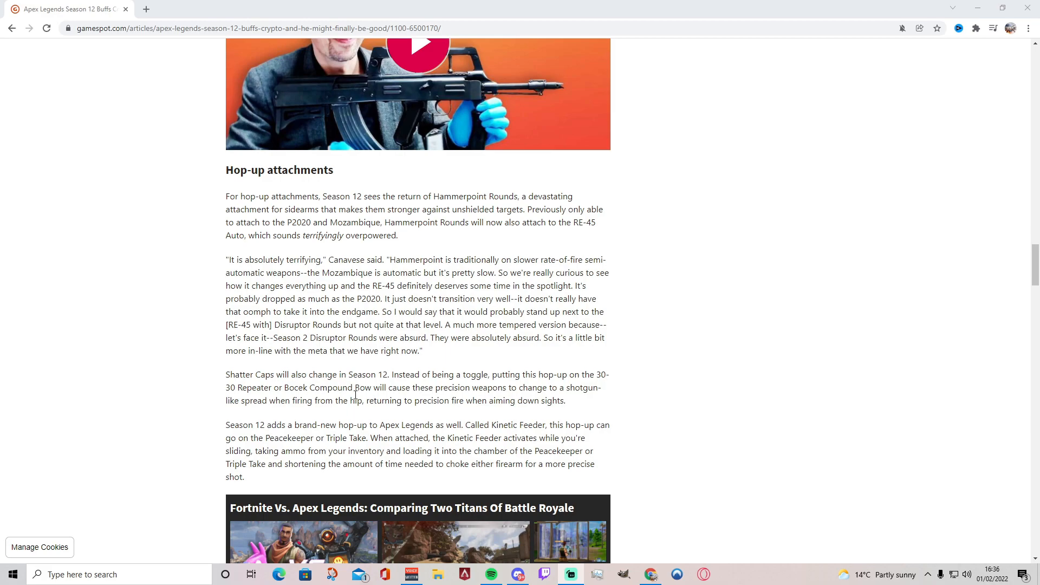
mouse_move(415, 395)
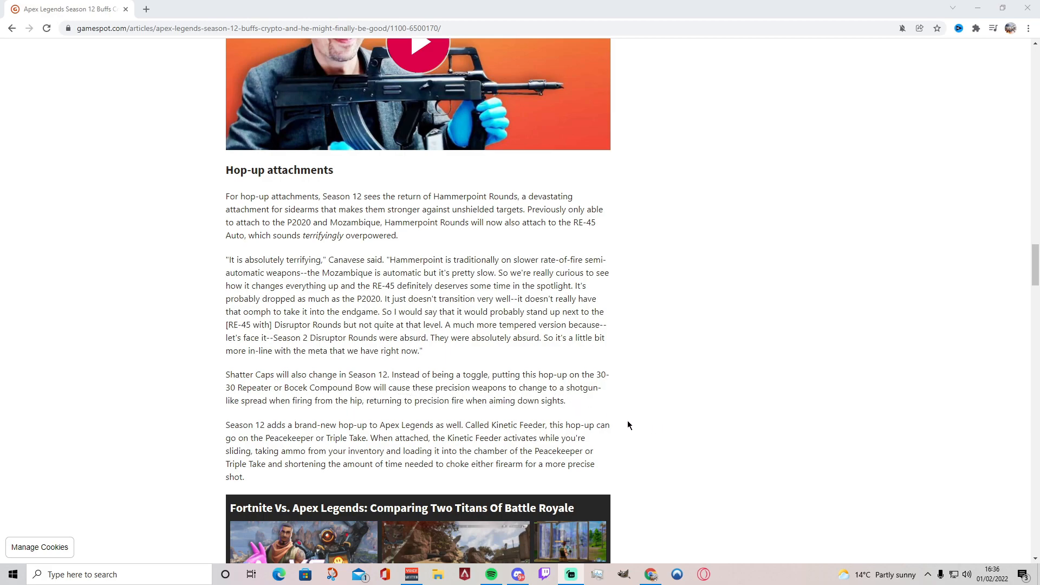
mouse_move(364, 413)
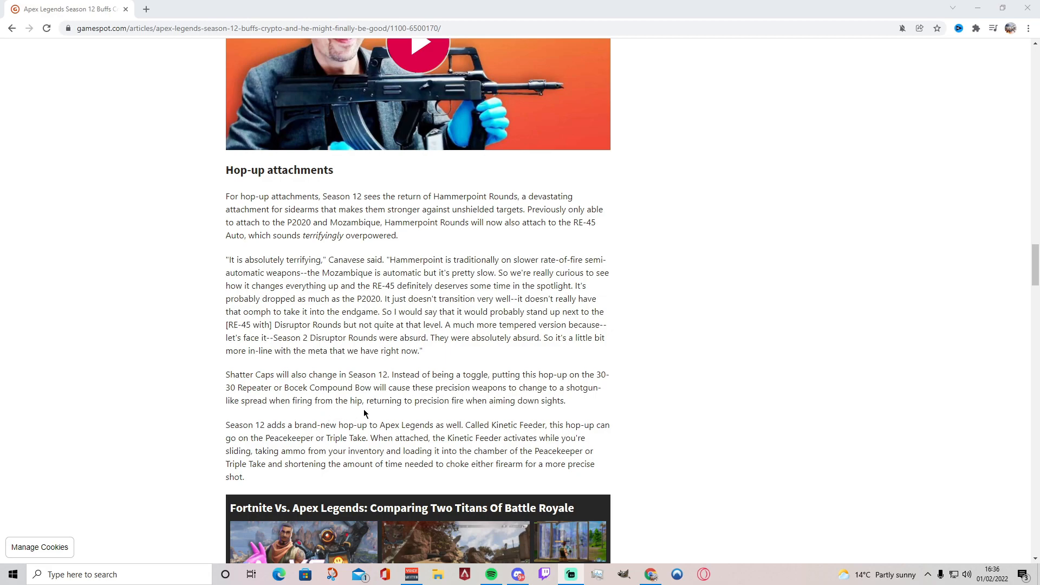
mouse_move(430, 413)
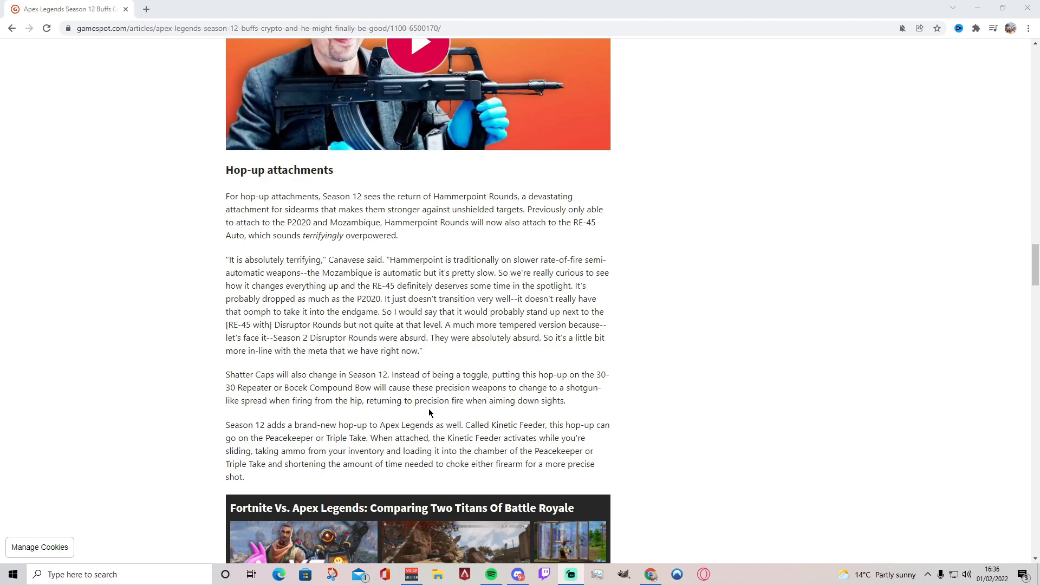
scroll(down, 3)
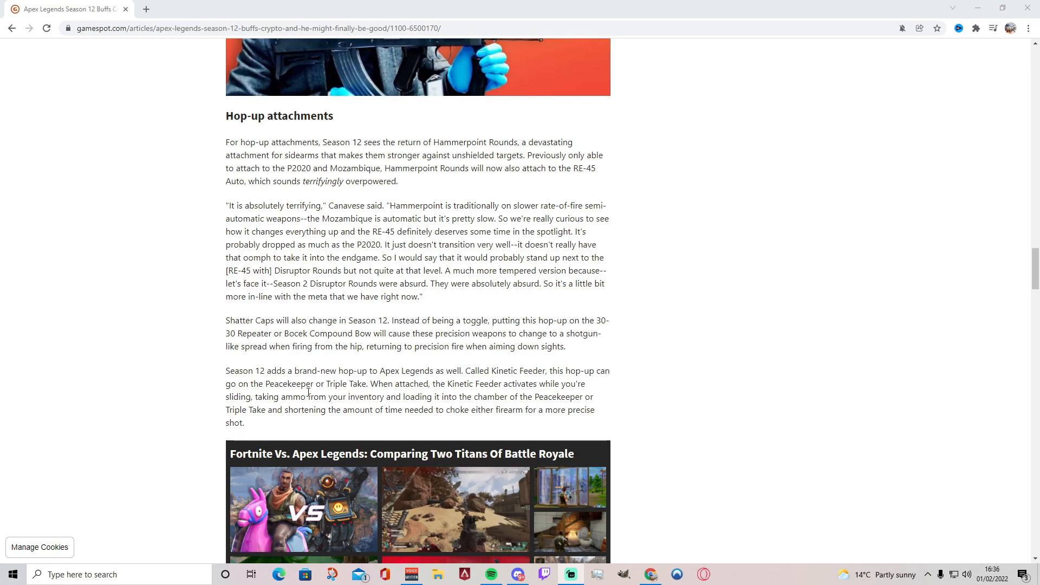
mouse_move(474, 378)
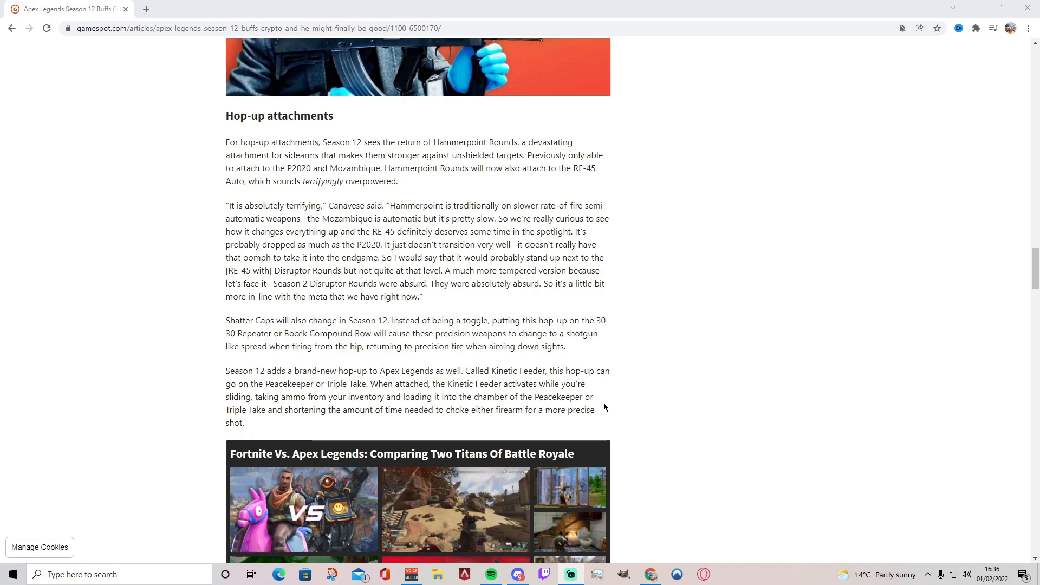
mouse_move(454, 423)
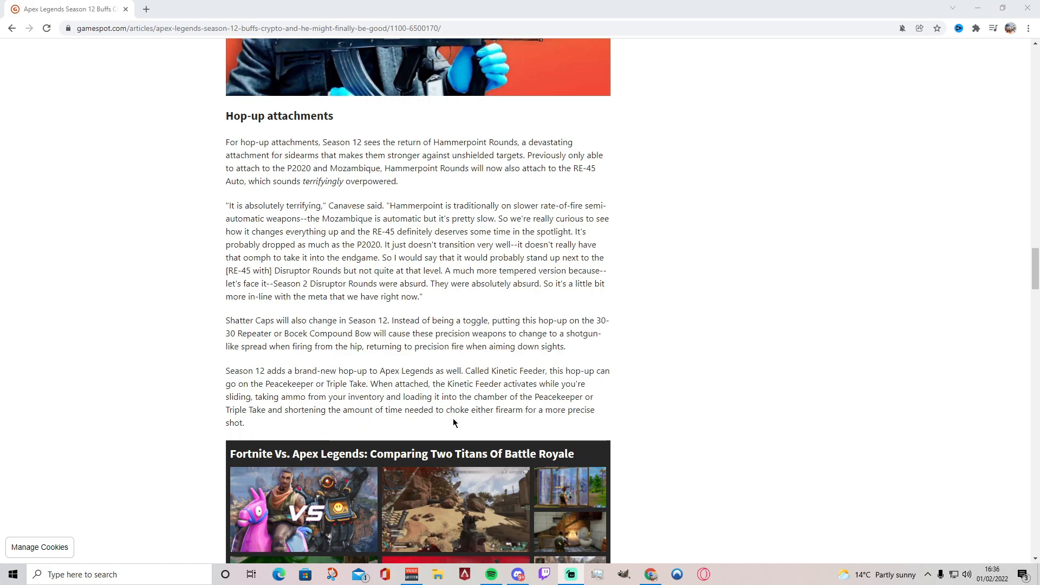
mouse_move(577, 379)
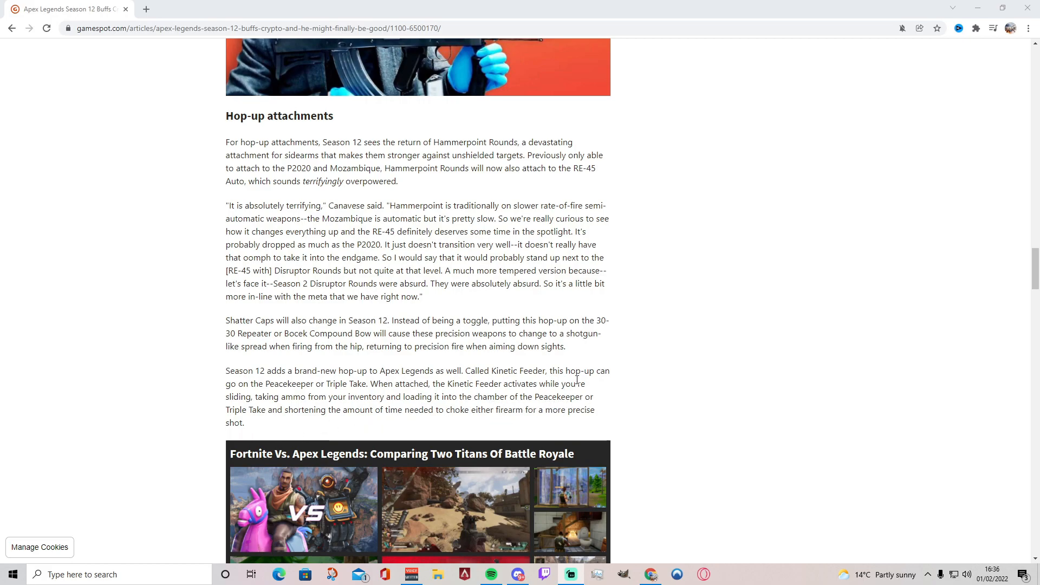
Step: Scroll through to the article's end, then back up to the Character changes and Crypto sections
scroll(down, 3)
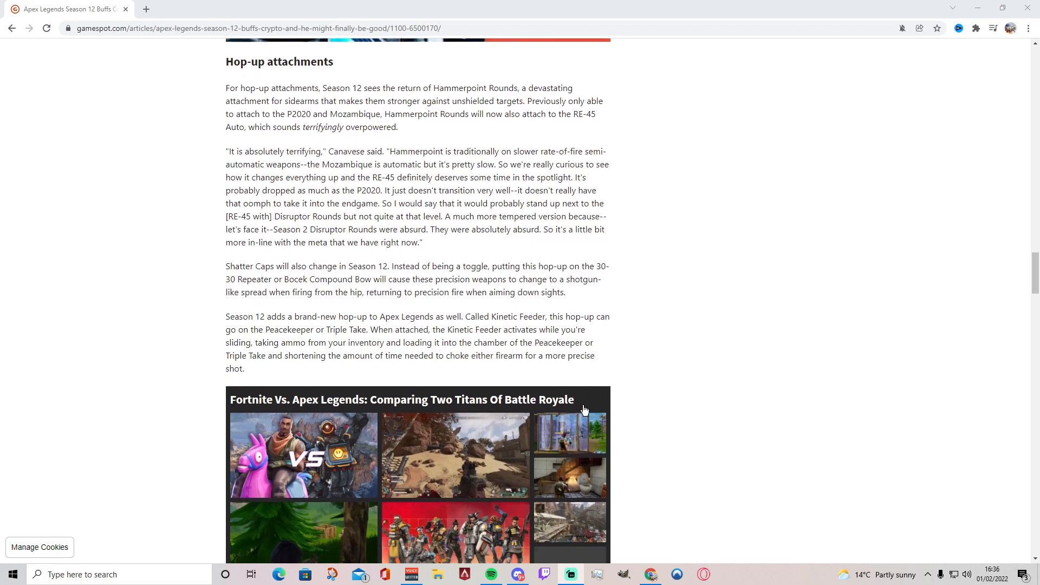
scroll(down, 3)
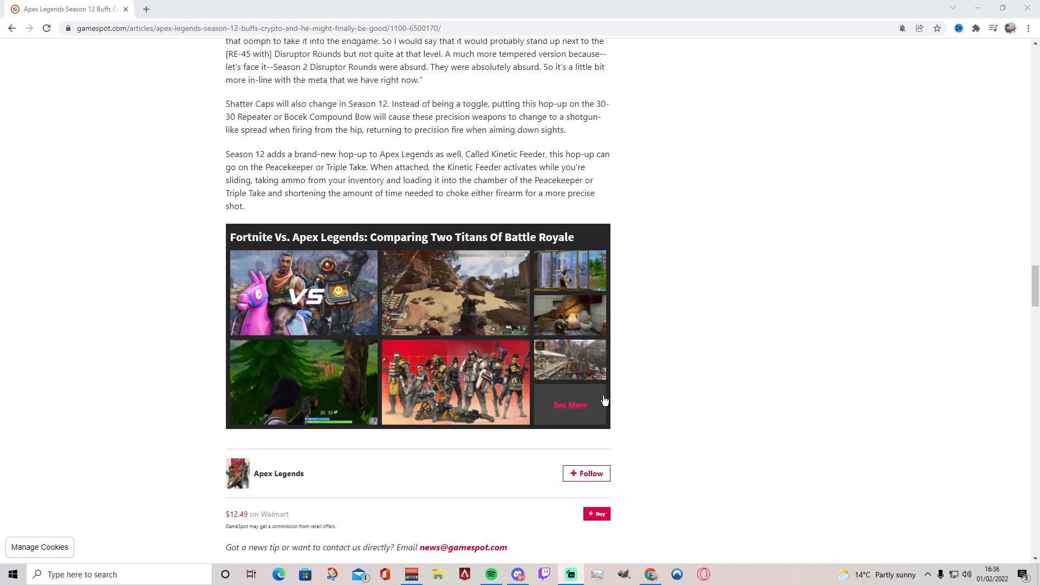
scroll(up, 3)
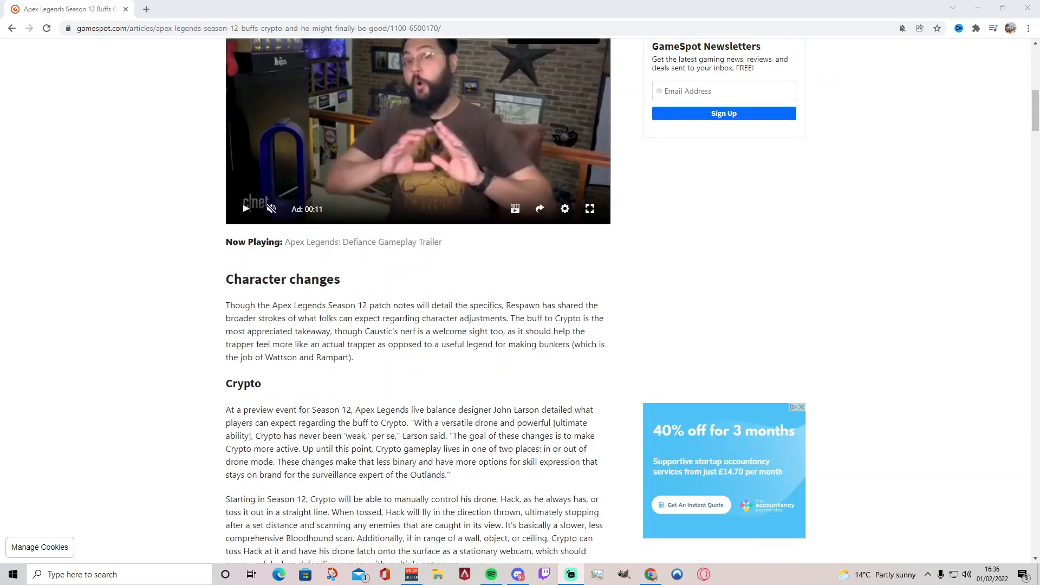
Step: Scroll back to the top of the Crypto buff article showing its headline and intro
scroll(down, 3)
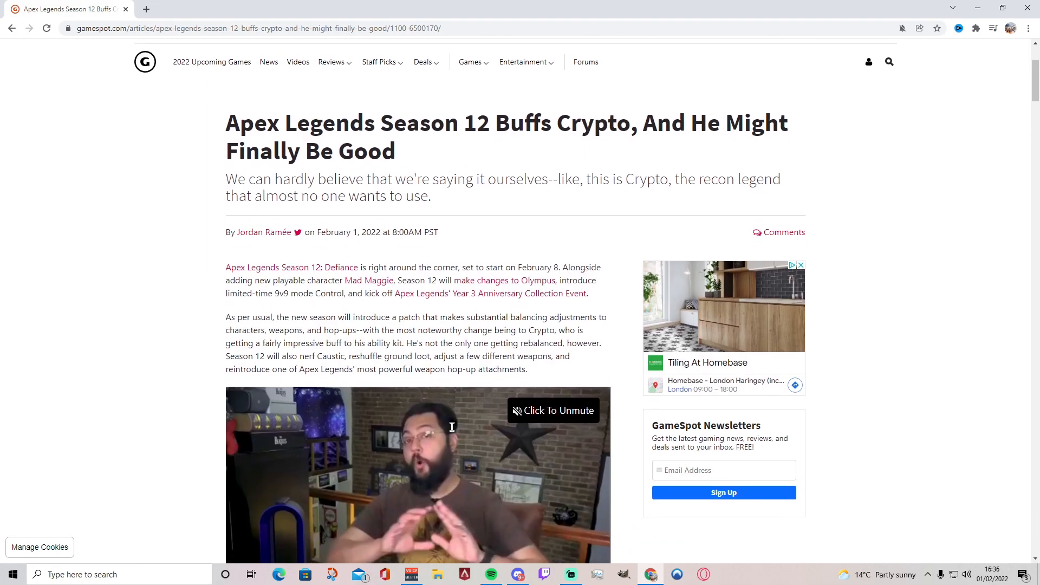
mouse_move(453, 432)
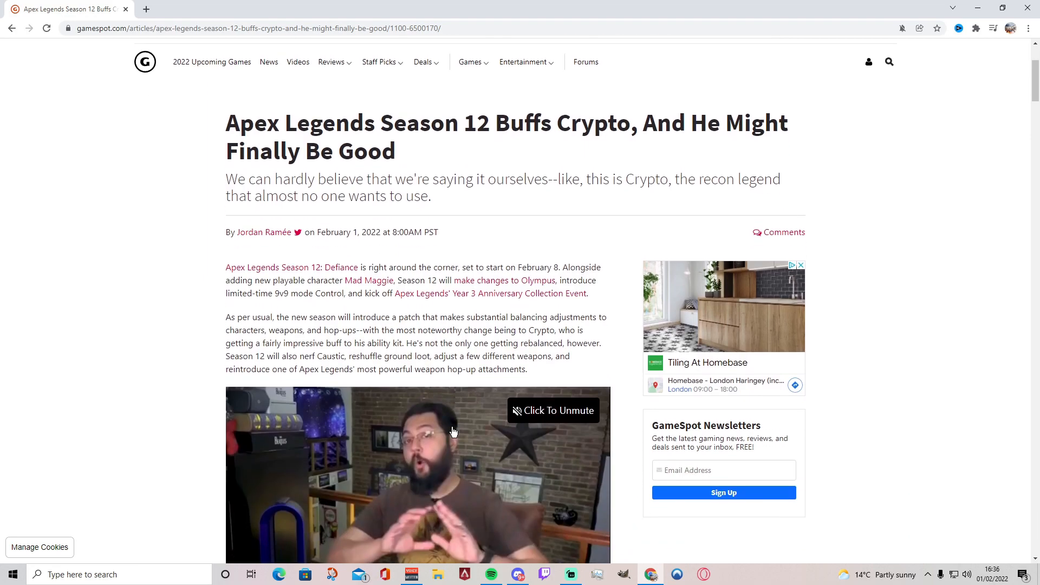